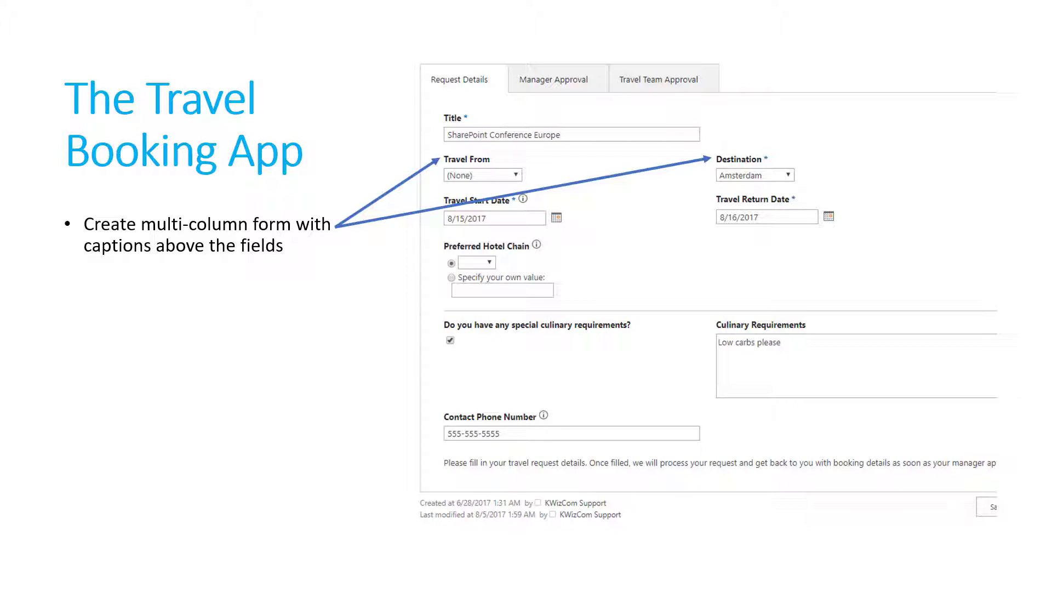
# Advance past the slideshow to reach the SharePoint Travel Requests list
pyautogui.press('right')
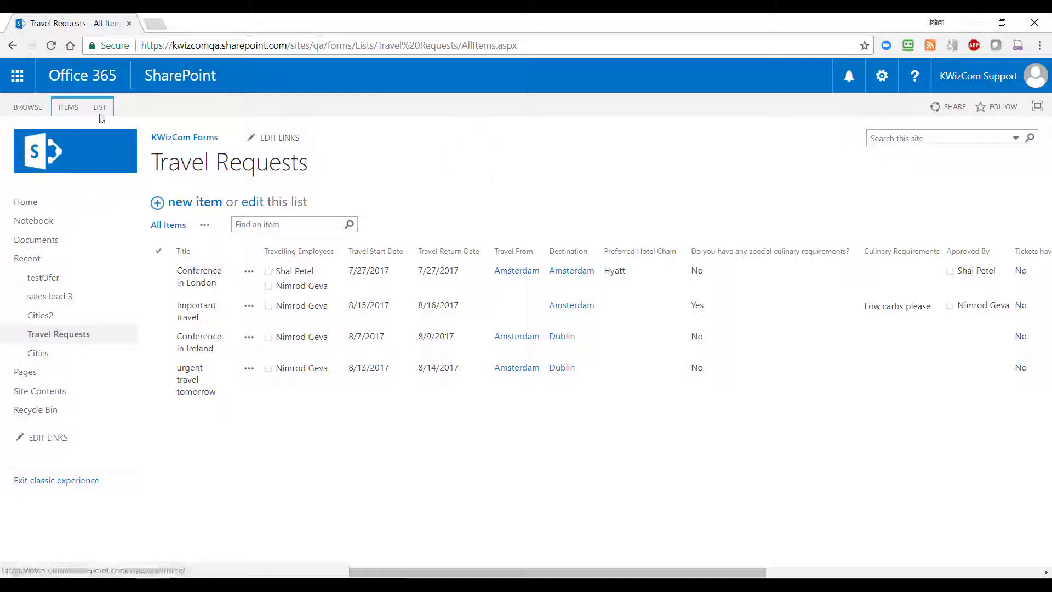
# Reach the KWizCom Field Groups/Tabs settings page from the LIST ribbon's KWizCom Forms menu
pyautogui.click(100, 107)
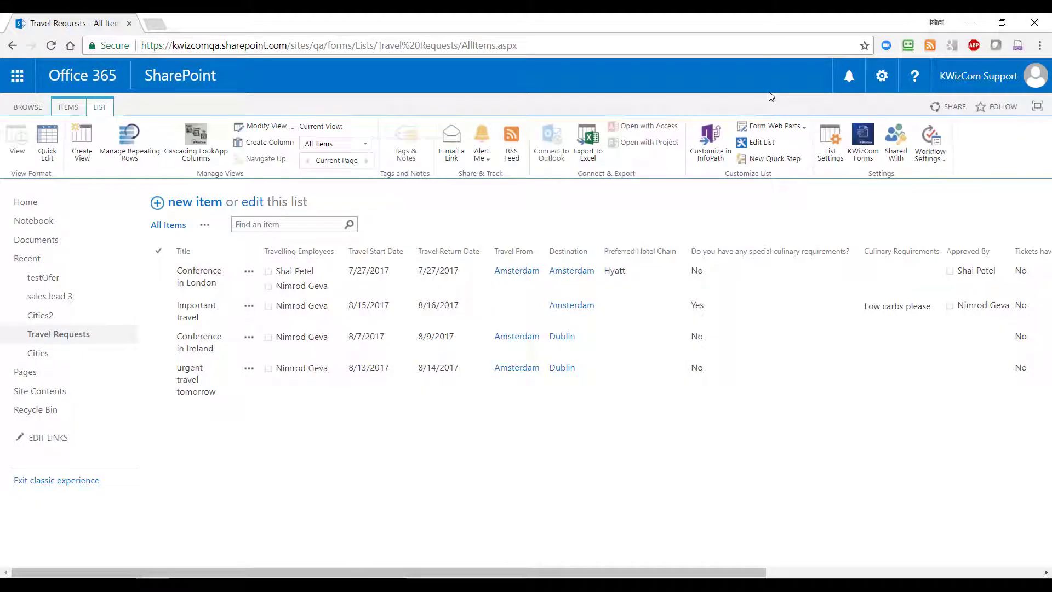
pyautogui.click(862, 142)
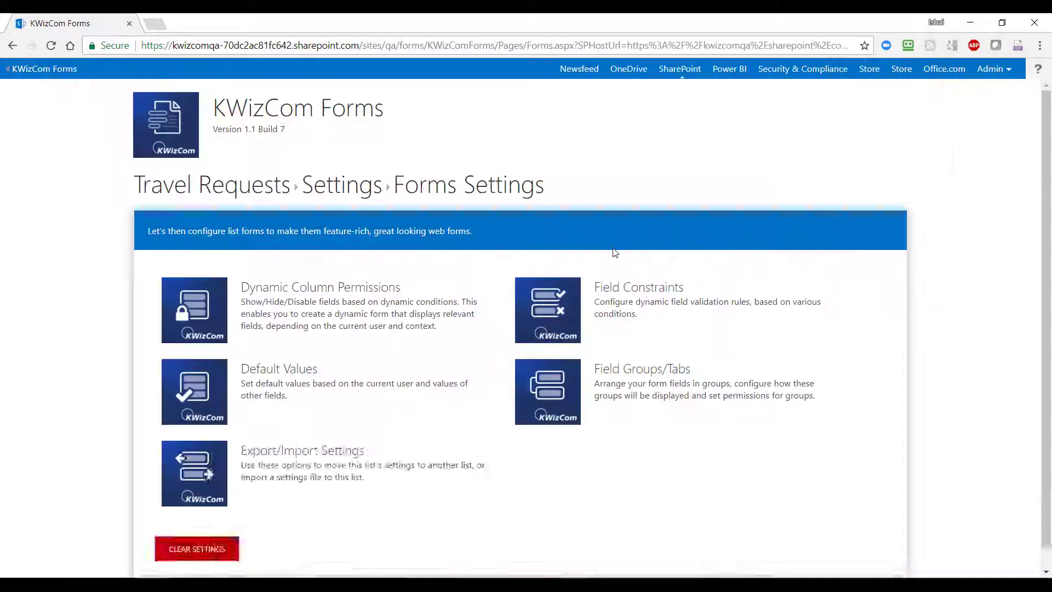
pyautogui.click(547, 391)
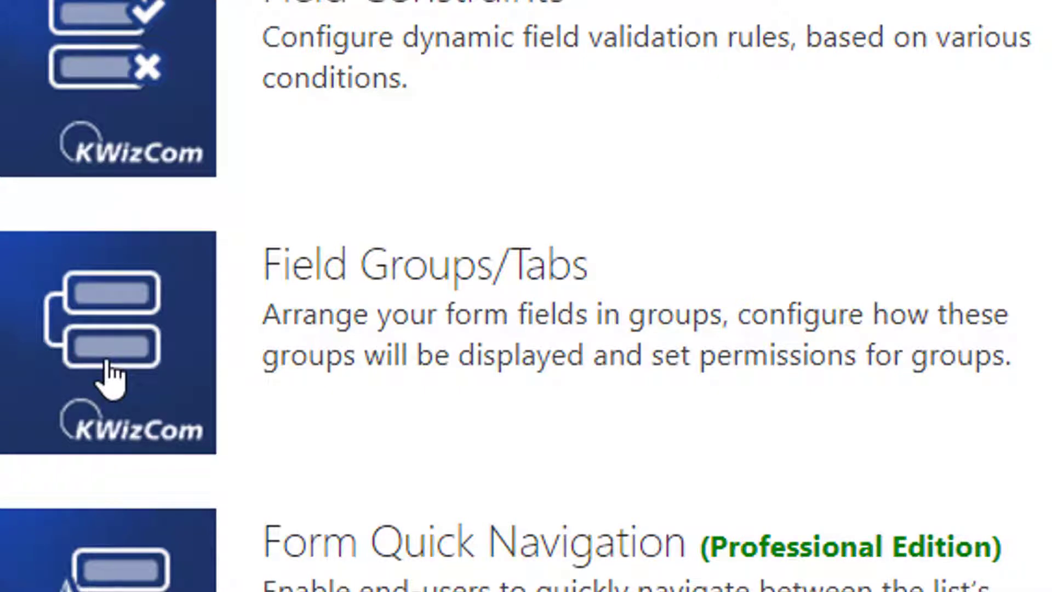
pyautogui.click(107, 343)
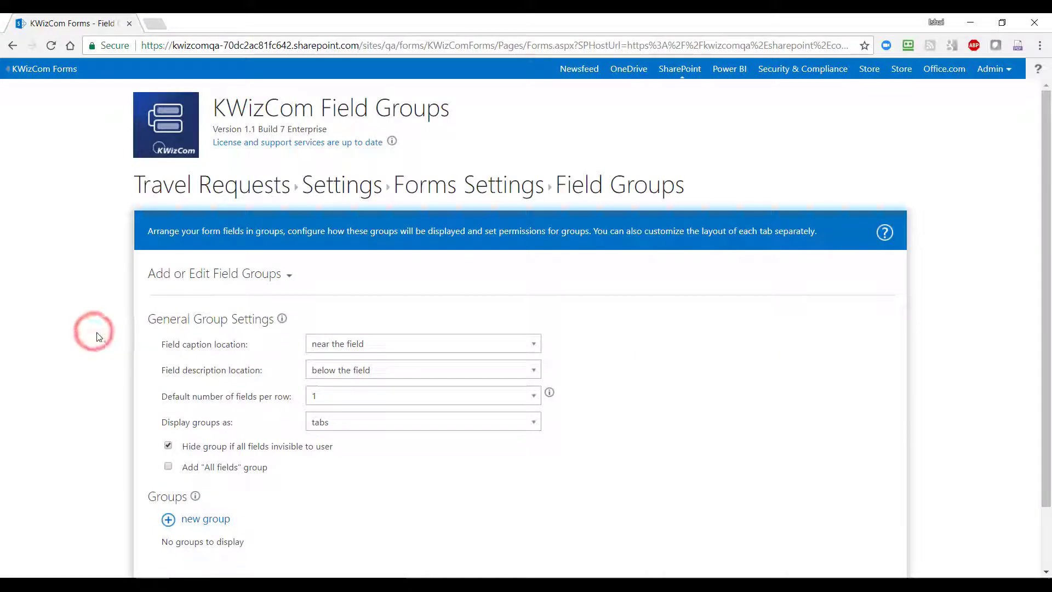
# Create a field group named Request Details with 2 columns per row
pyautogui.scroll(-3)
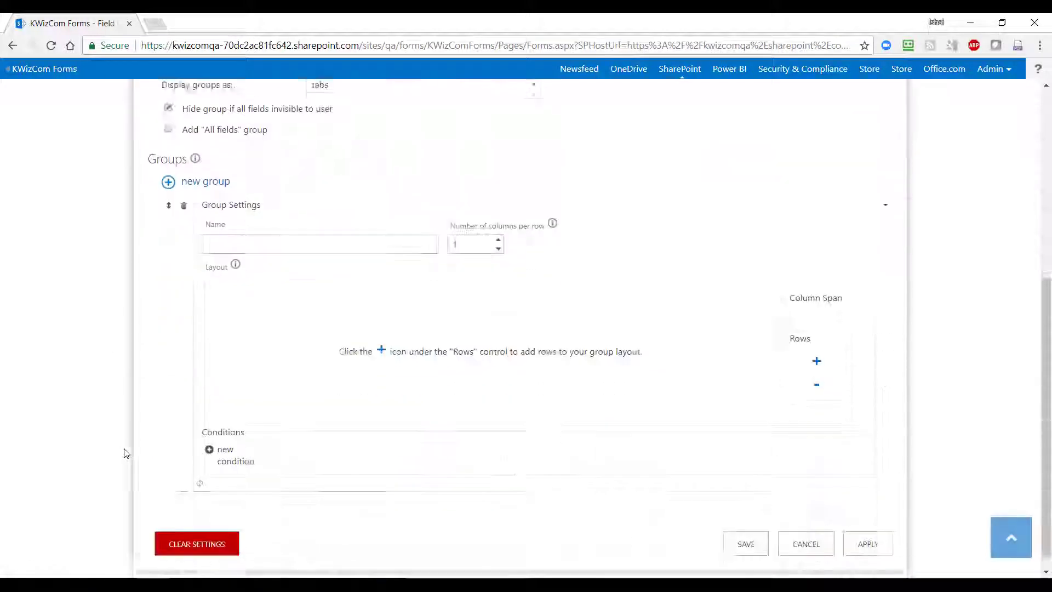
pyautogui.write('Request Details')
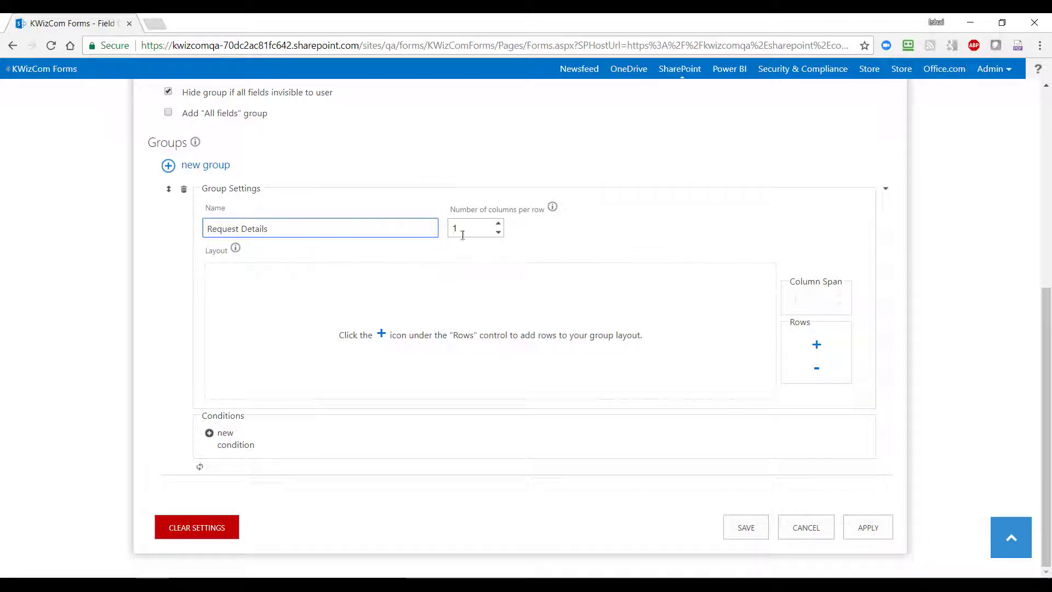
pyautogui.click(497, 224)
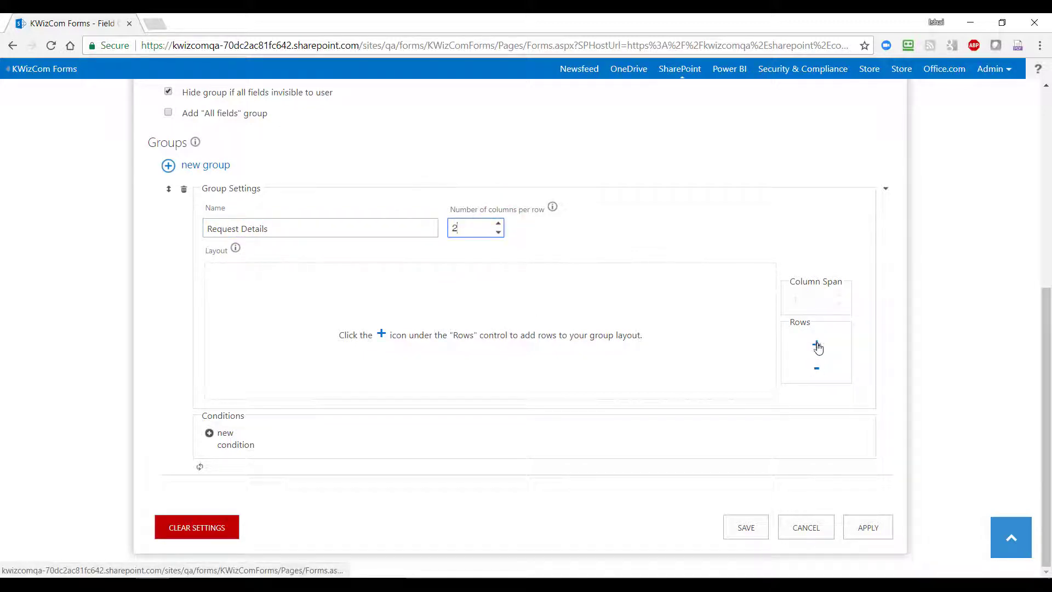
pyautogui.click(817, 344)
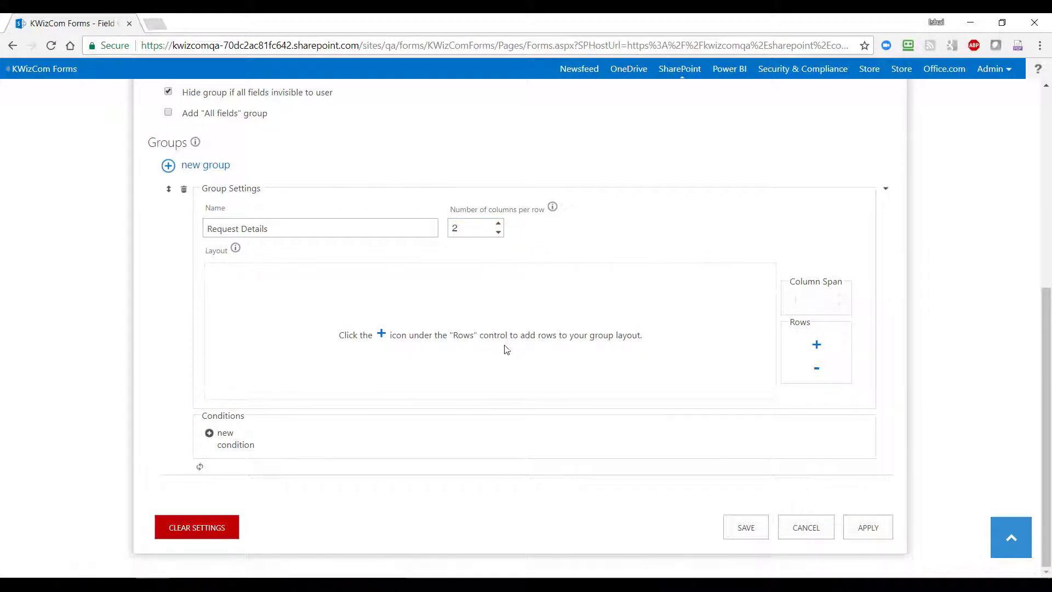
pyautogui.moveTo(816, 344)
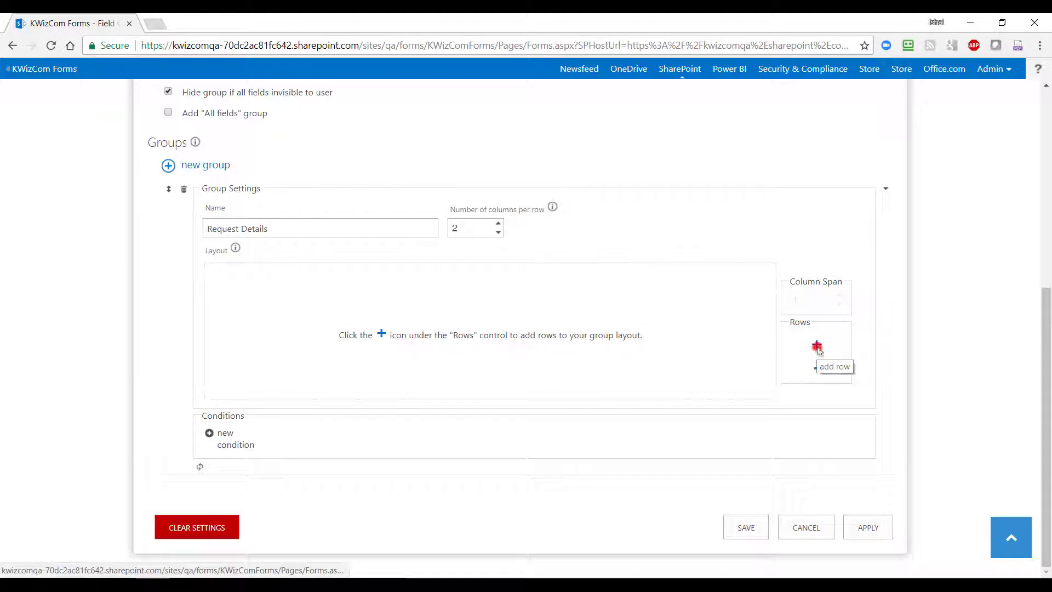
# Add a first row holding Title with a column span of 2
pyautogui.click(816, 347)
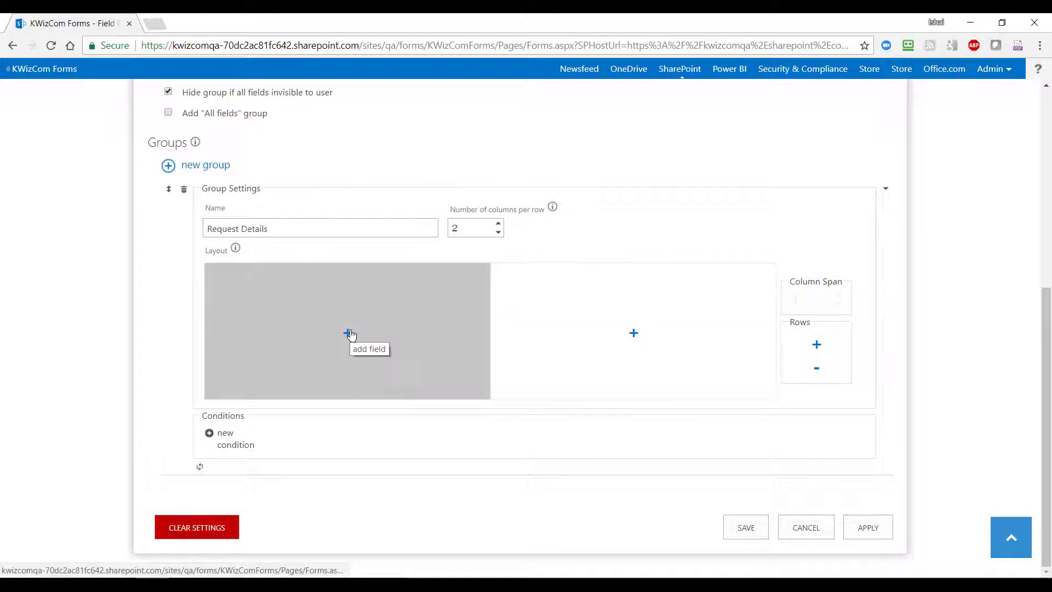
pyautogui.click(349, 333)
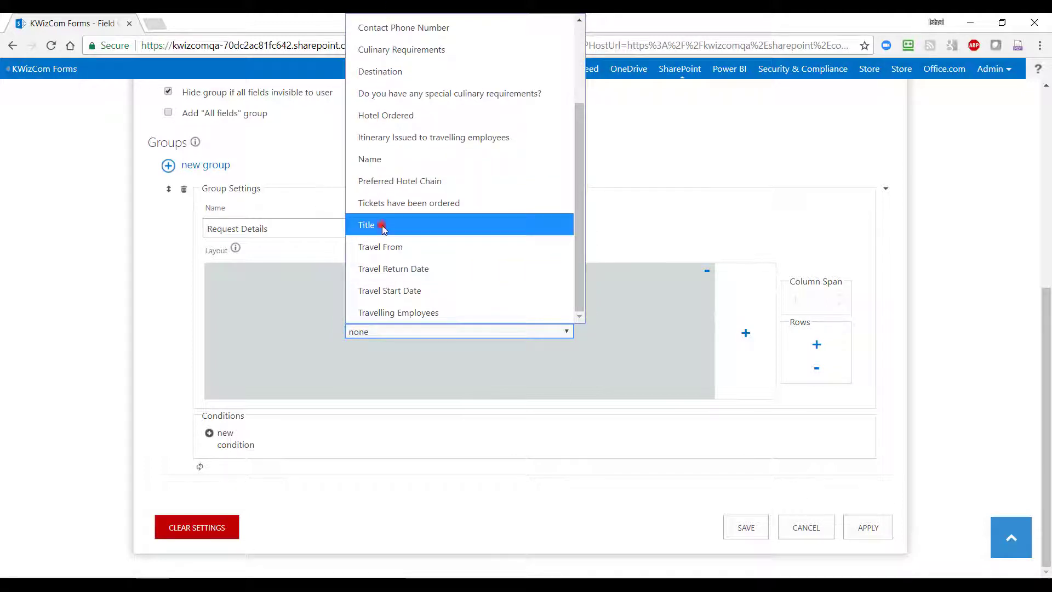
pyautogui.click(366, 224)
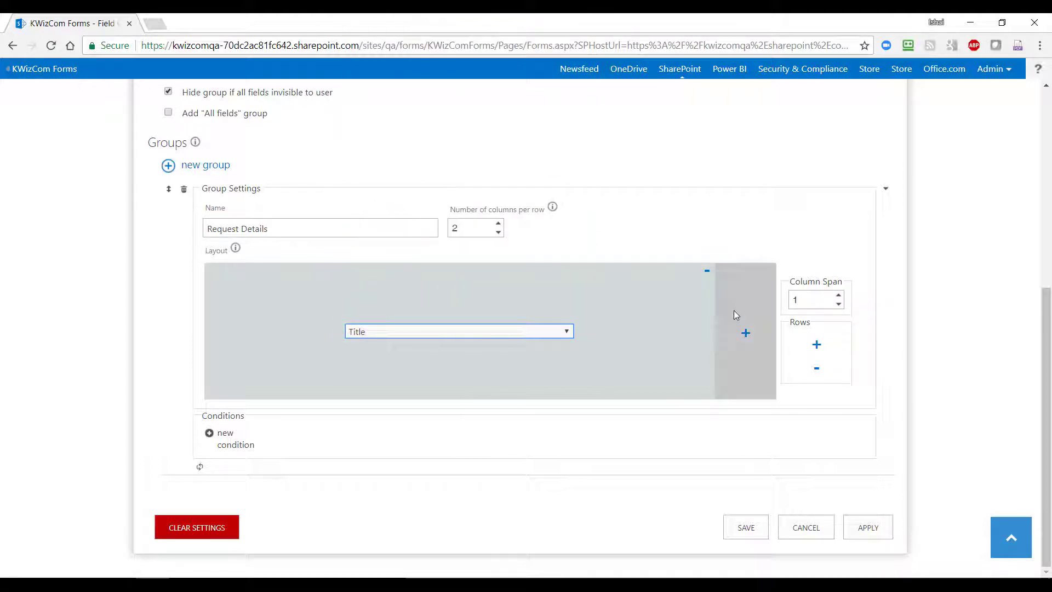
pyautogui.click(812, 299)
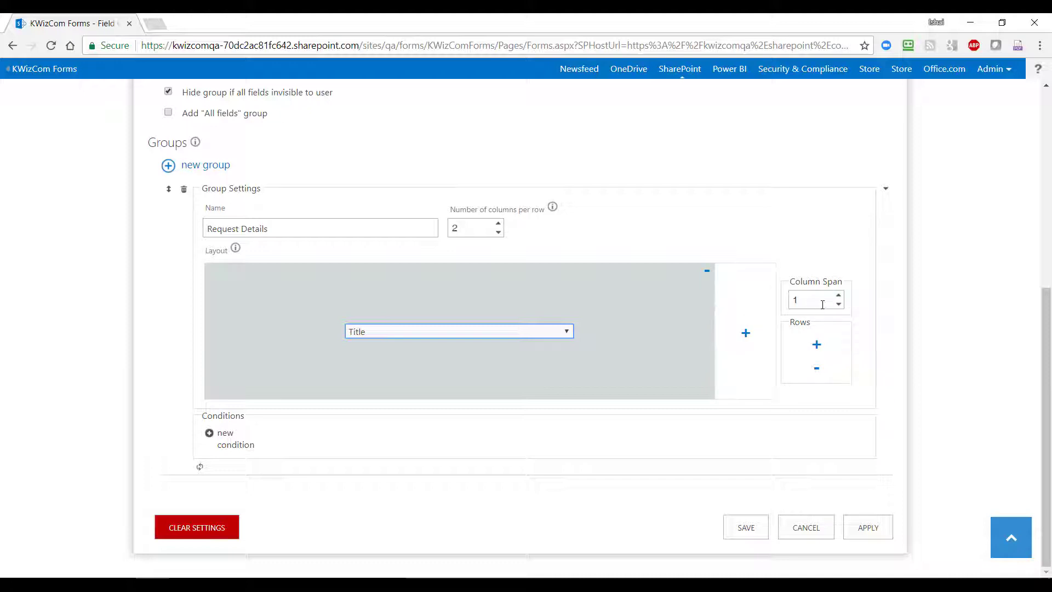
pyautogui.click(838, 295)
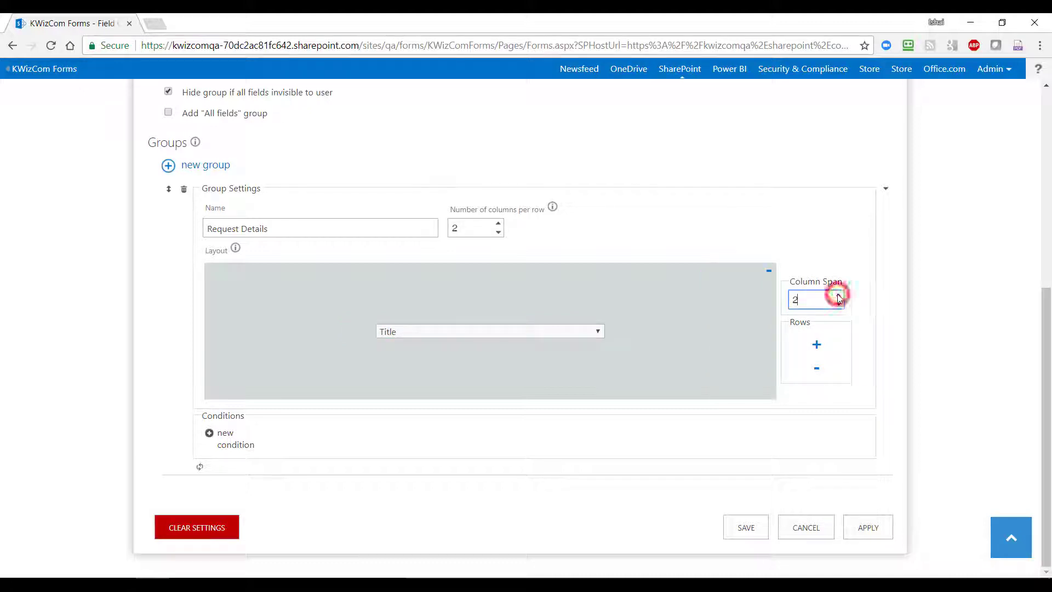
pyautogui.click(816, 344)
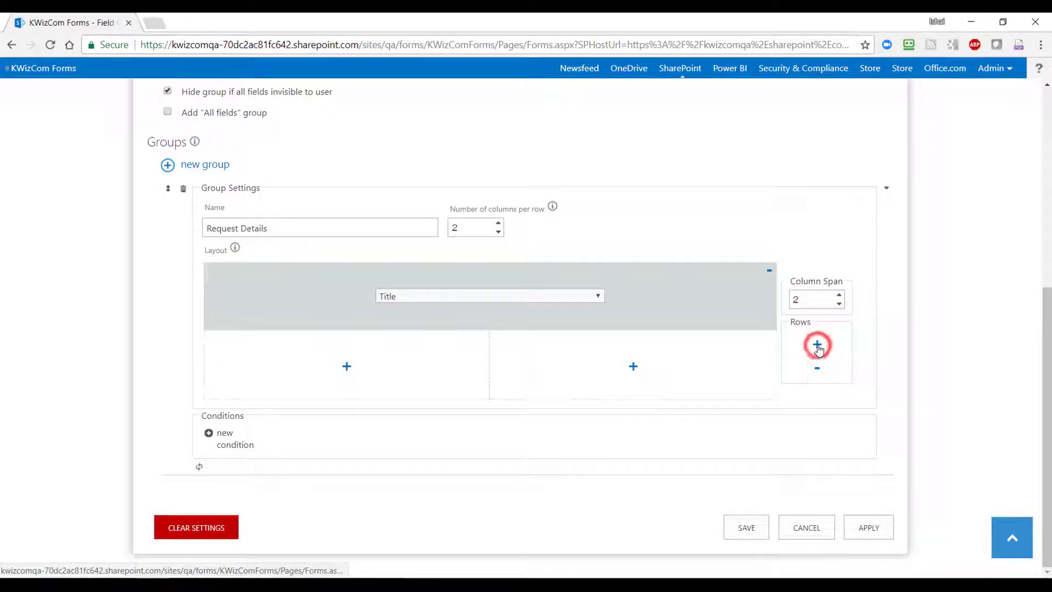
# Add a second row with Travel From beside Destination, then start a third row
pyautogui.click(817, 344)
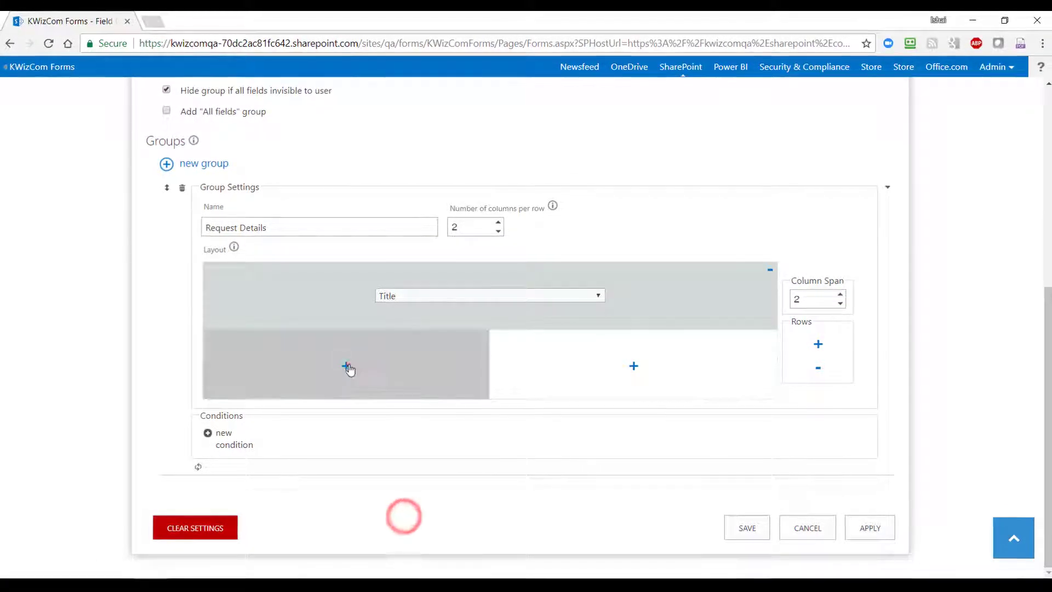
pyautogui.click(349, 368)
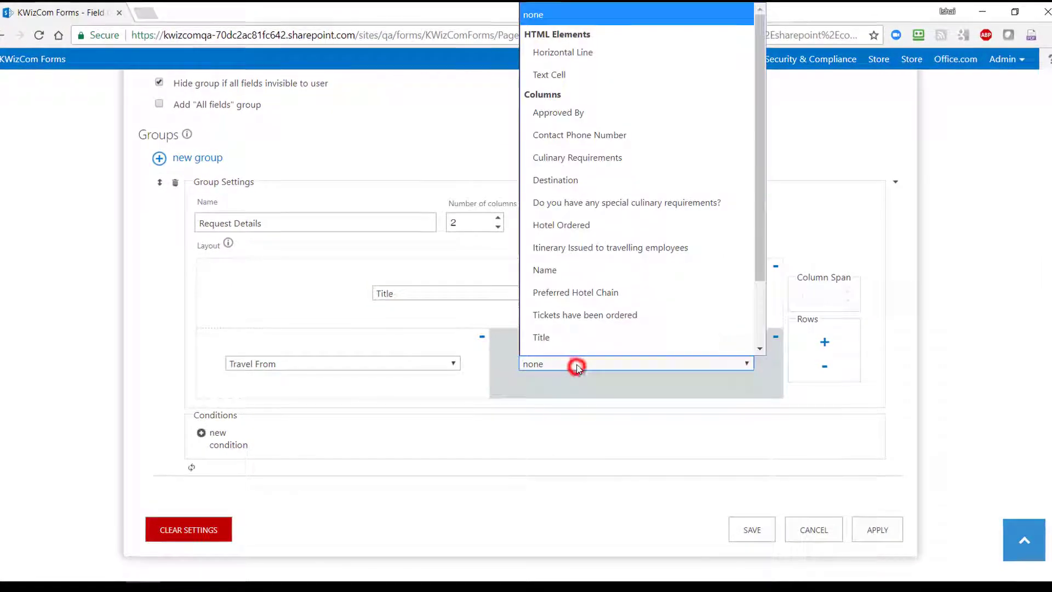
pyautogui.click(555, 180)
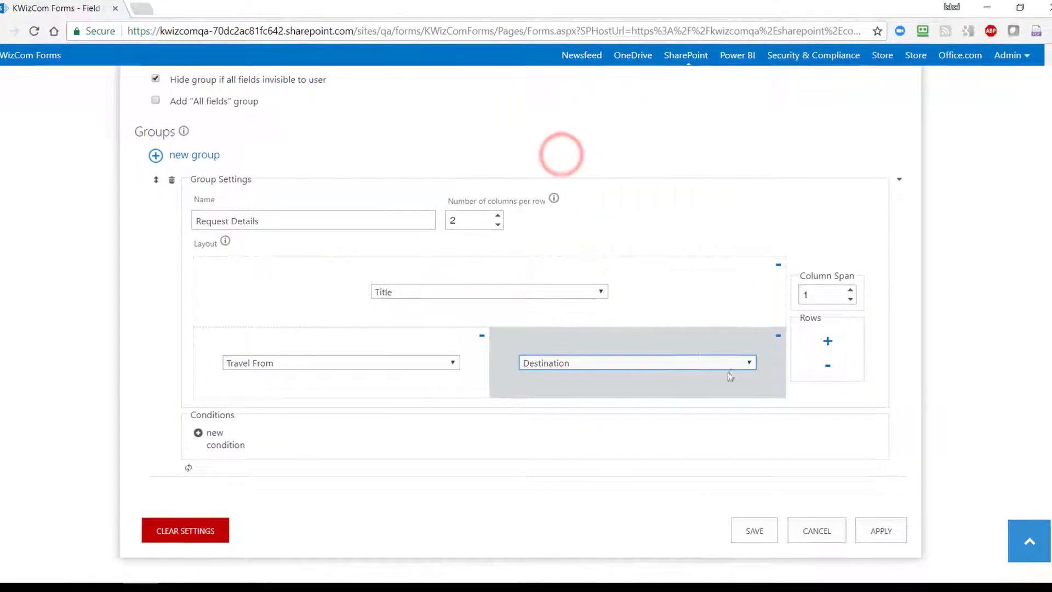
pyautogui.click(827, 341)
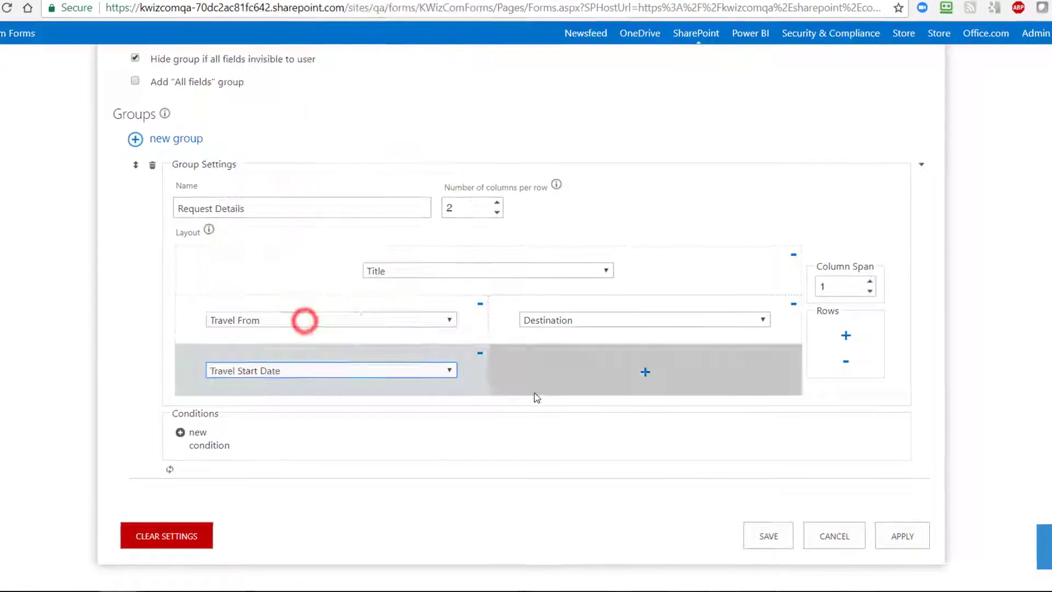
# Place Travel Return Date beside Travel Start Date and add a full-span Preferred Hotel Chain row
pyautogui.click(645, 369)
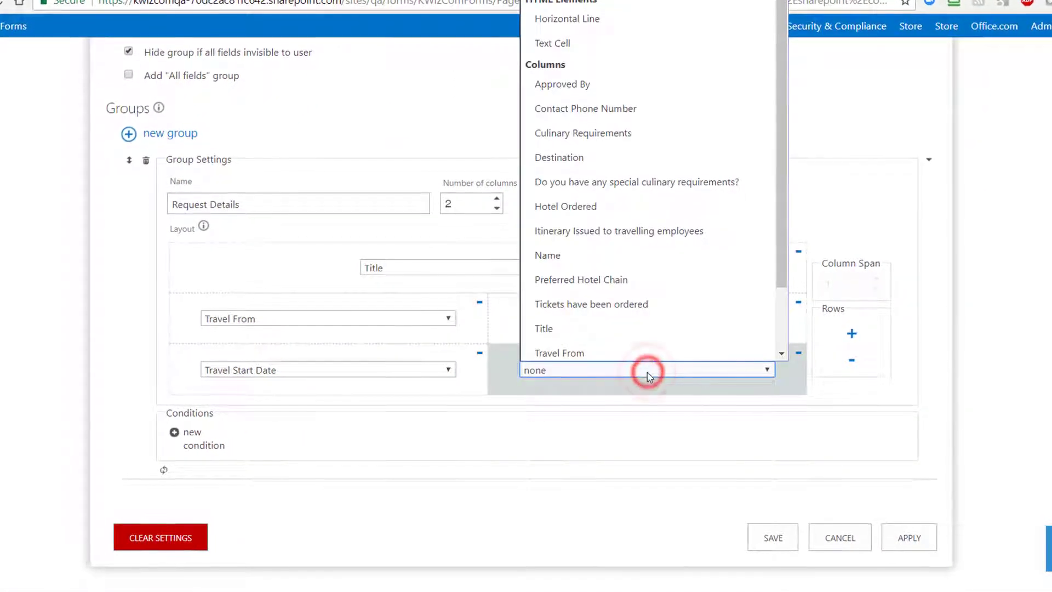
pyautogui.click(590, 303)
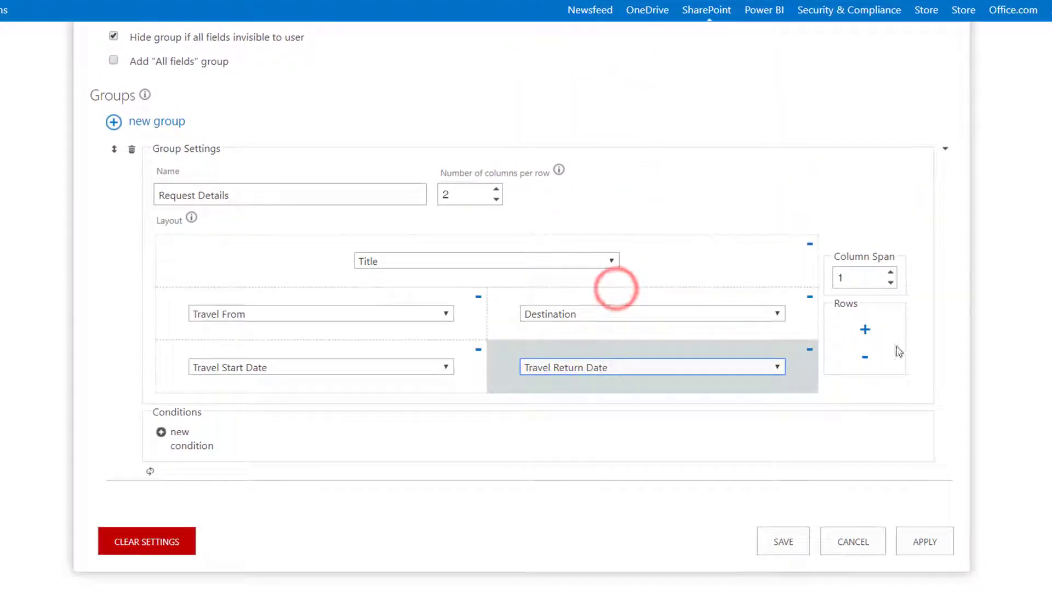
pyautogui.click(865, 330)
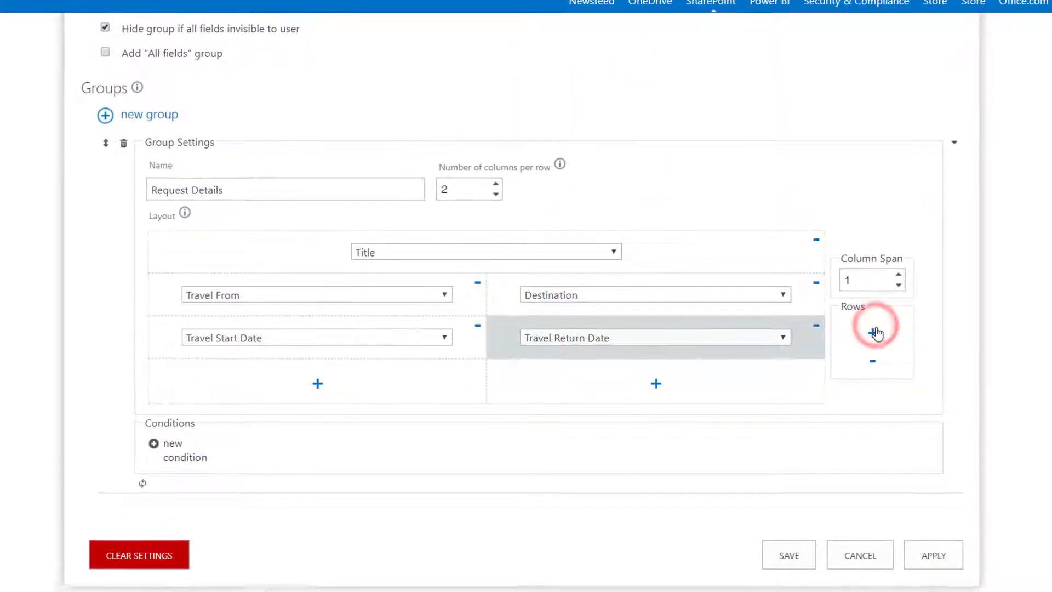
pyautogui.click(873, 332)
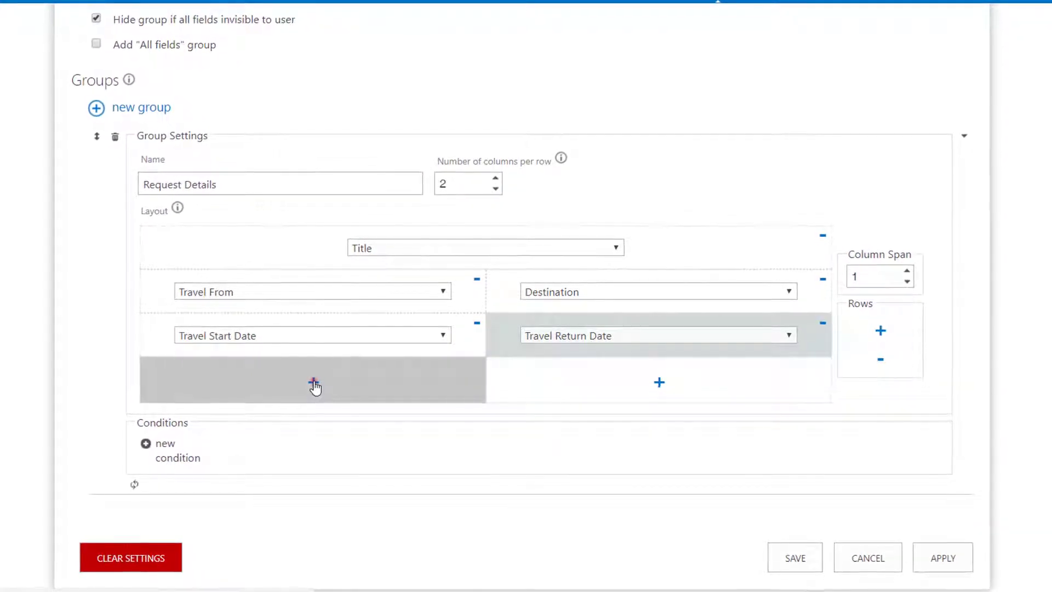
pyautogui.click(305, 379)
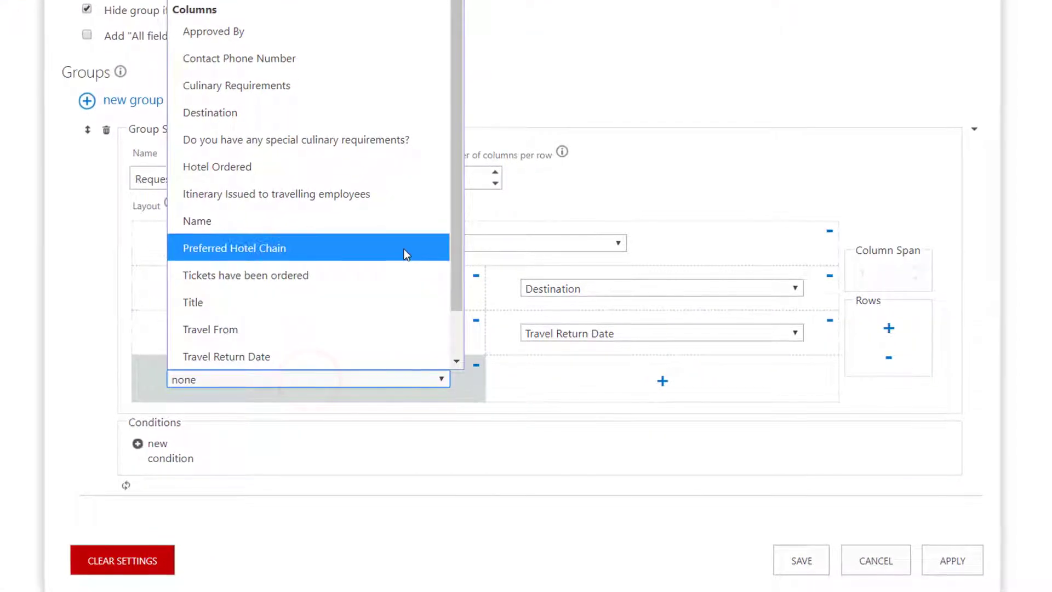
pyautogui.click(234, 248)
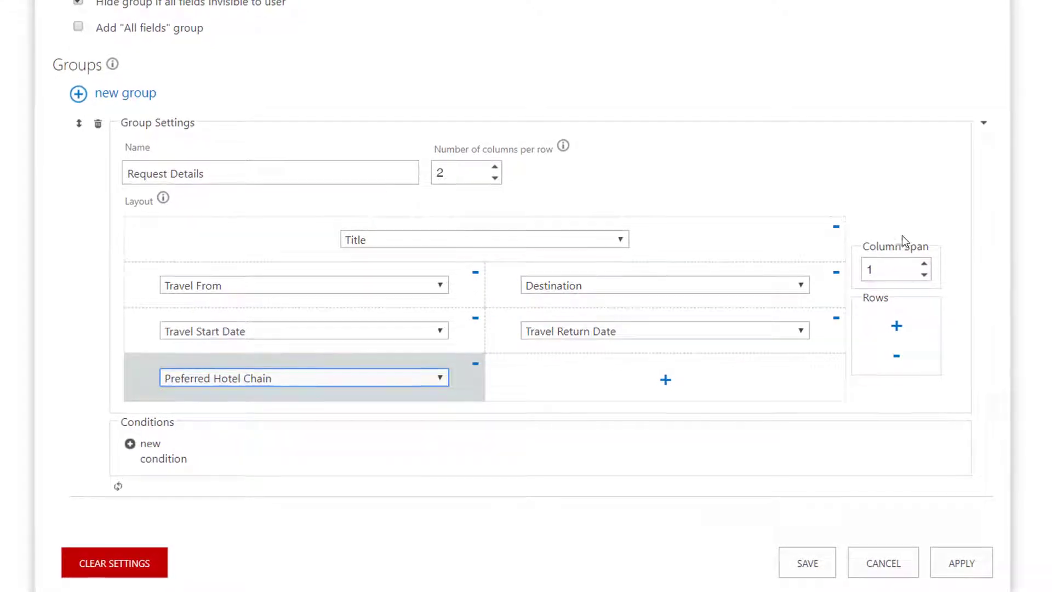
pyautogui.click(895, 269)
pyautogui.write('2')
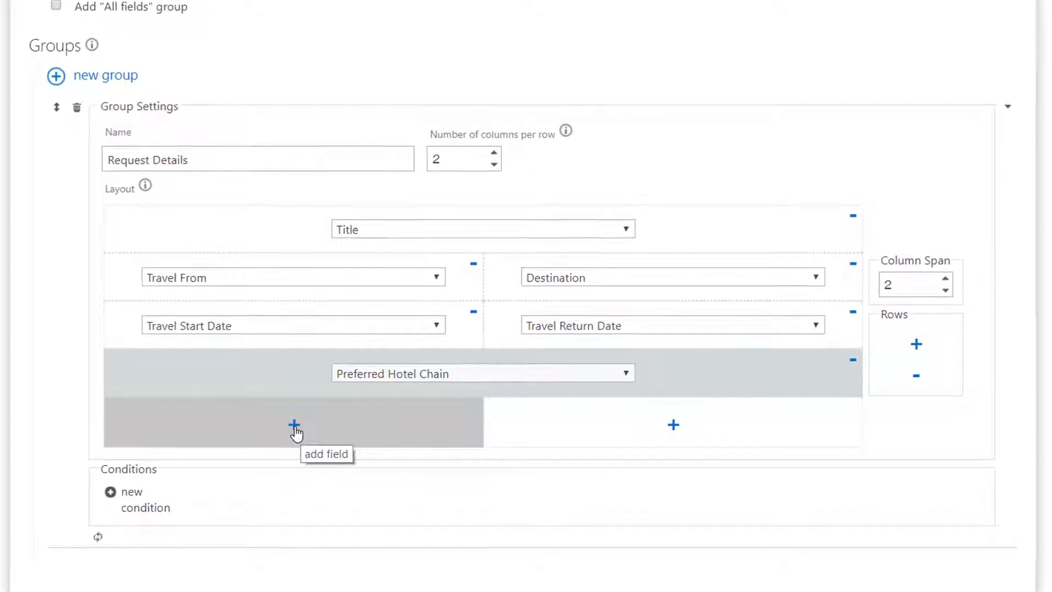
# Pair the culinary question with Culinary Requirements and add a row holding Contact Phone Number
pyautogui.click(293, 425)
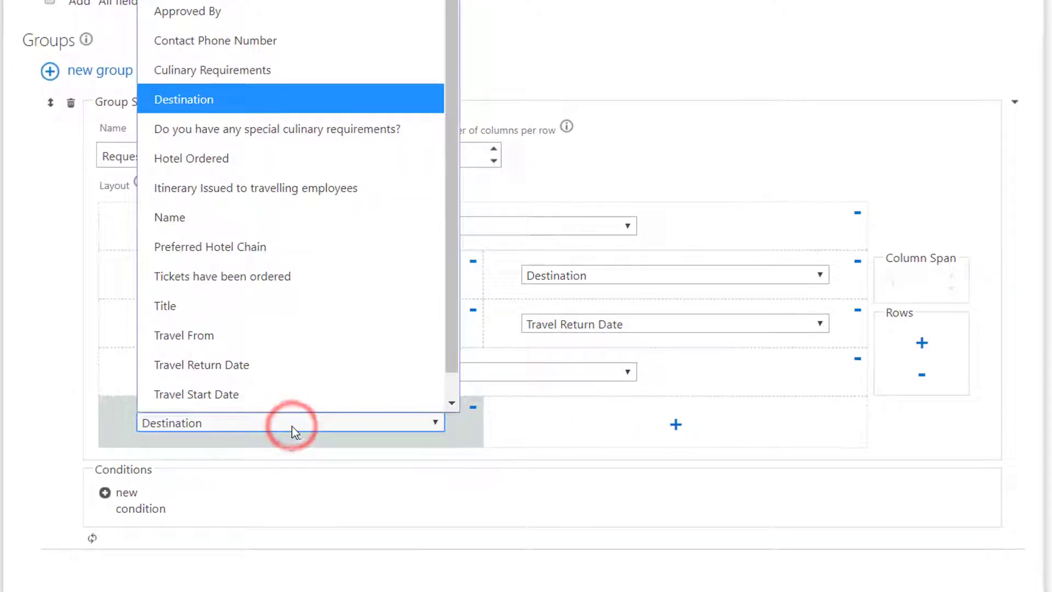
pyautogui.click(276, 129)
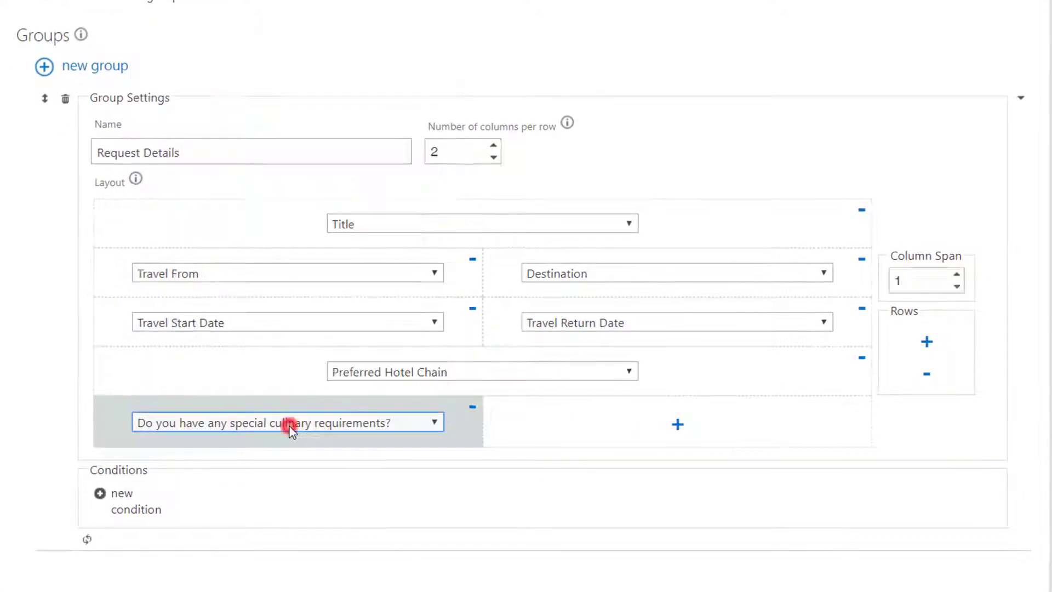
pyautogui.click(677, 424)
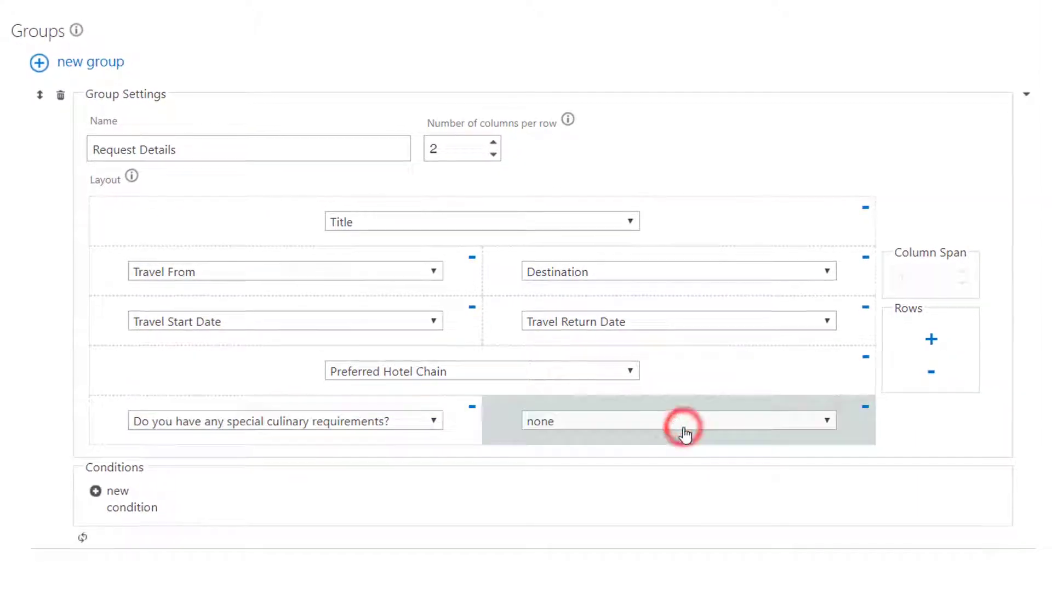
pyautogui.click(677, 421)
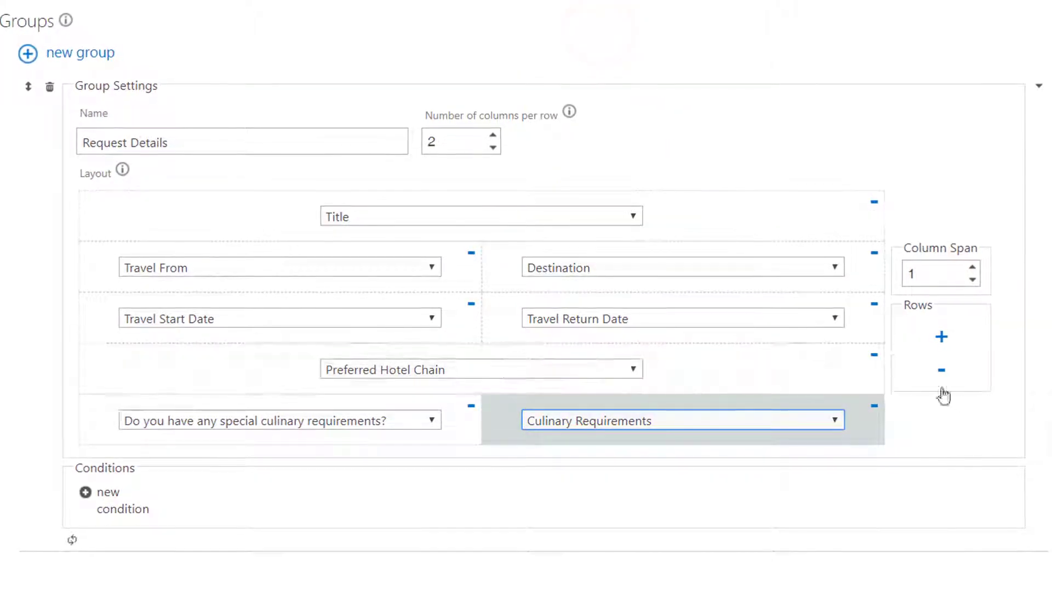
pyautogui.moveTo(941, 337)
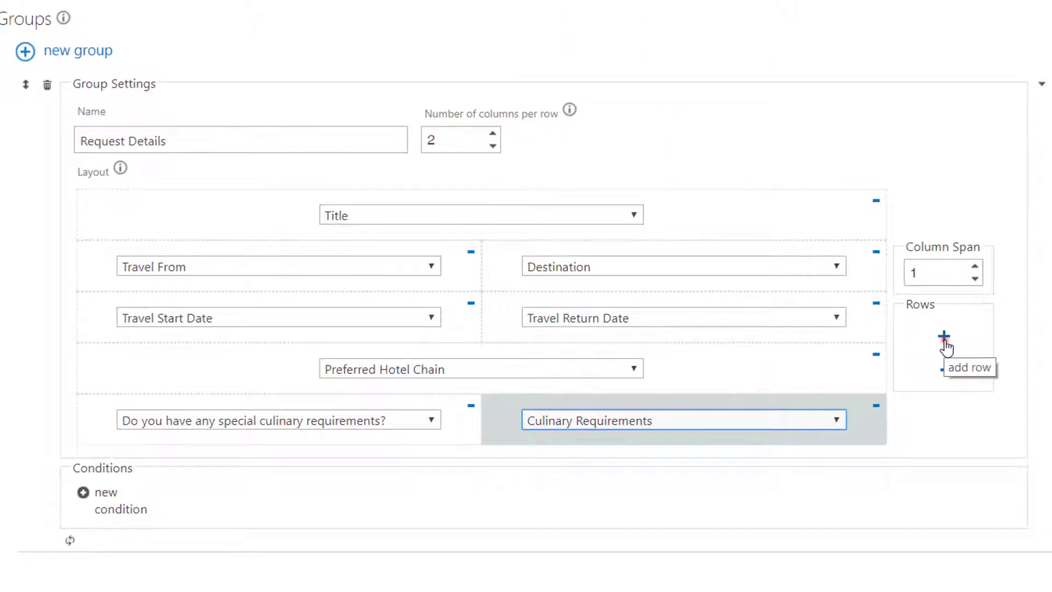
pyautogui.click(945, 335)
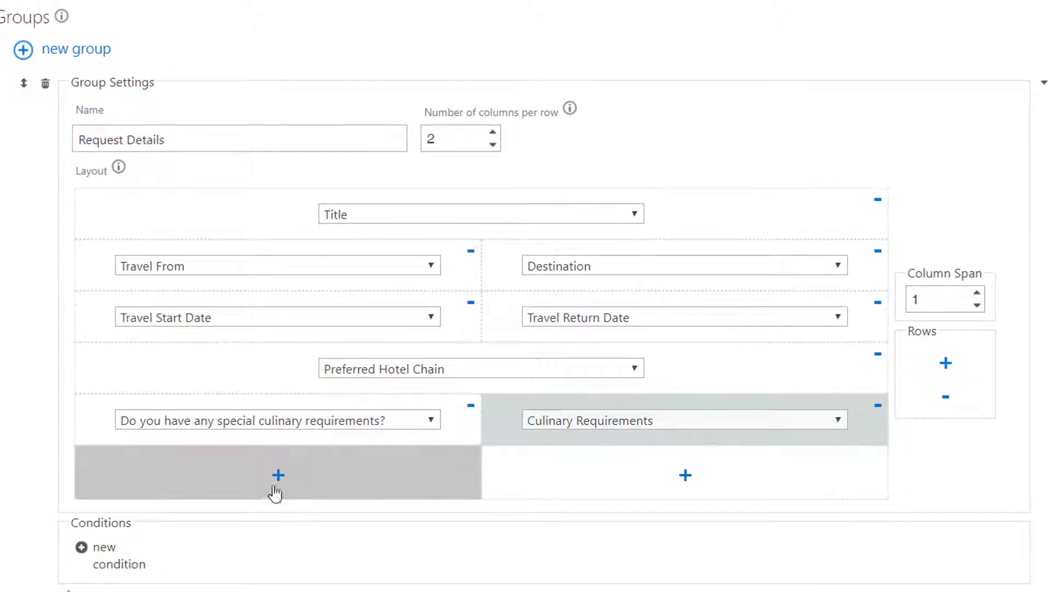
pyautogui.click(275, 473)
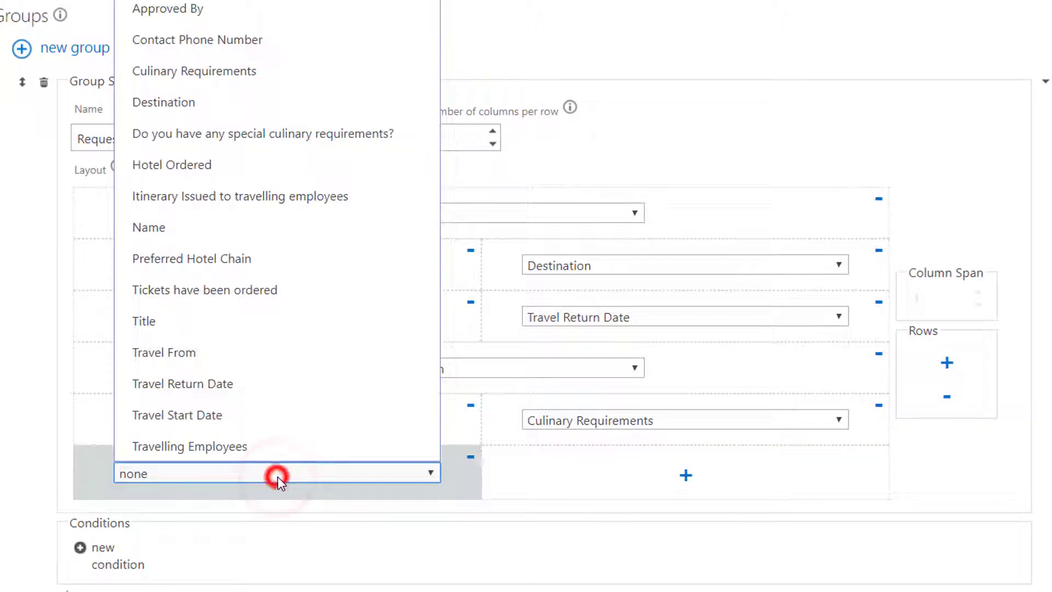
pyautogui.click(197, 39)
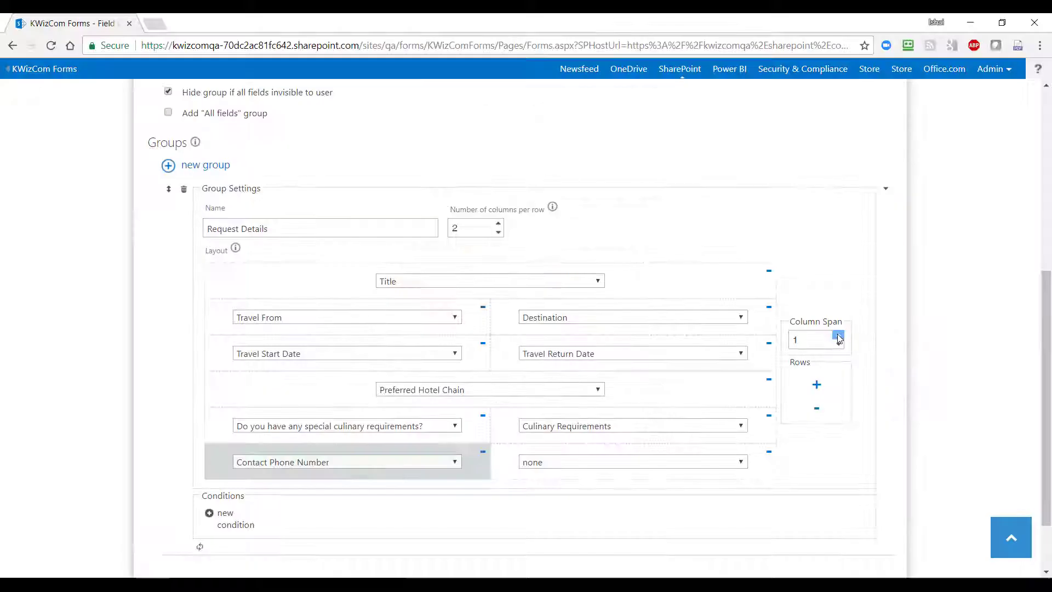
# Make Contact Phone Number span 2 columns and add an empty new group below
pyautogui.click(838, 335)
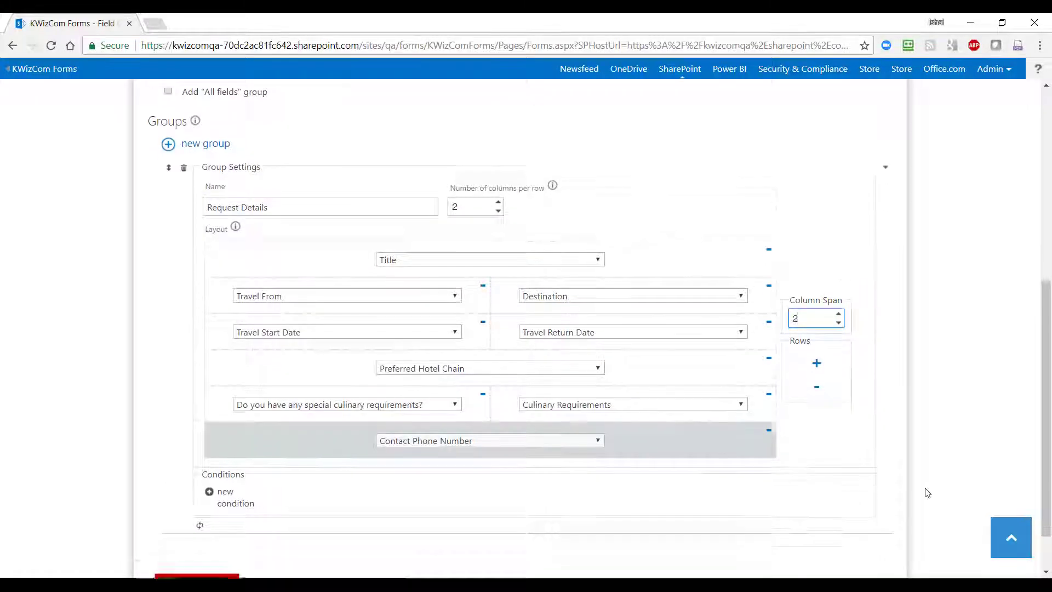
pyautogui.scroll(-3)
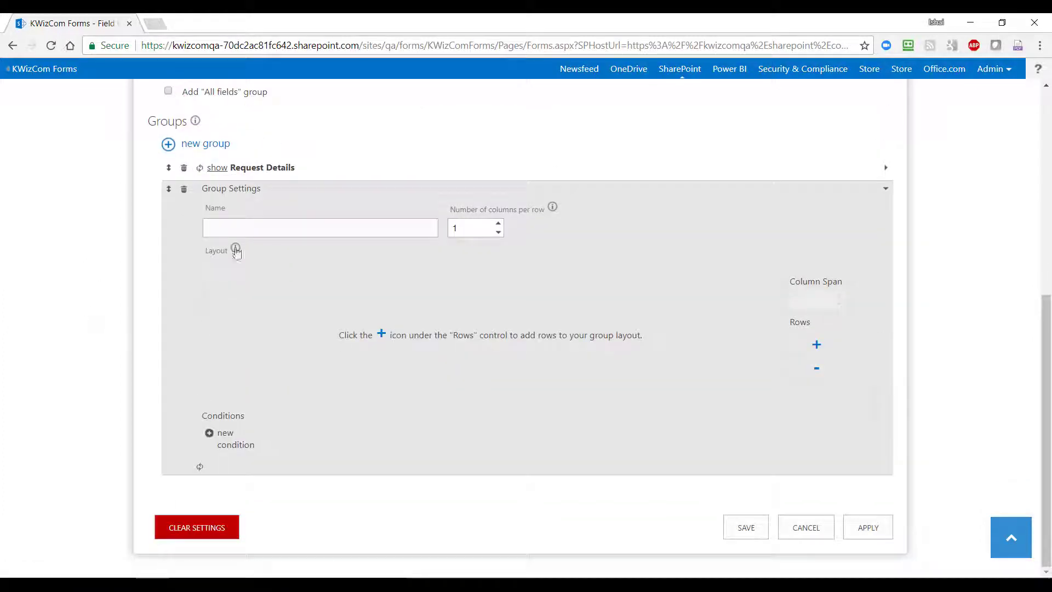
# Name the group Manager Approval with one column and add a row holding Approved By
pyautogui.write('Manager Approval')
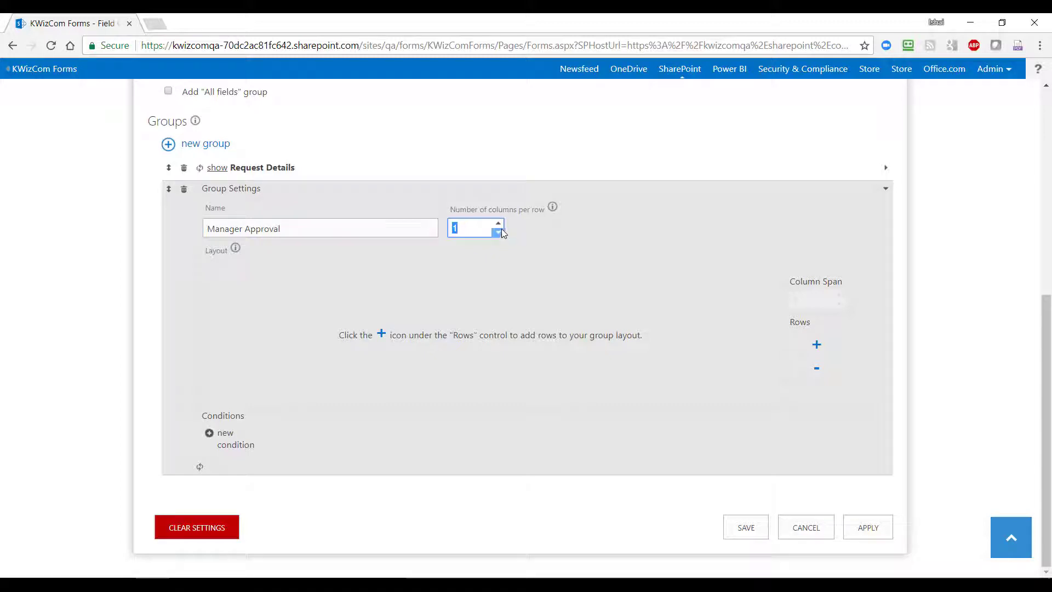
pyautogui.moveTo(385, 290)
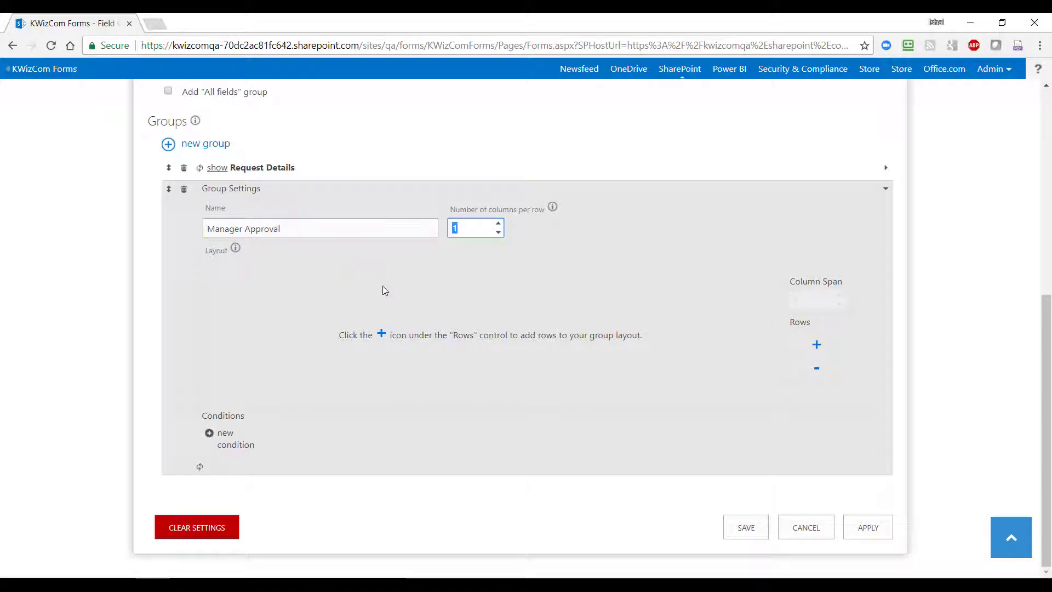
pyautogui.click(816, 344)
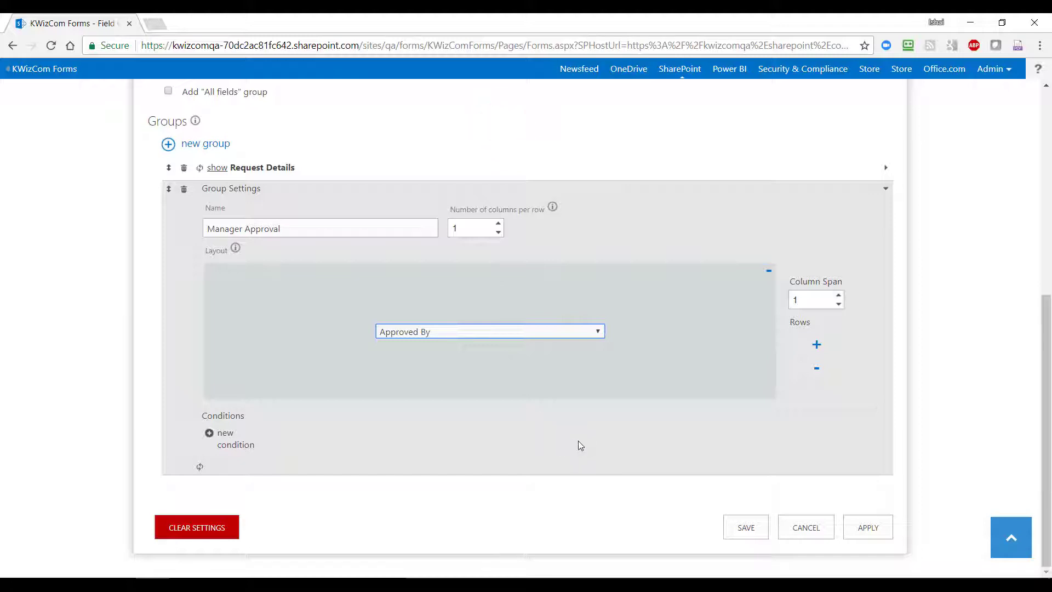
pyautogui.moveTo(206, 143)
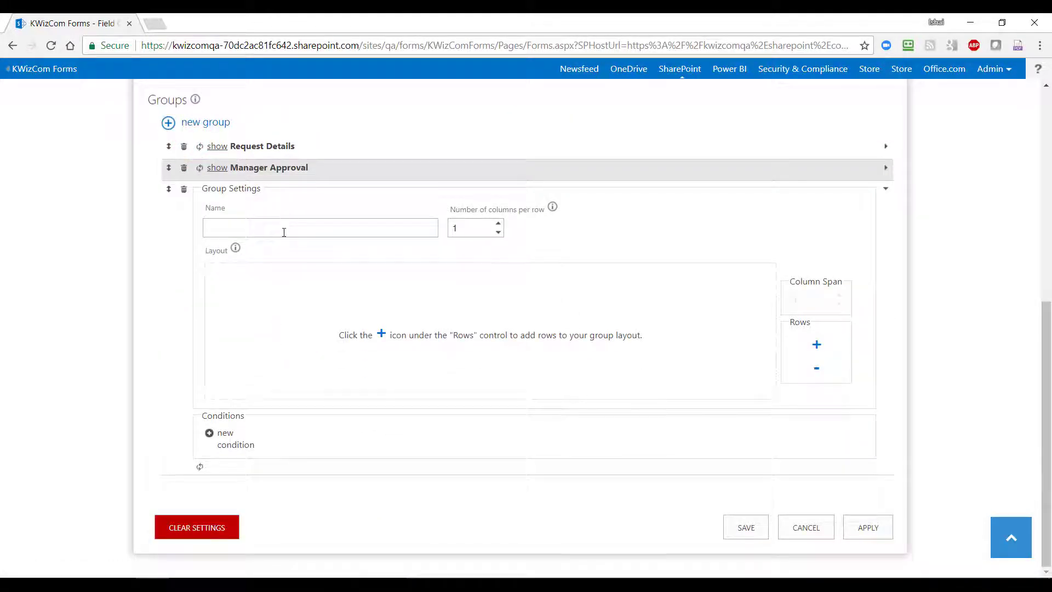
# Name the group Travel Team Approval and put Tickets have been ordered in its first row
pyautogui.write('Travel')
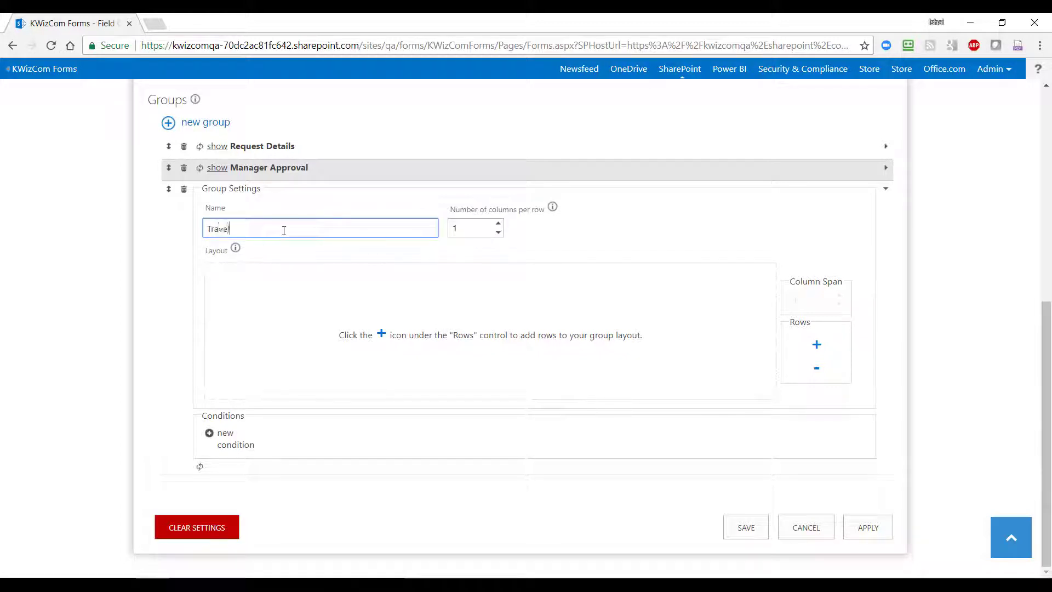
pyautogui.write('Team Approval')
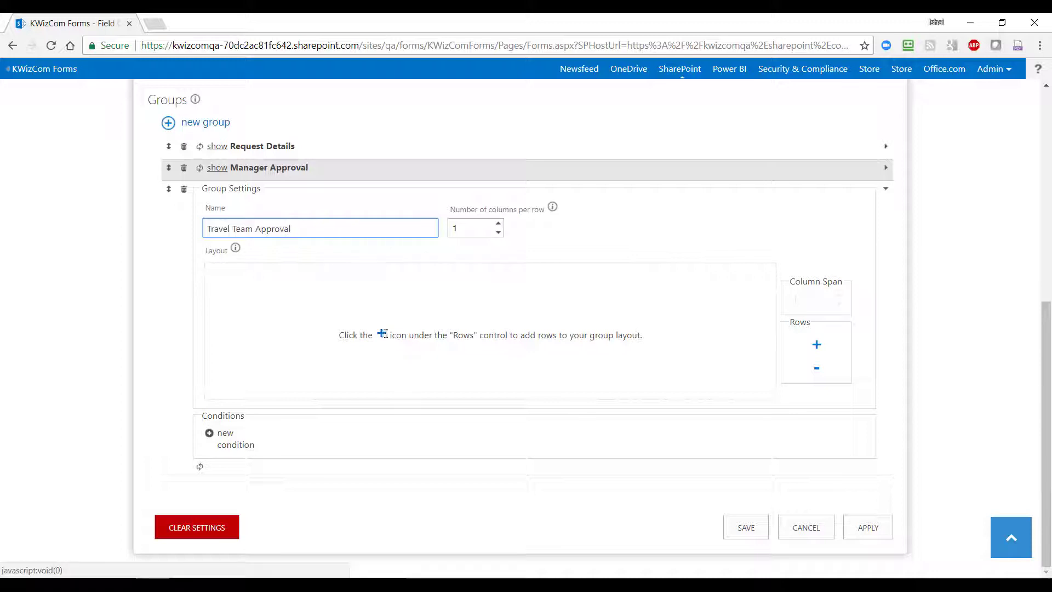
pyautogui.click(815, 344)
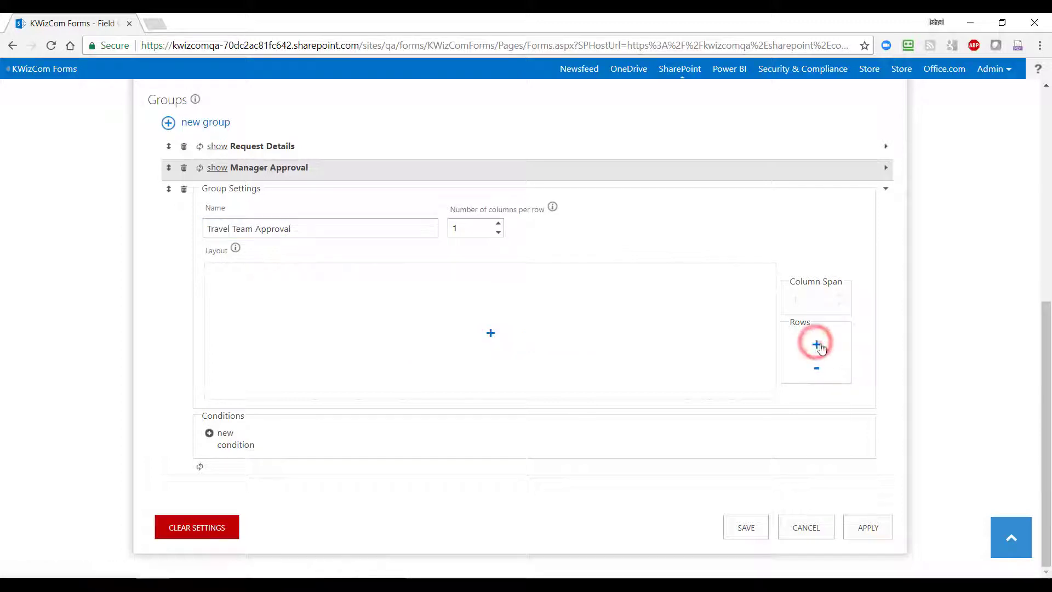
pyautogui.click(815, 343)
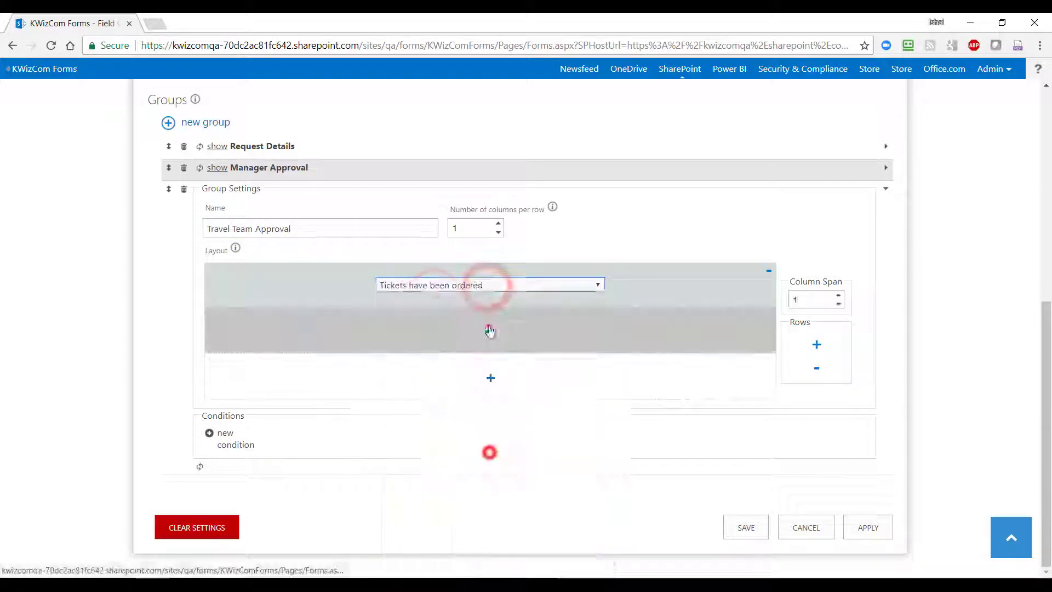
# Add the remaining rows, set a condition that Approved By is not empty, and save the group settings
pyautogui.click(489, 377)
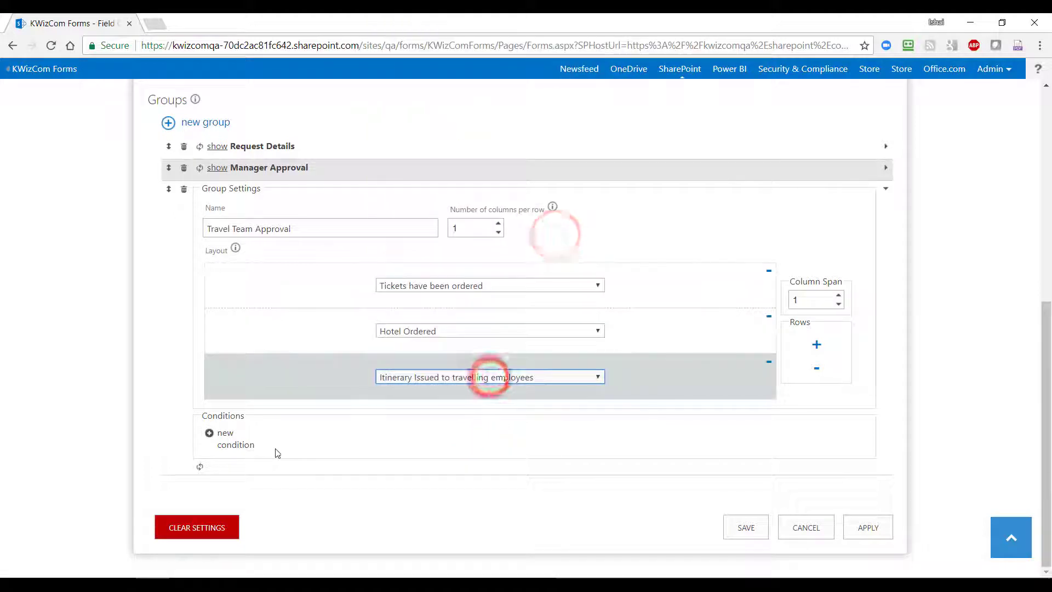
pyautogui.click(225, 438)
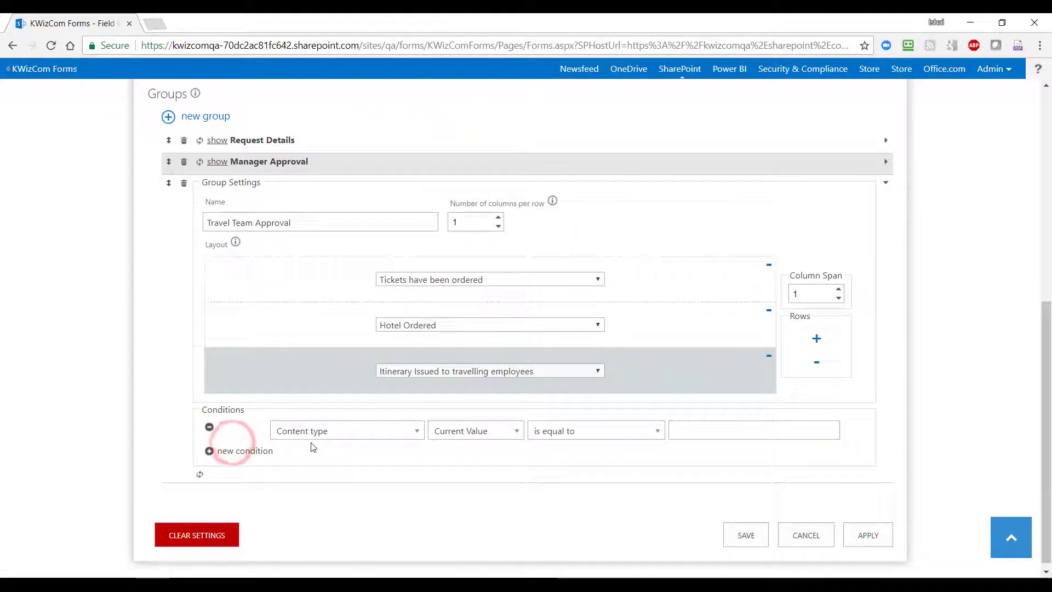
pyautogui.click(346, 429)
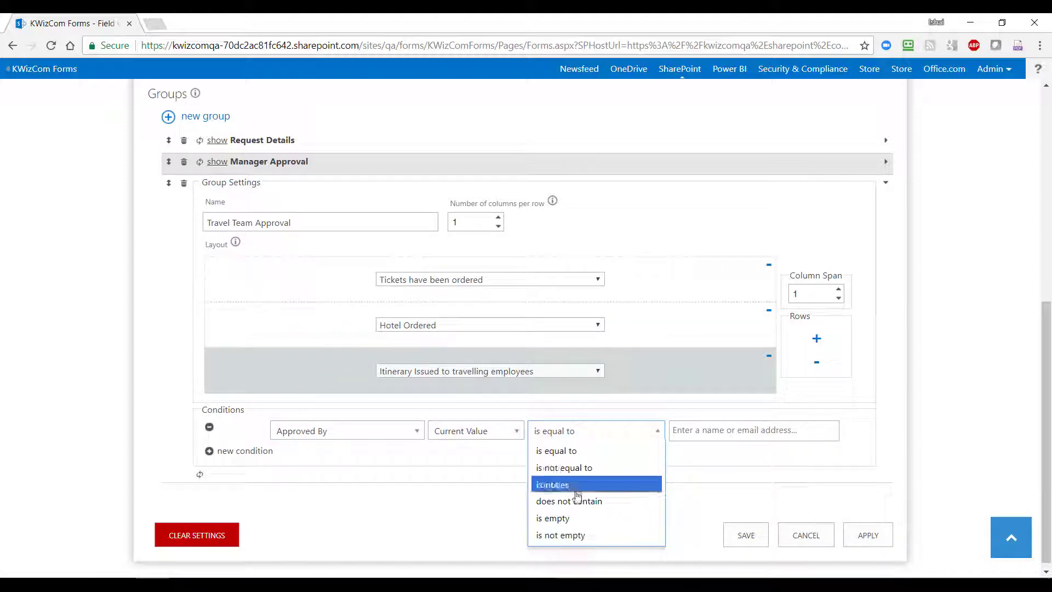
pyautogui.click(559, 535)
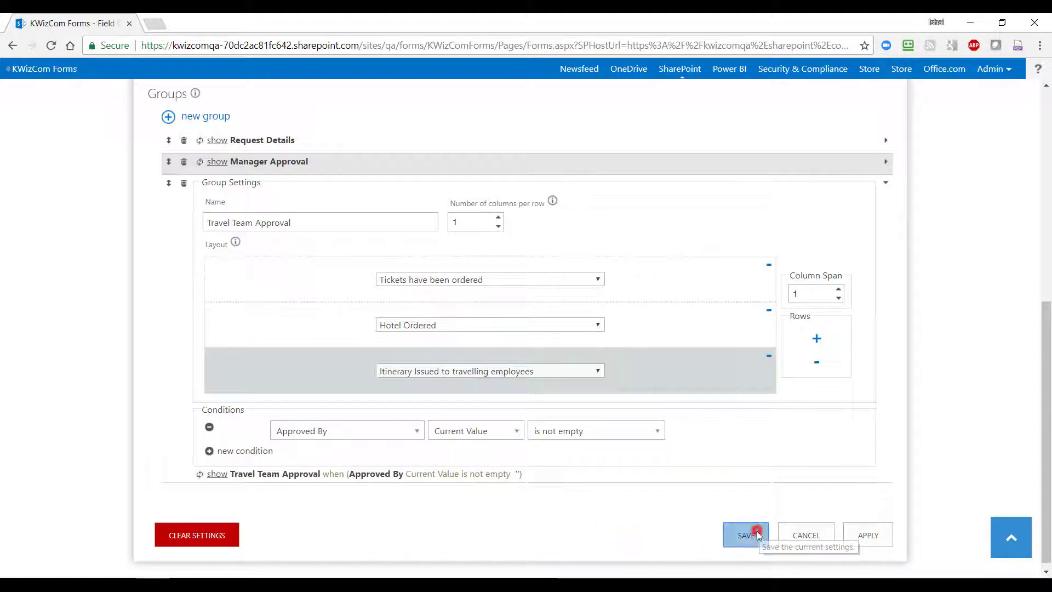
pyautogui.click(745, 534)
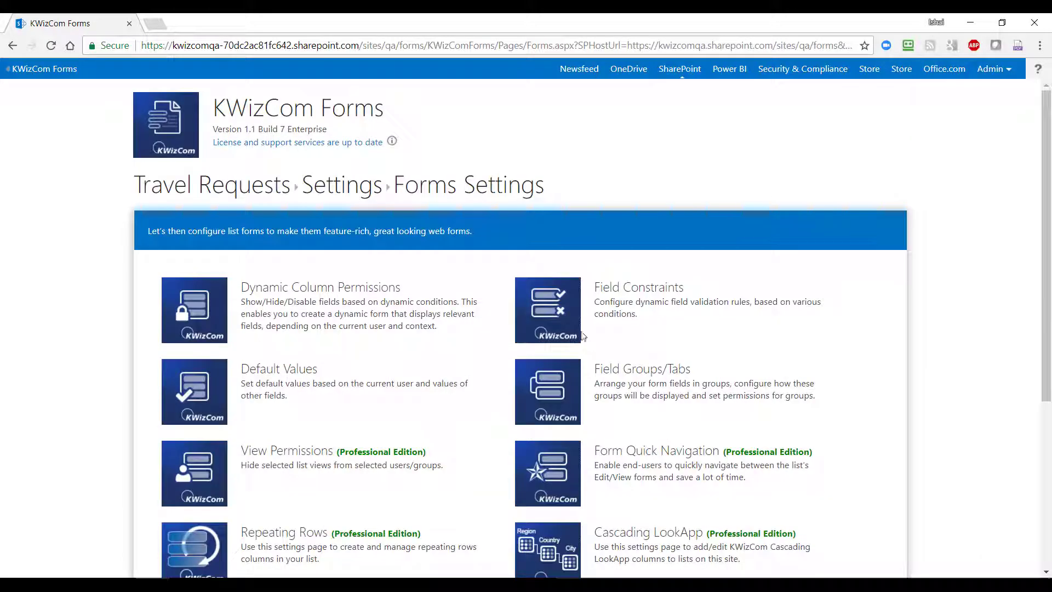
# Open the urgent travel tomorrow request, view its Manager Approval tab and start editing it
pyautogui.click(211, 184)
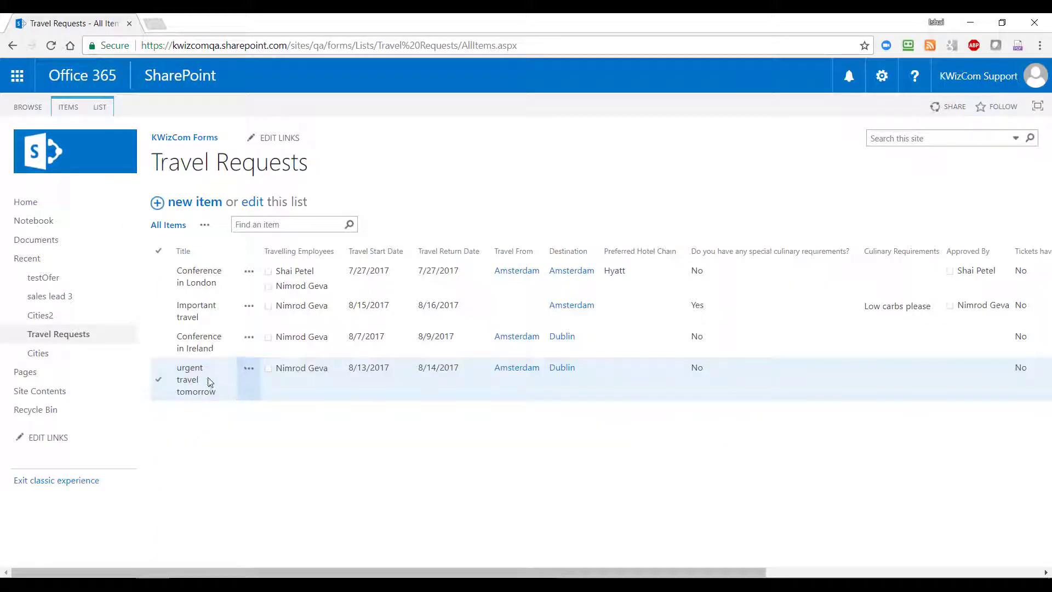
pyautogui.click(190, 368)
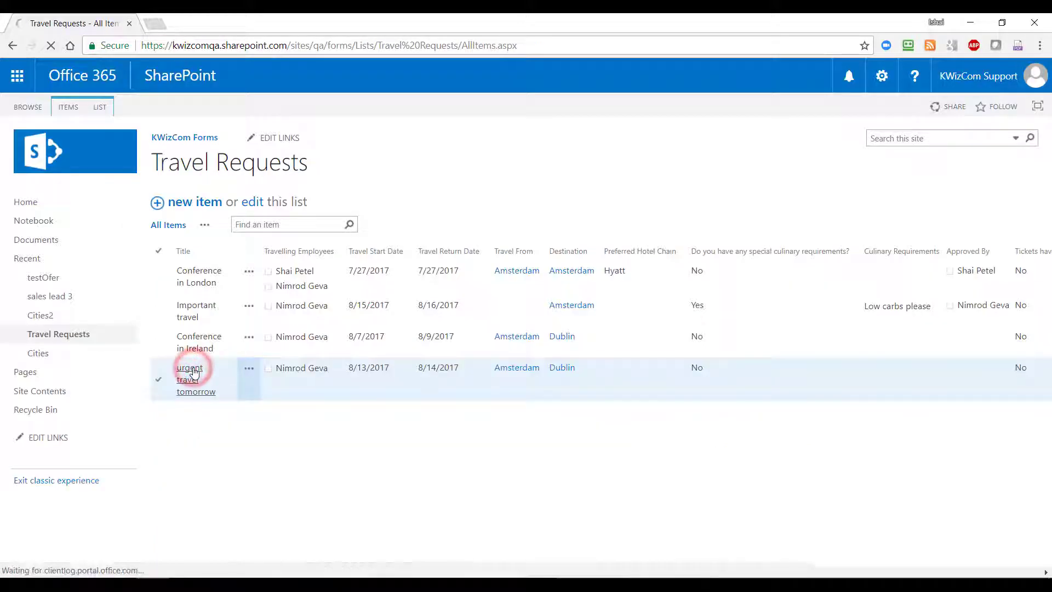
pyautogui.click(189, 368)
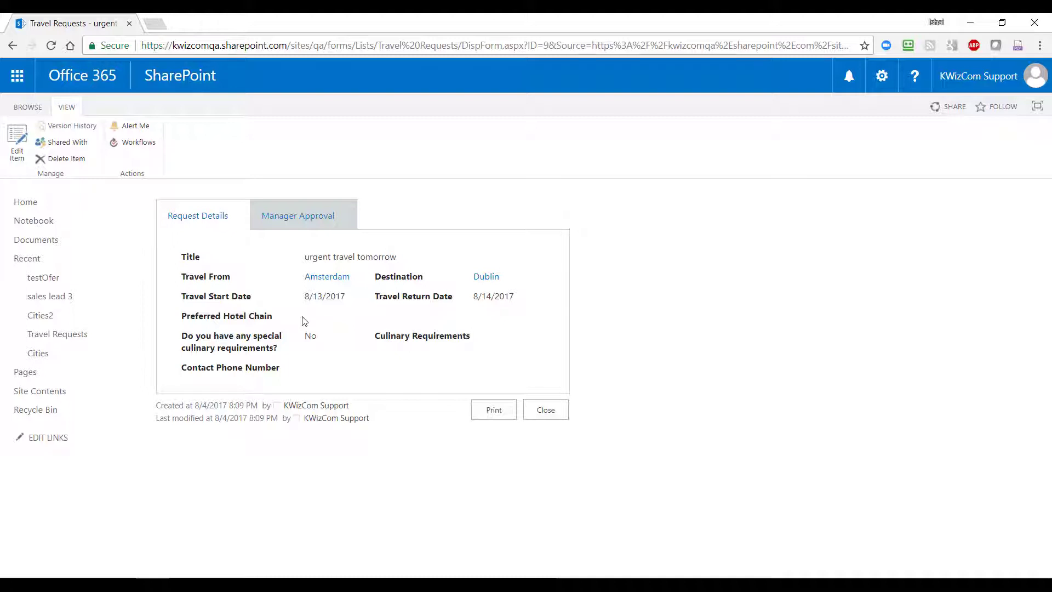
pyautogui.click(302, 216)
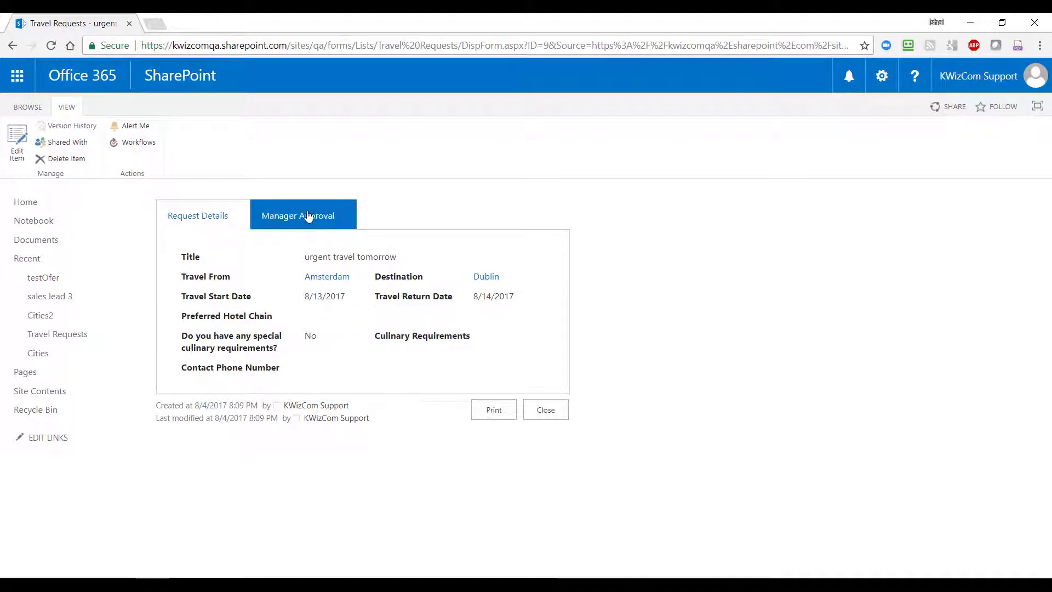
pyautogui.click(303, 216)
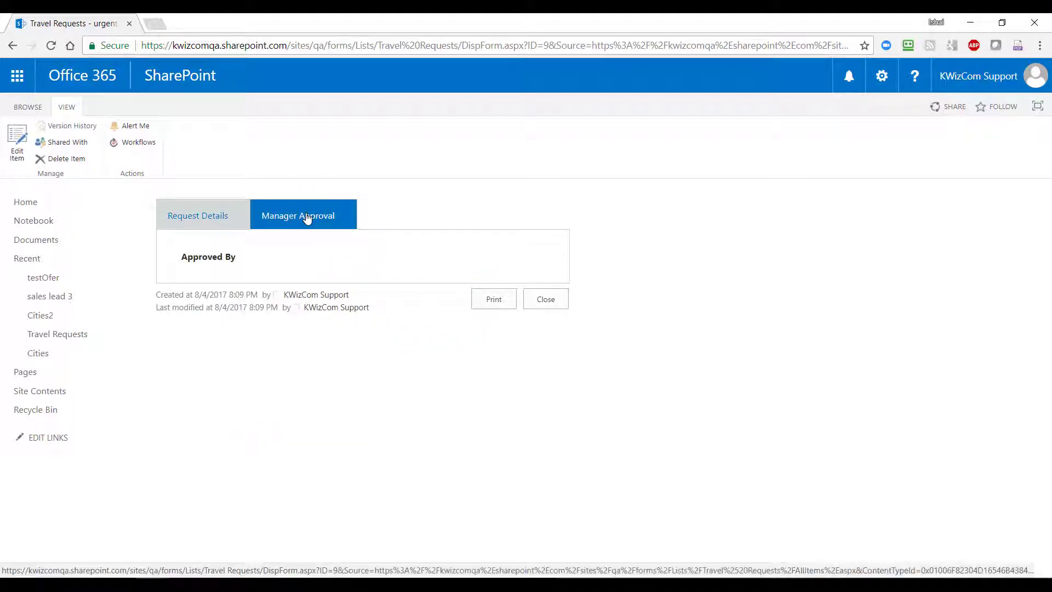
pyautogui.click(16, 142)
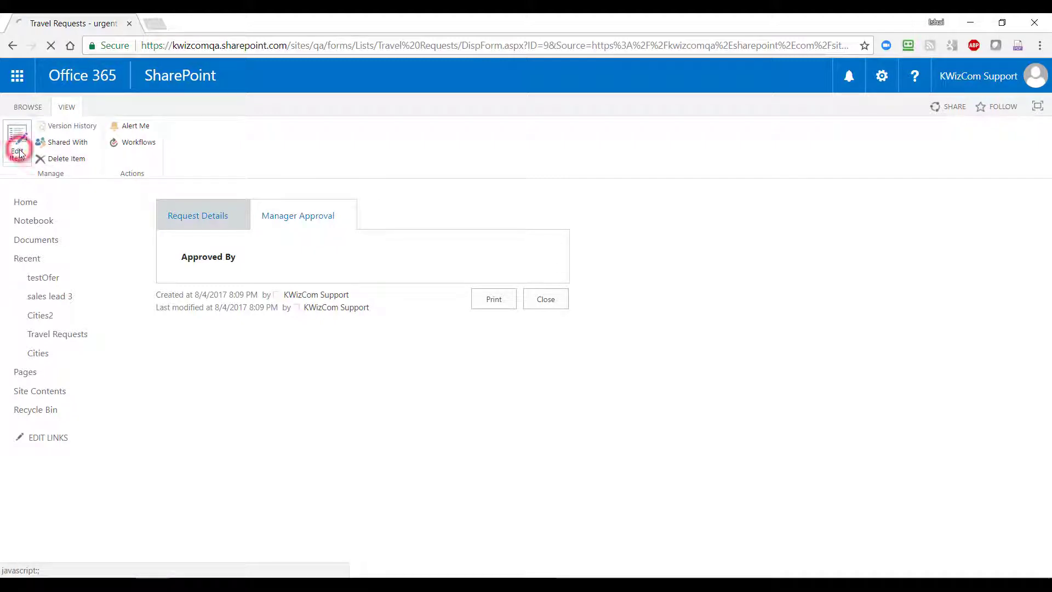
# Fill Approved By on the Manager Approval tab with Nimrod Geva and save
pyautogui.click(17, 142)
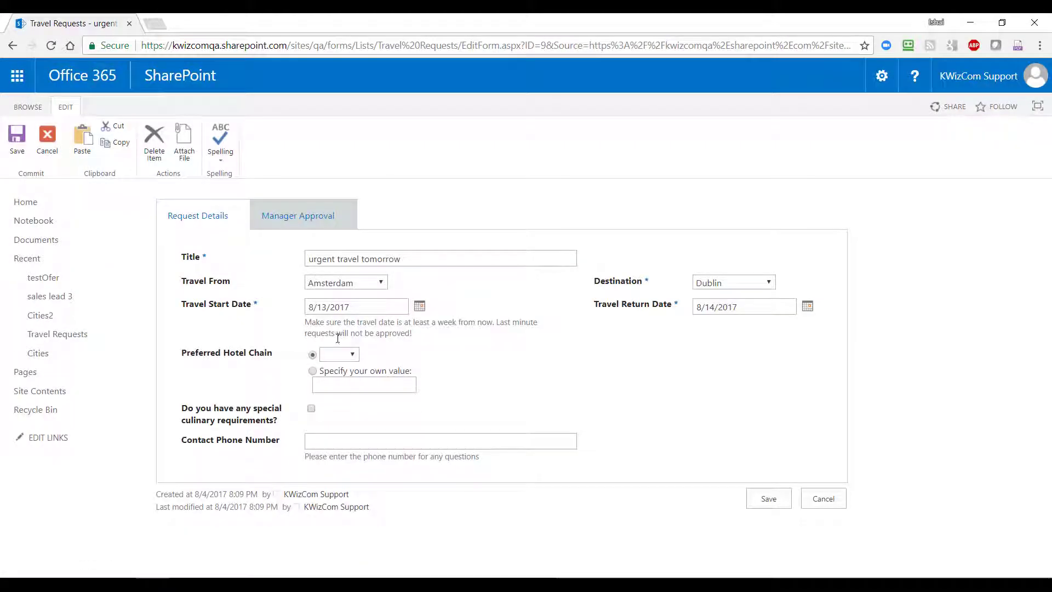
pyautogui.click(297, 216)
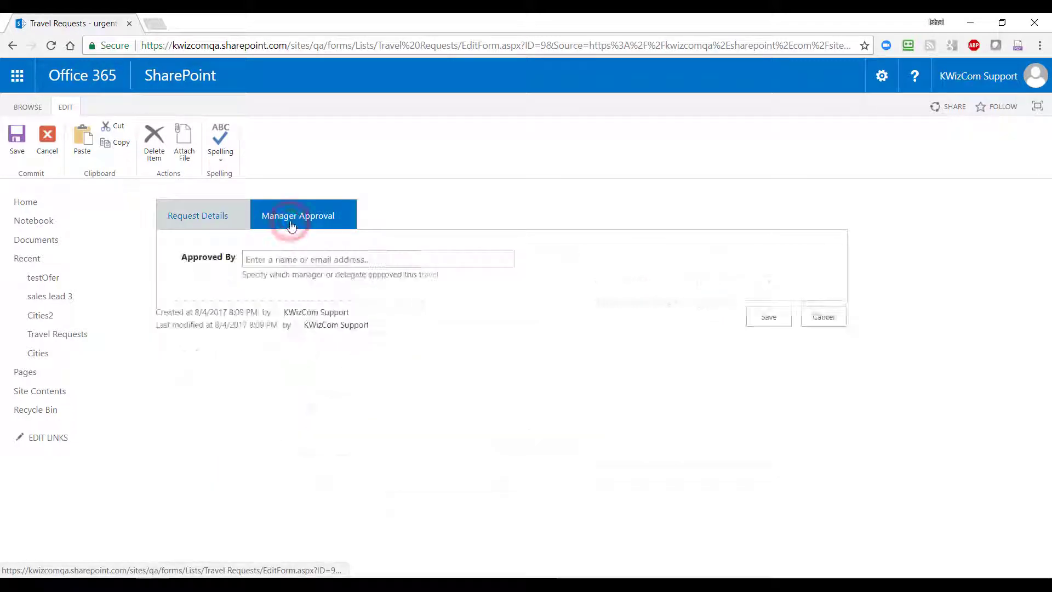
pyautogui.write('Nimrod Geva')
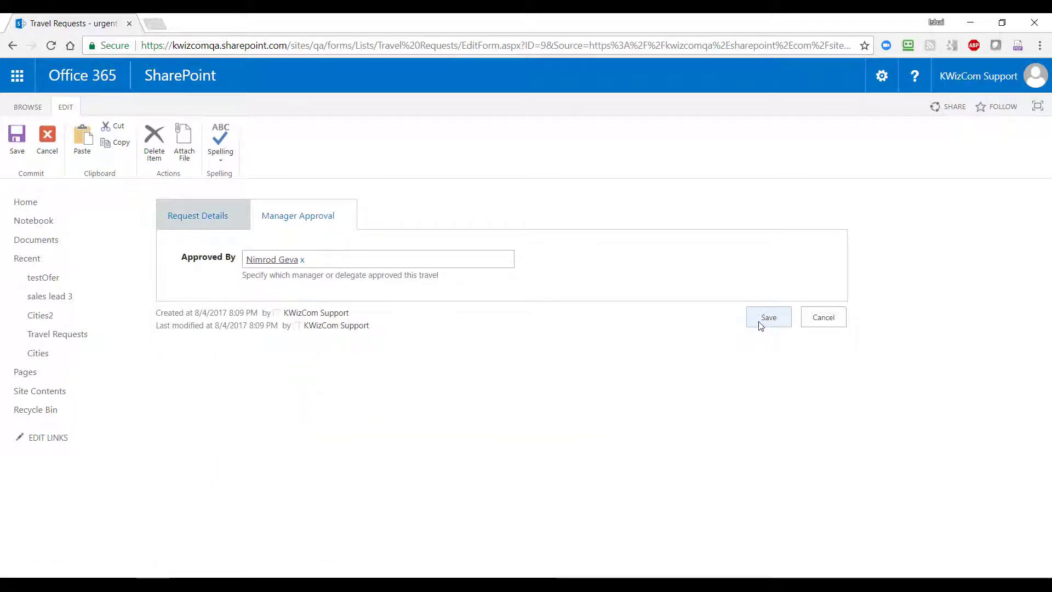
pyautogui.click(768, 316)
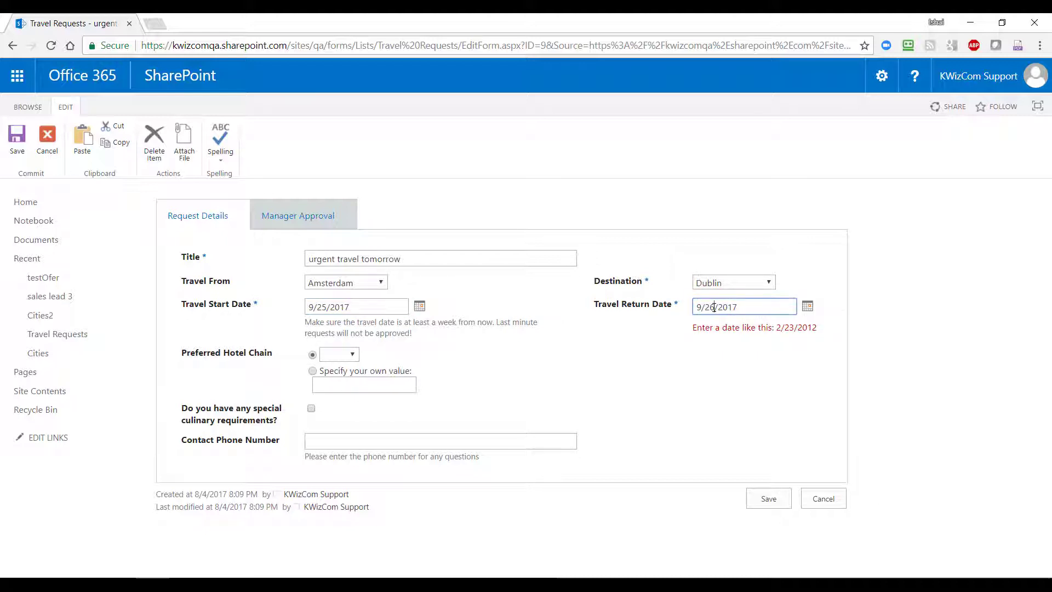
# Correct the travel dates to 9/25/2017–9/26/2017 and save the updated request
pyautogui.click(768, 499)
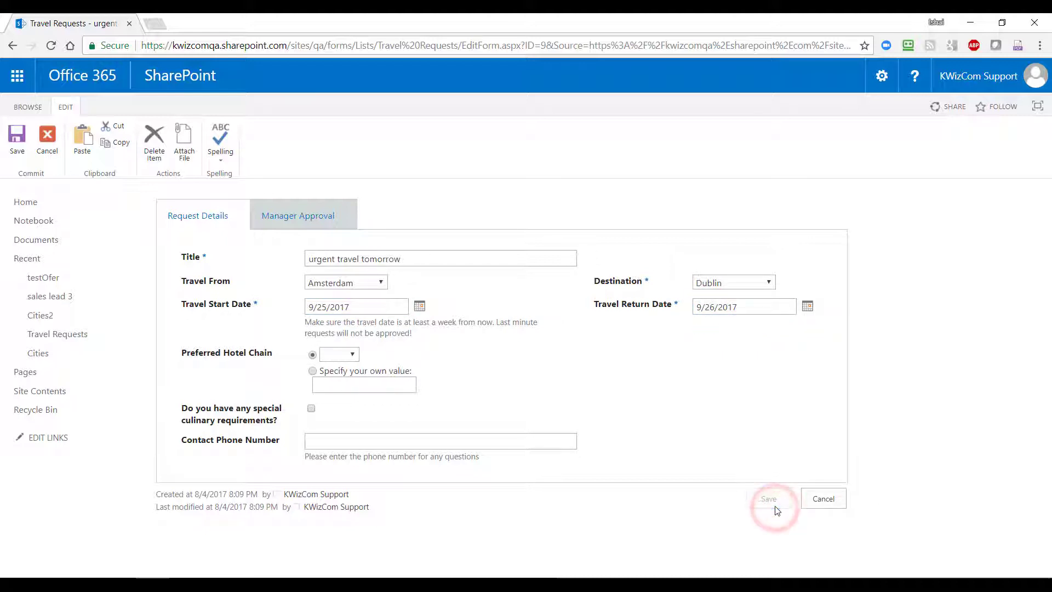
pyautogui.click(768, 499)
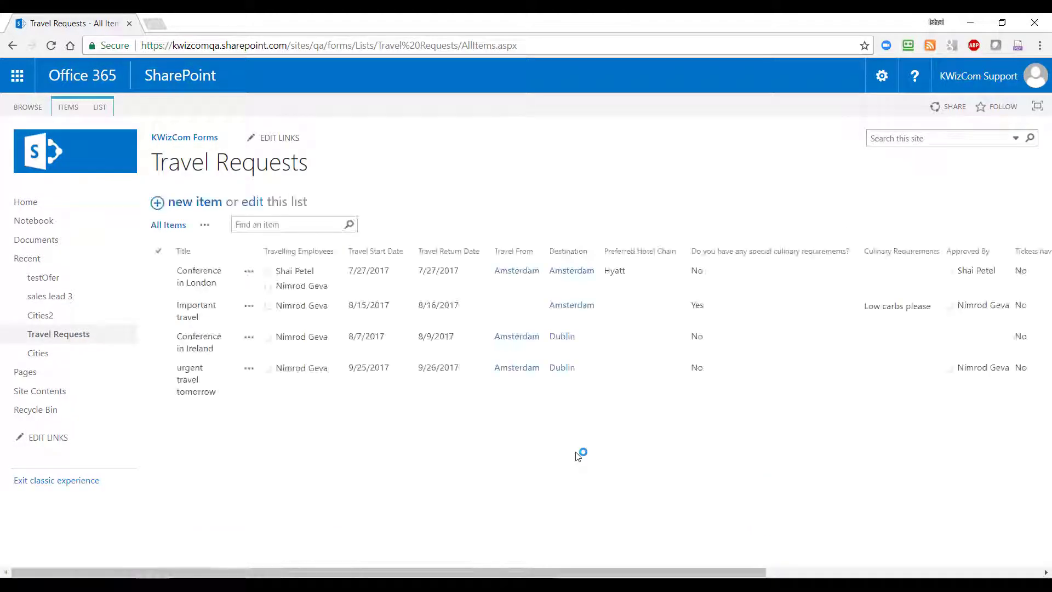
# Review the urgent travel tomorrow request's Travel Team Approval, Manager Approval and Request Details tabs
pyautogui.click(190, 379)
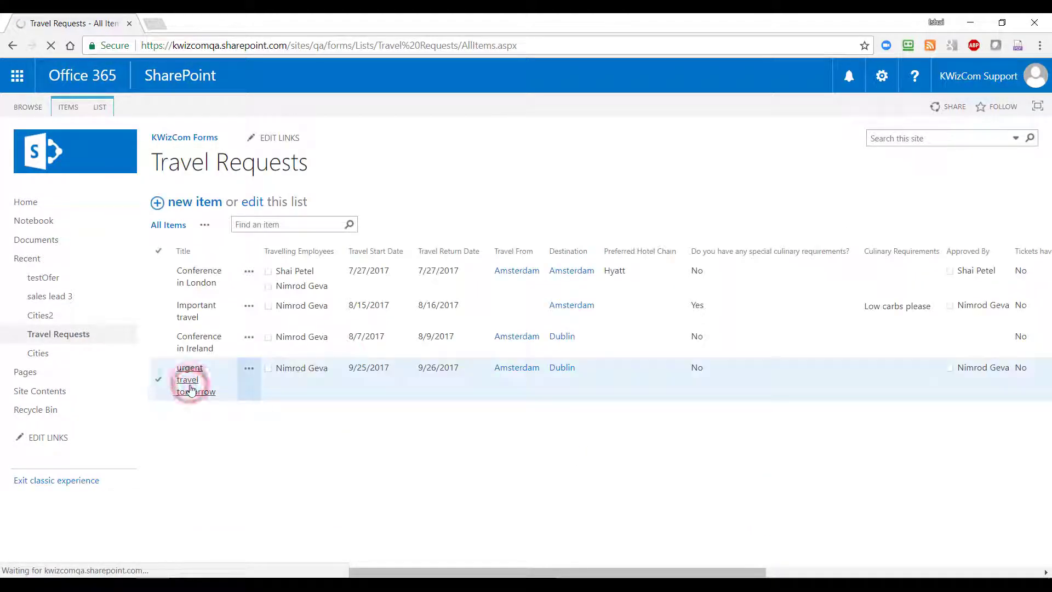
pyautogui.click(189, 379)
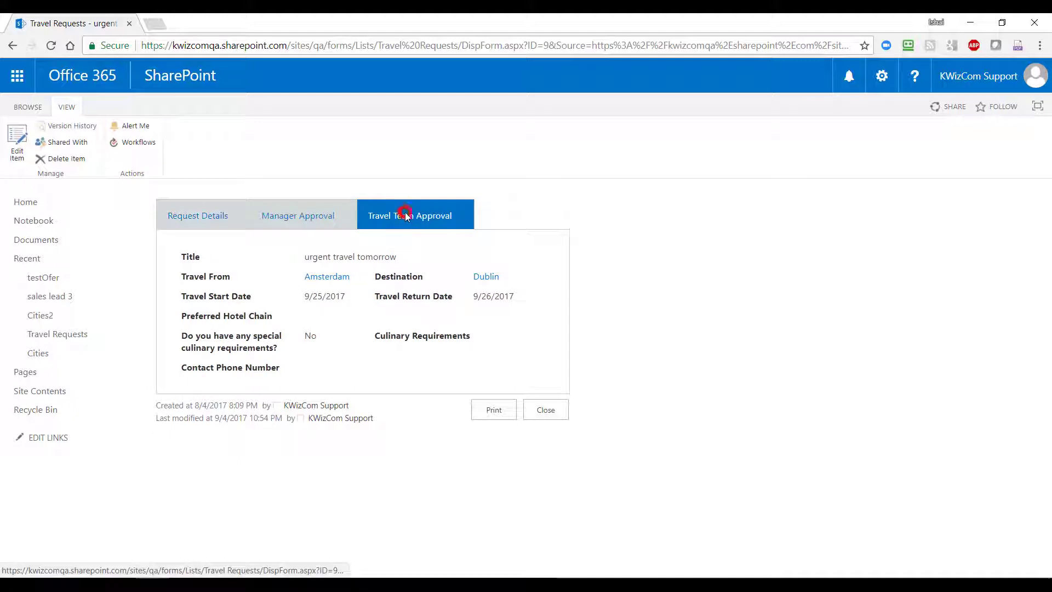
pyautogui.click(297, 216)
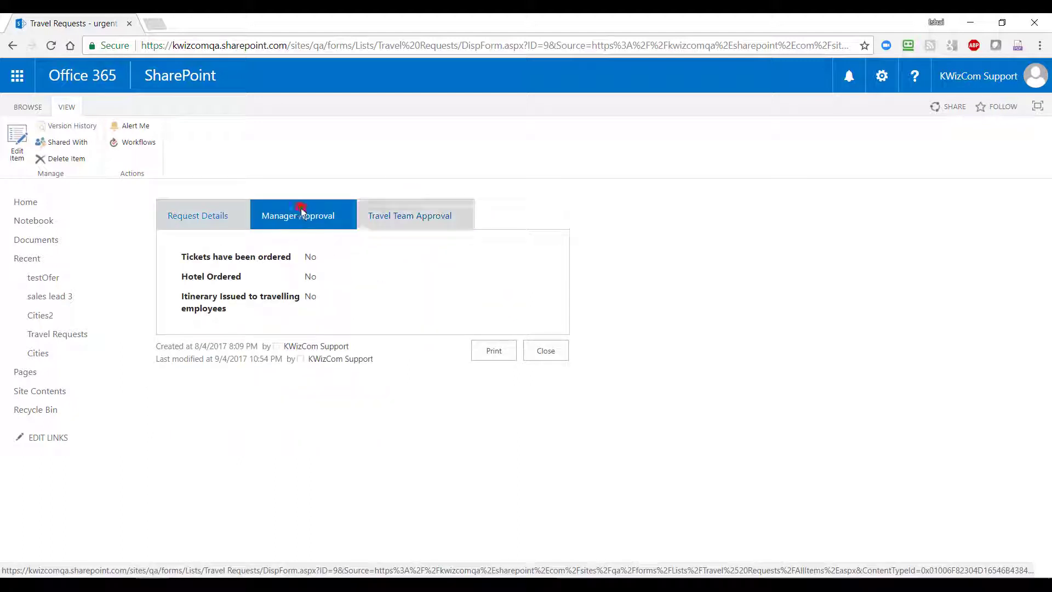
pyautogui.click(198, 216)
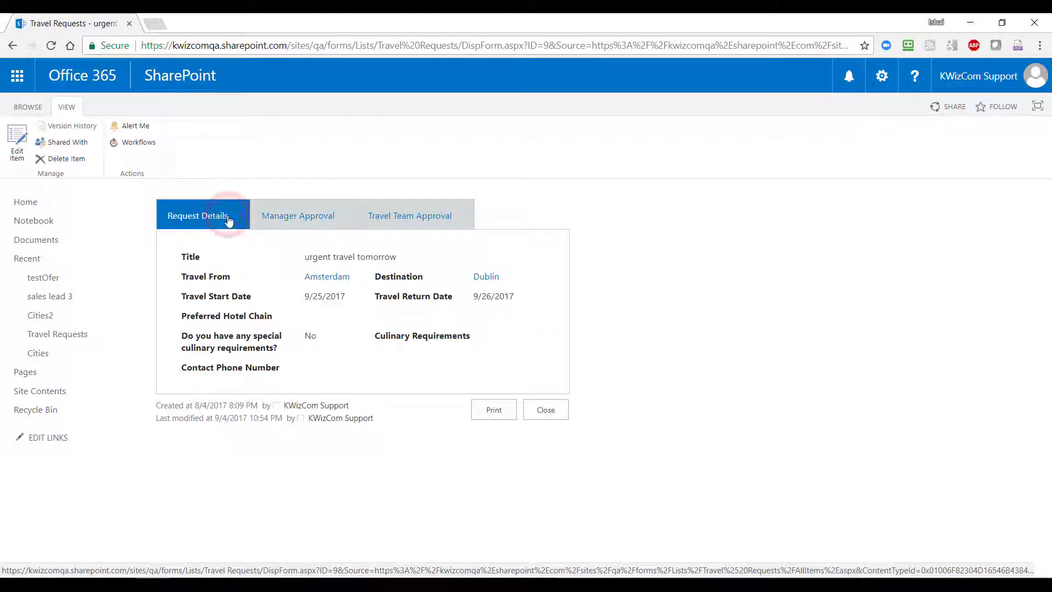
# Close the request and show the Travel Requests list with its list-level commands
pyautogui.click(545, 409)
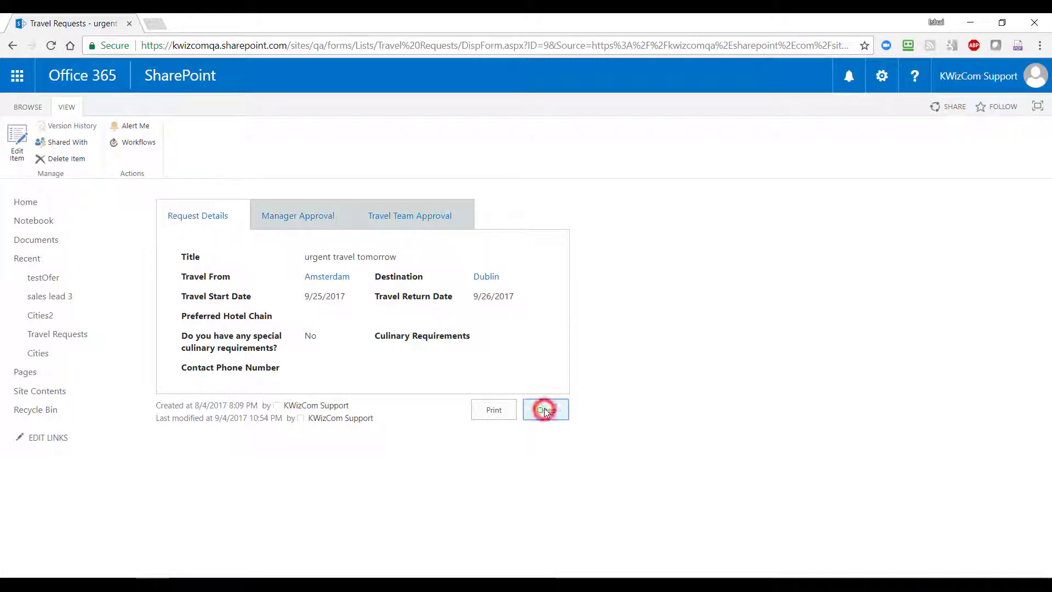
pyautogui.click(544, 408)
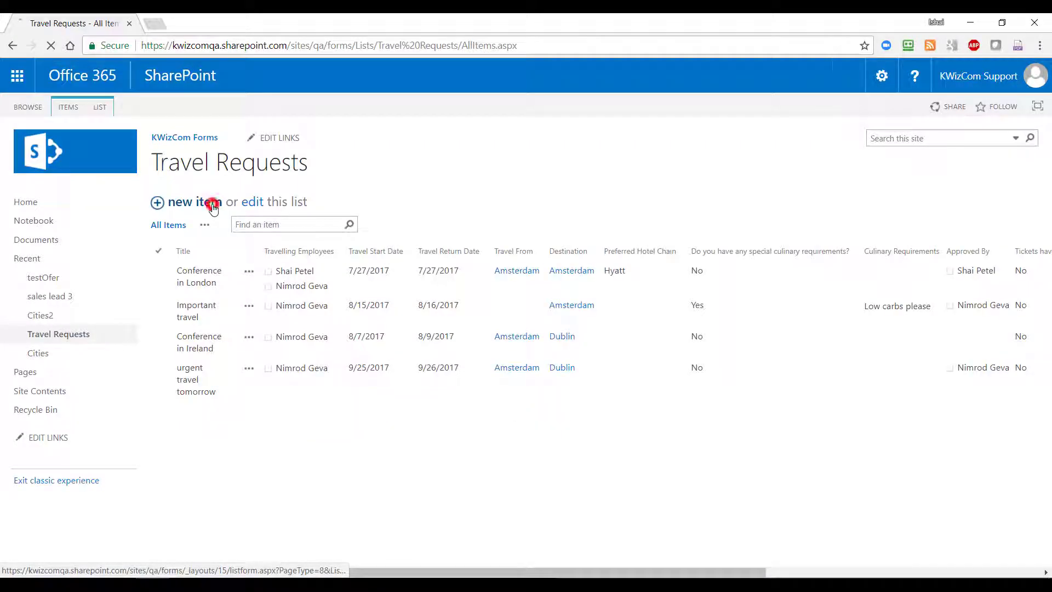
pyautogui.click(100, 106)
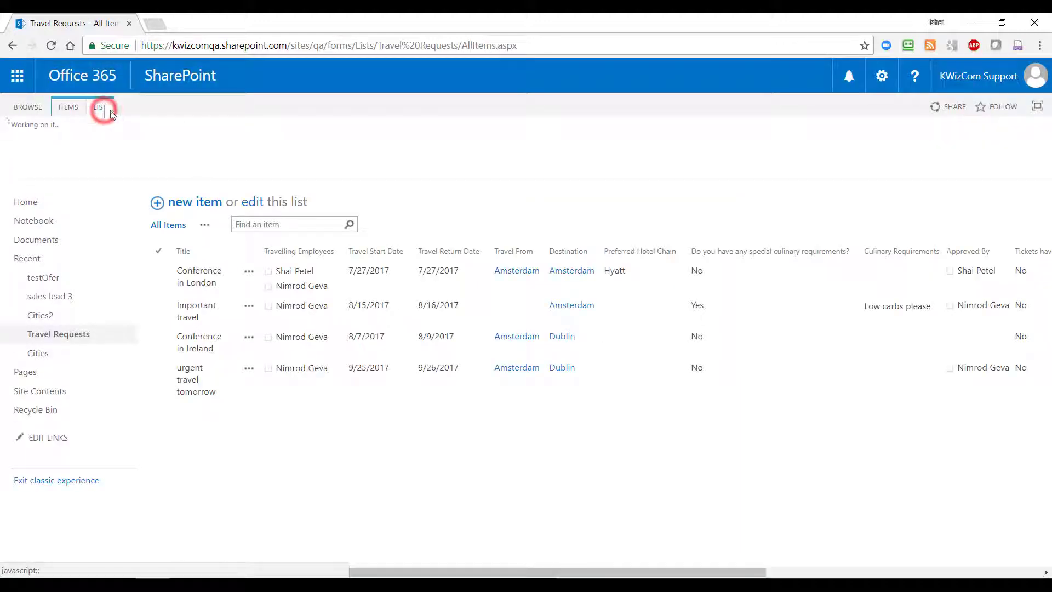
pyautogui.click(100, 108)
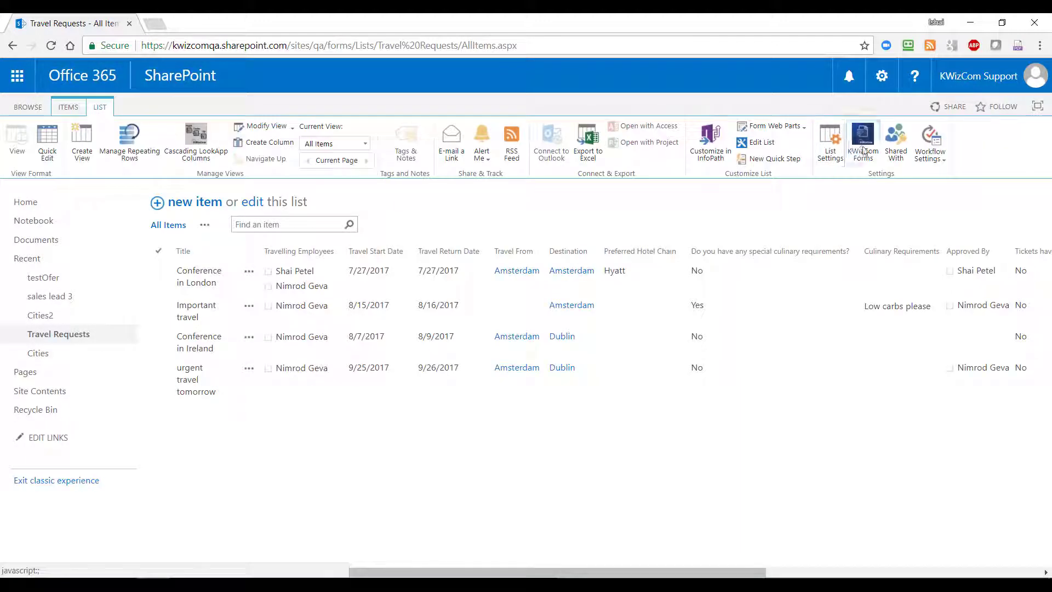
# Set Field caption location to 'above the field' in Field Groups/Tabs and save
pyautogui.click(862, 142)
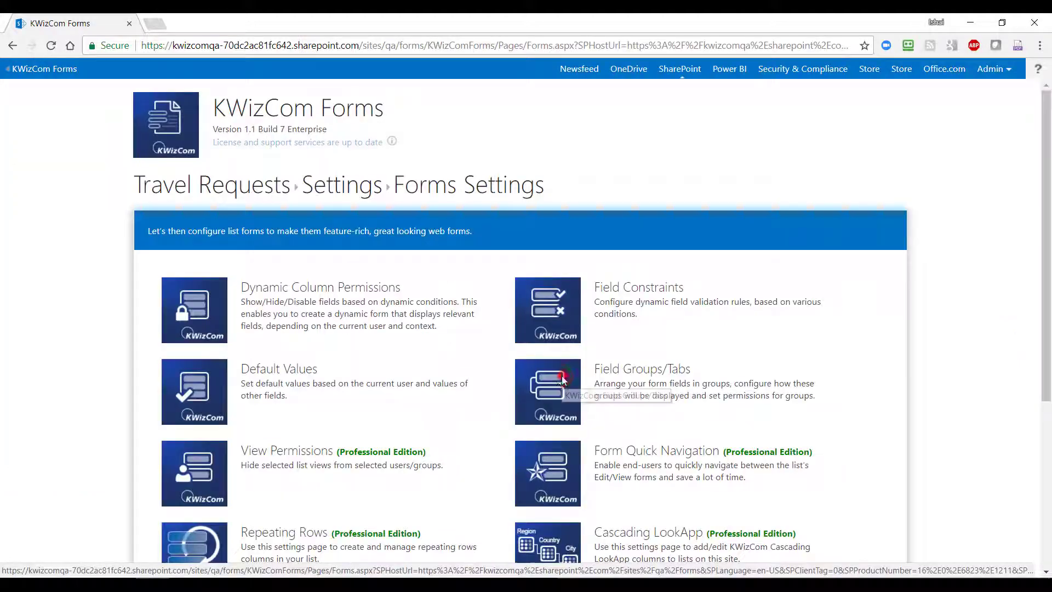
pyautogui.click(547, 391)
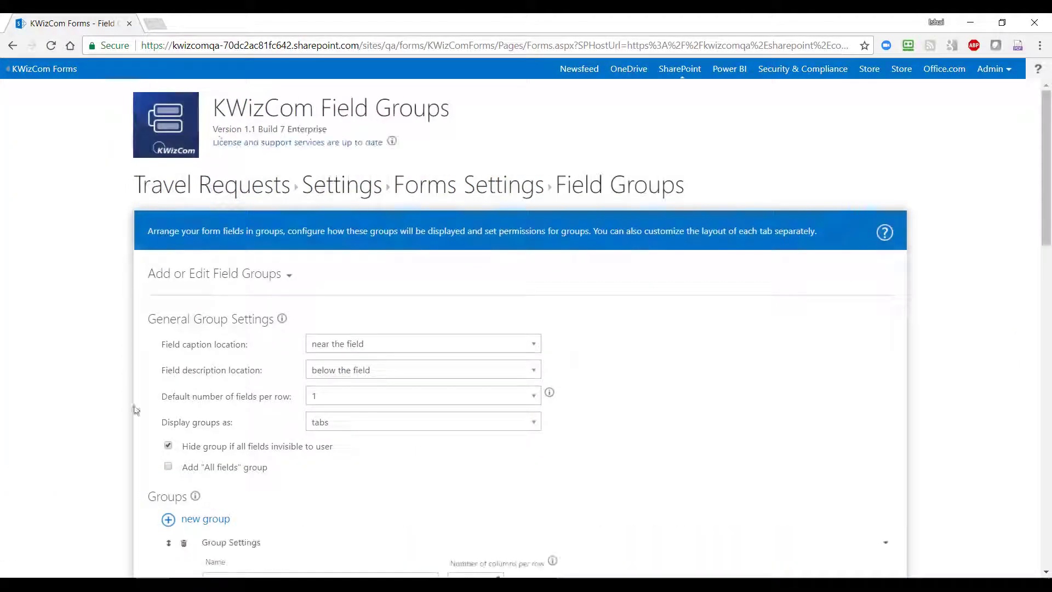
pyautogui.click(422, 343)
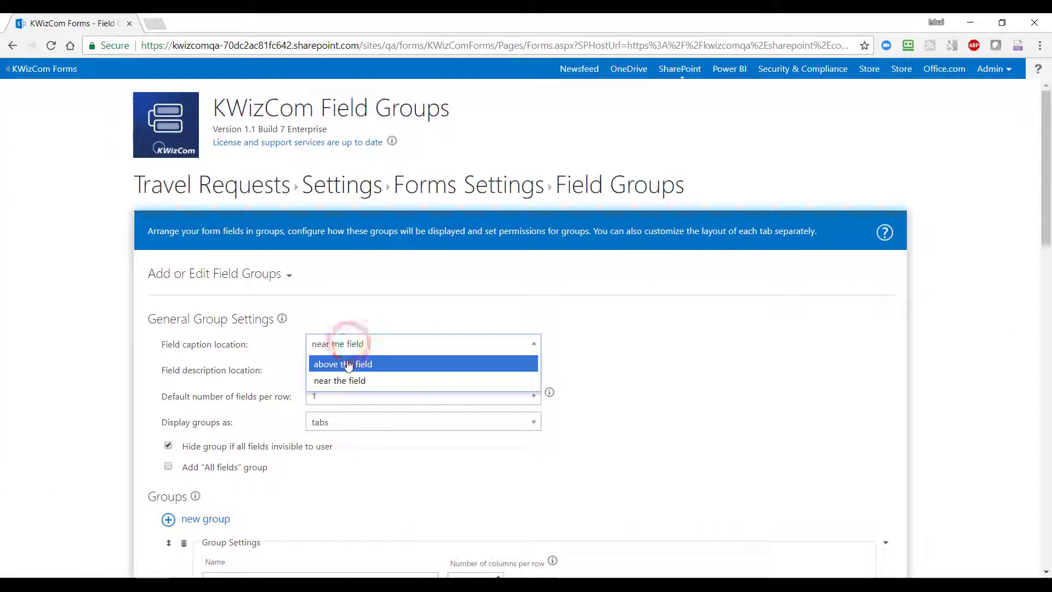
pyautogui.click(342, 364)
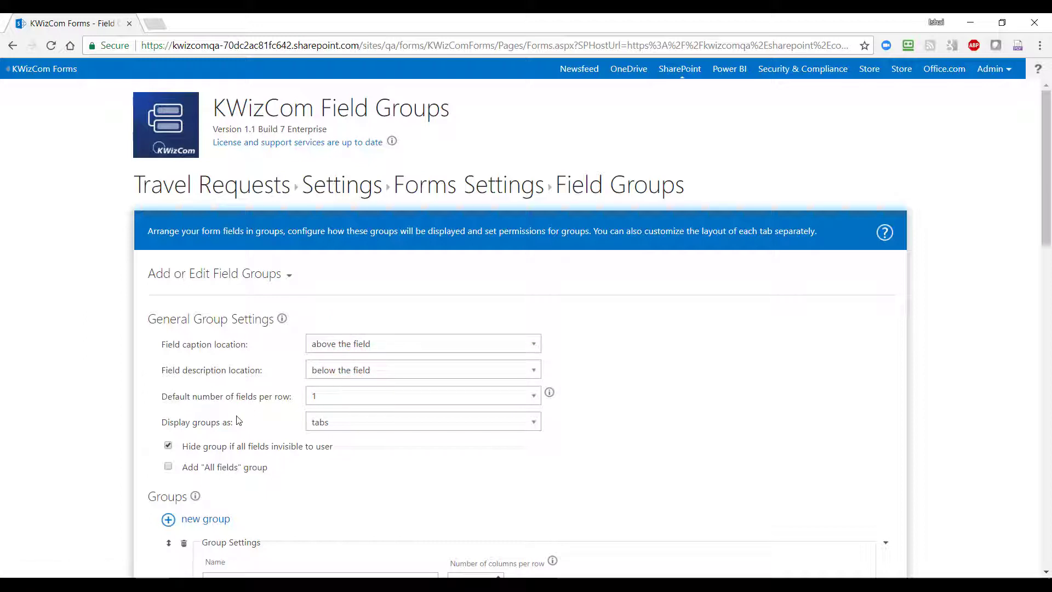
pyautogui.moveTo(210, 427)
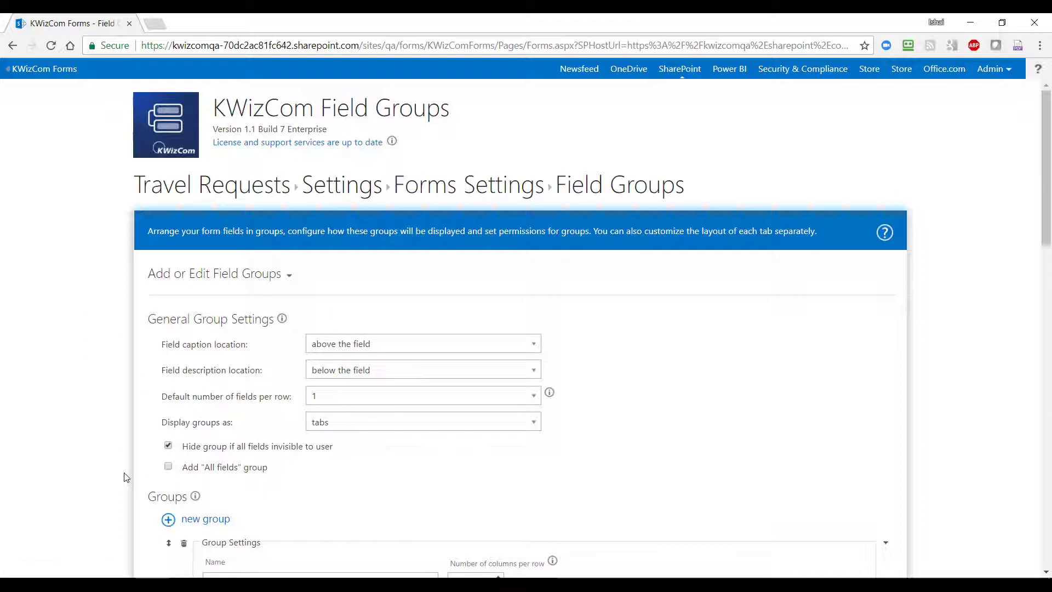
pyautogui.scroll(-3)
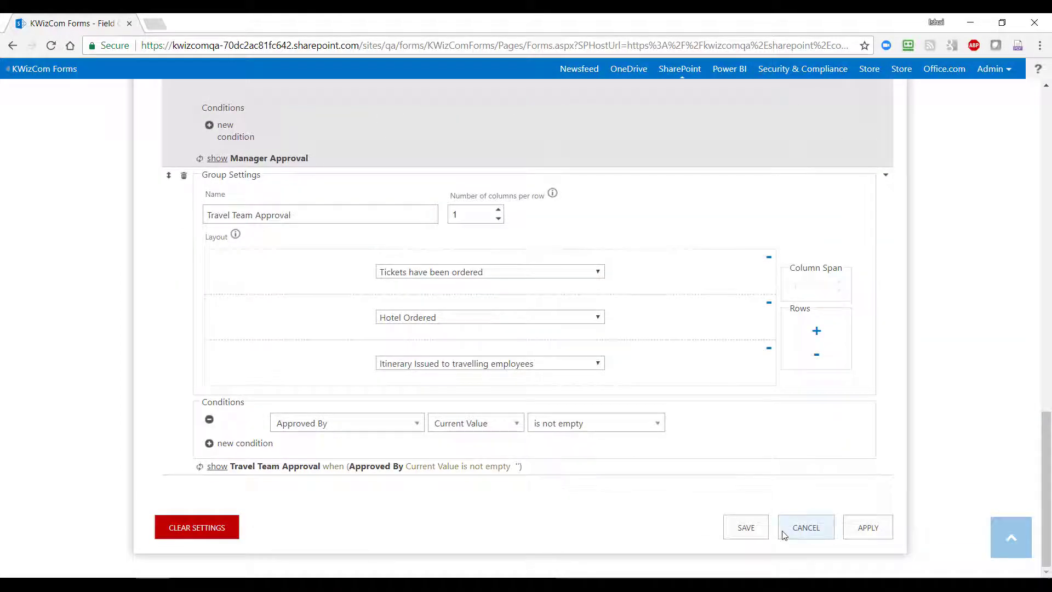
pyautogui.click(804, 527)
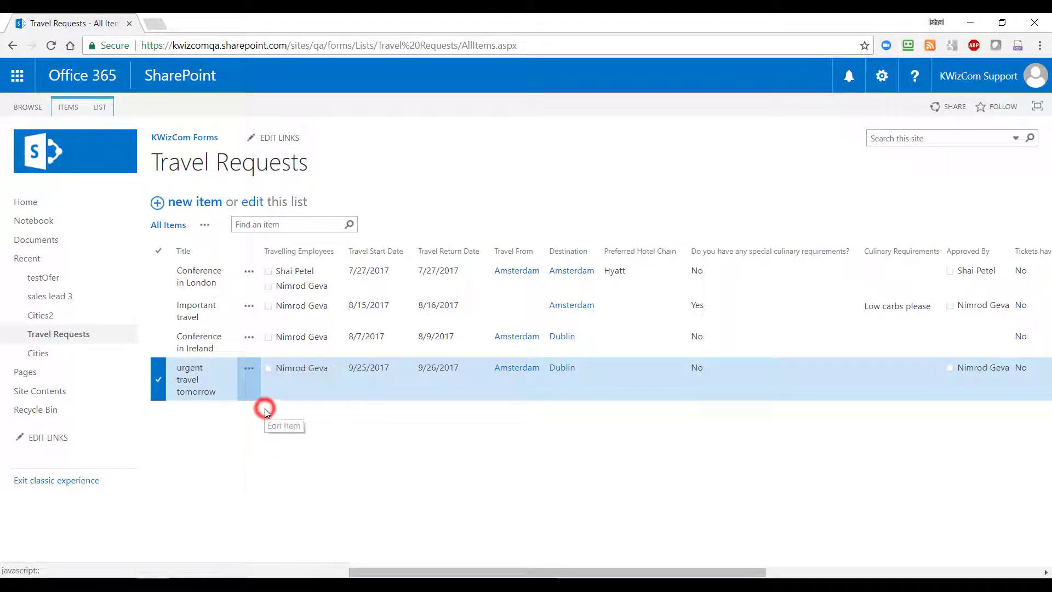
# Check the urgent travel tomorrow request's tabs now show captions above the fields
pyautogui.click(284, 426)
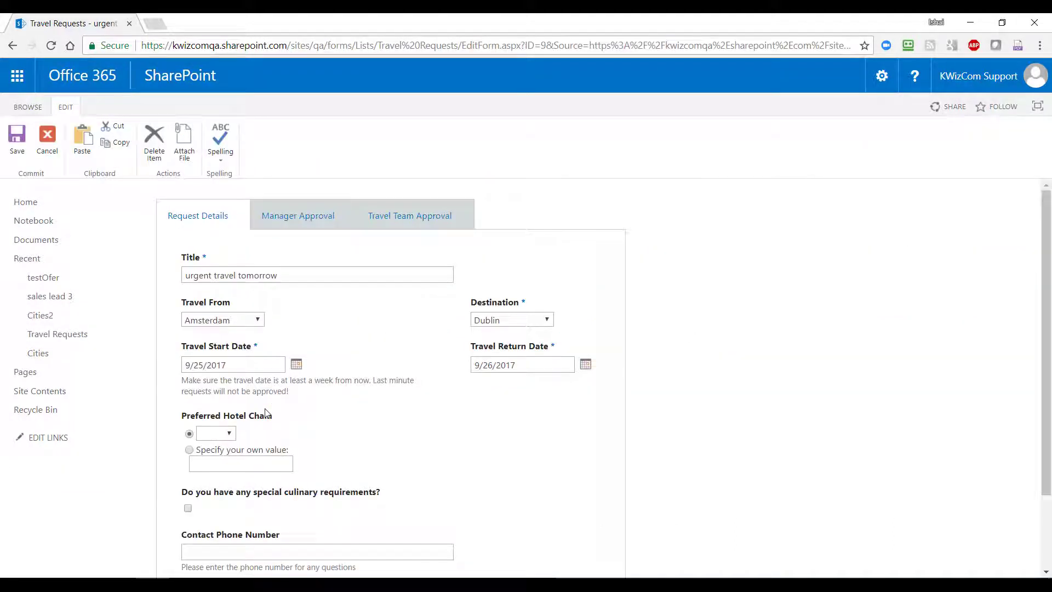
pyautogui.moveTo(441, 348)
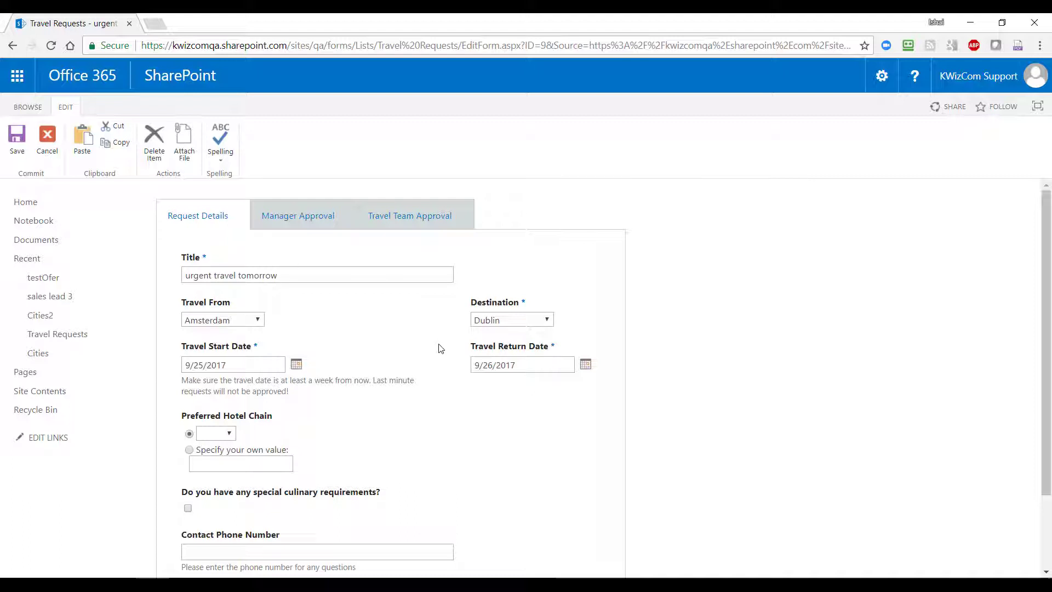
pyautogui.scroll(-3)
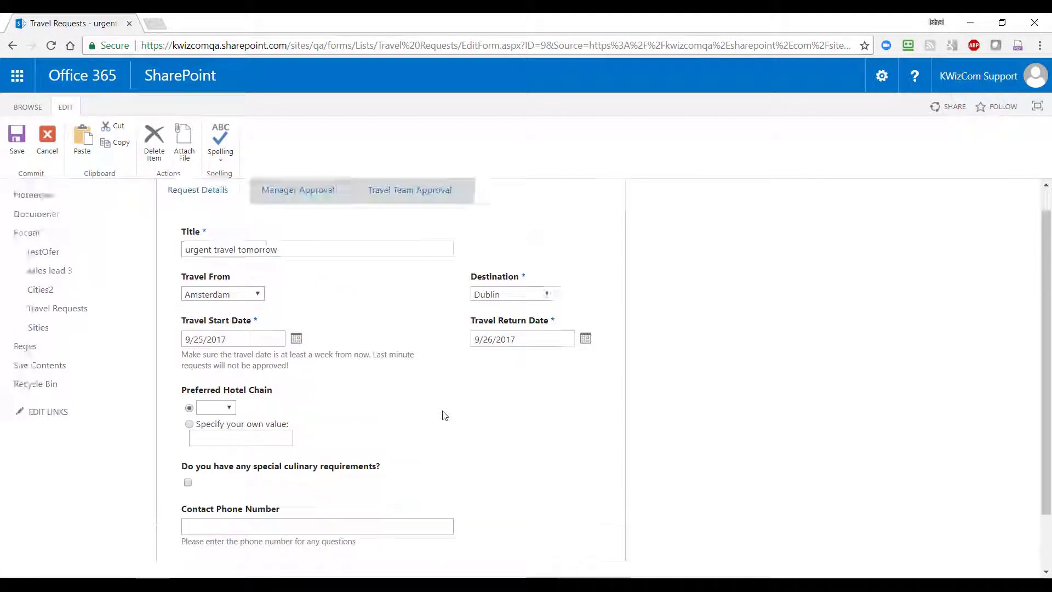
pyautogui.click(409, 214)
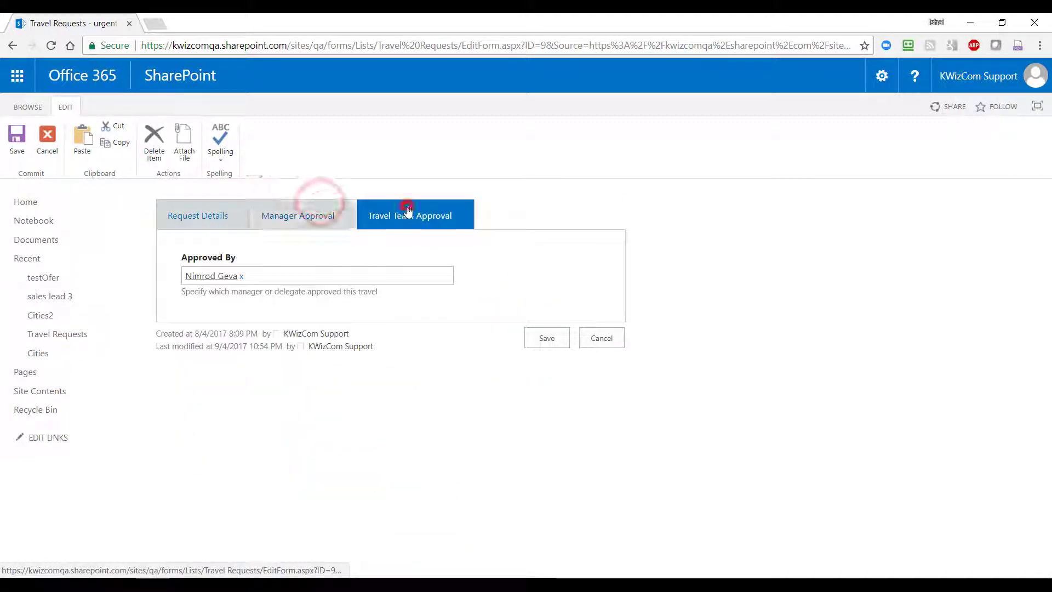
pyautogui.click(198, 216)
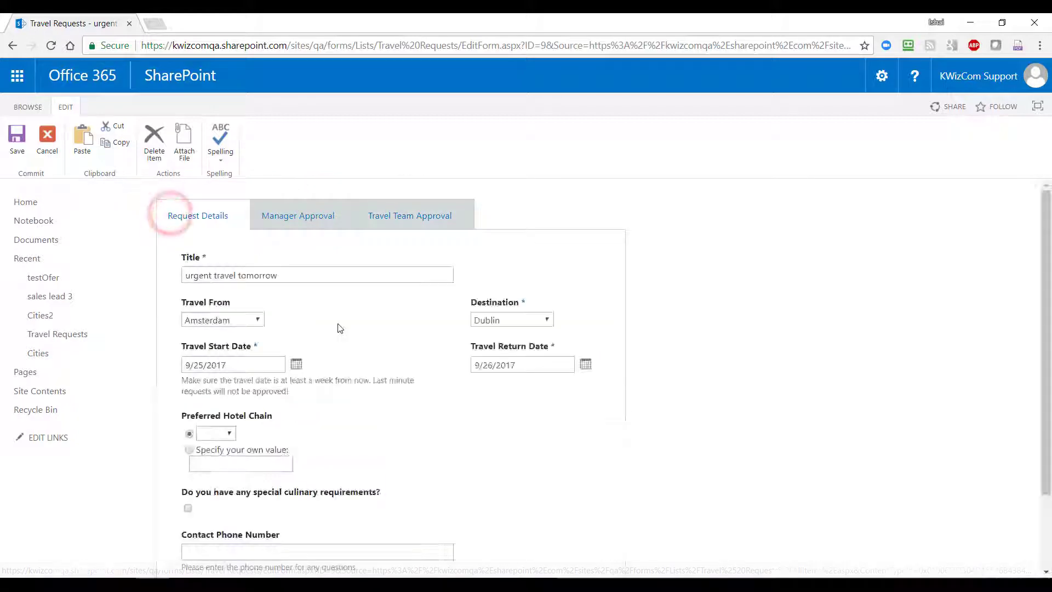
pyautogui.scroll(-3)
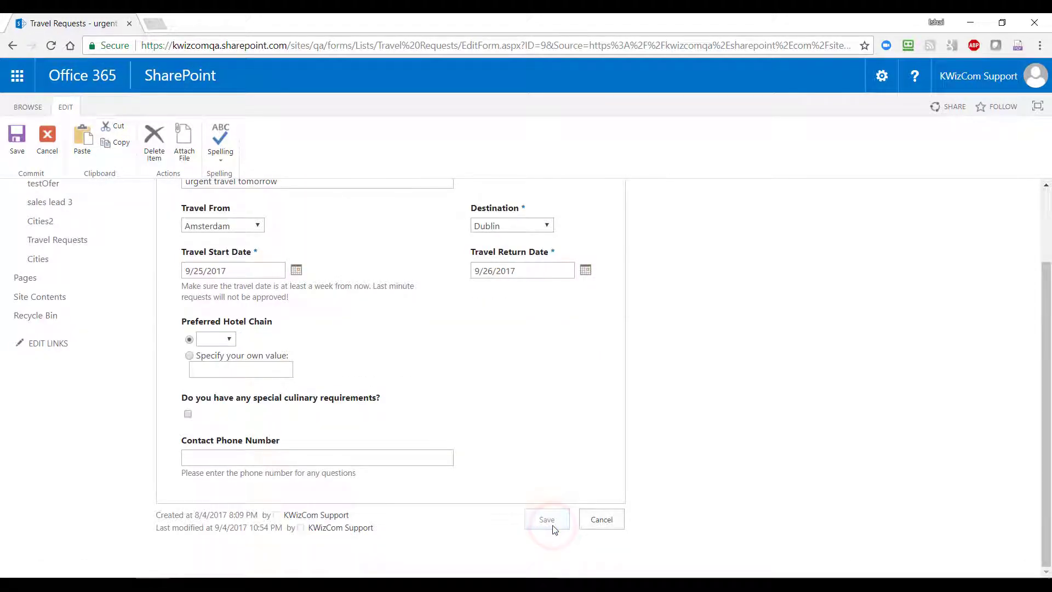
pyautogui.click(545, 518)
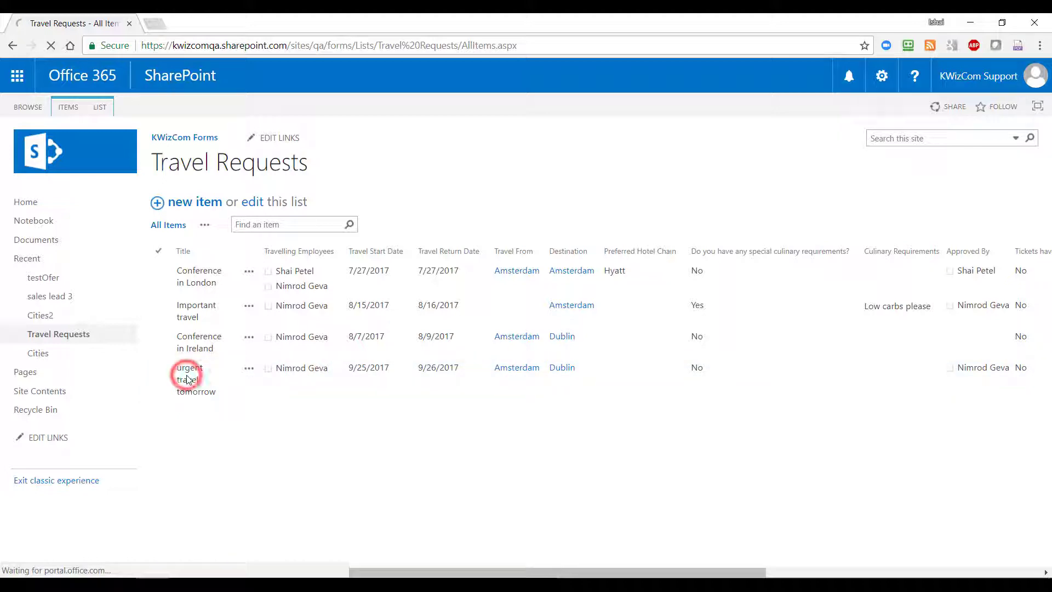
# Print-preview the request with all three sections, then return to the list's commands
pyautogui.click(189, 373)
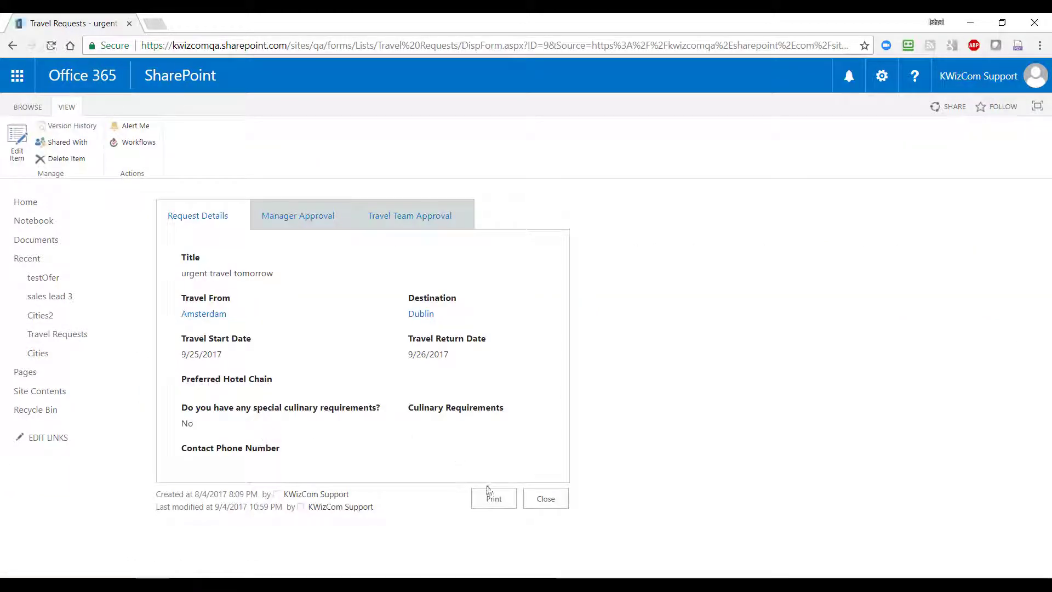
pyautogui.click(493, 498)
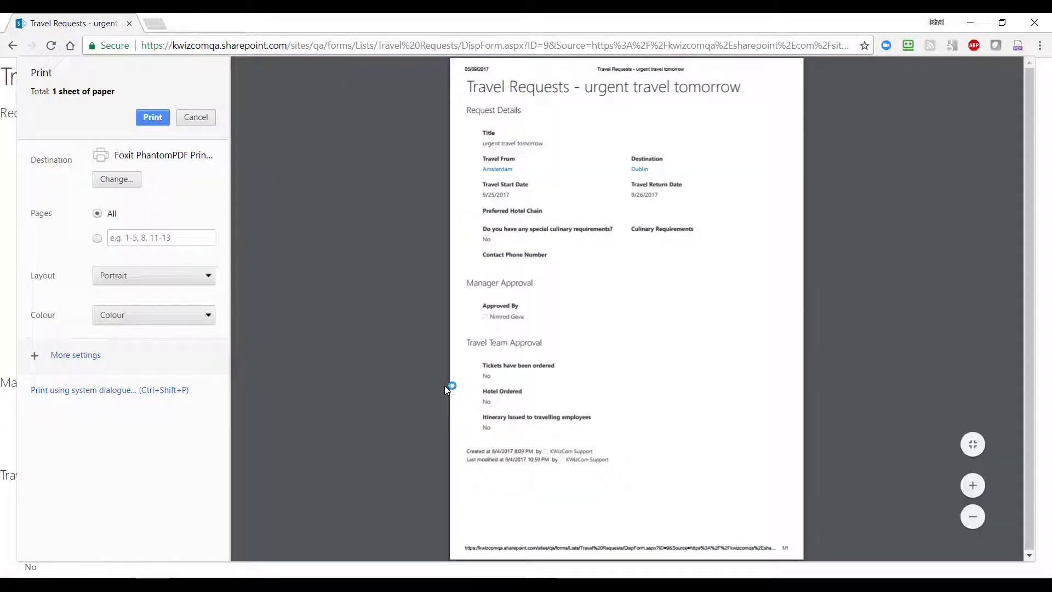
pyautogui.click(195, 117)
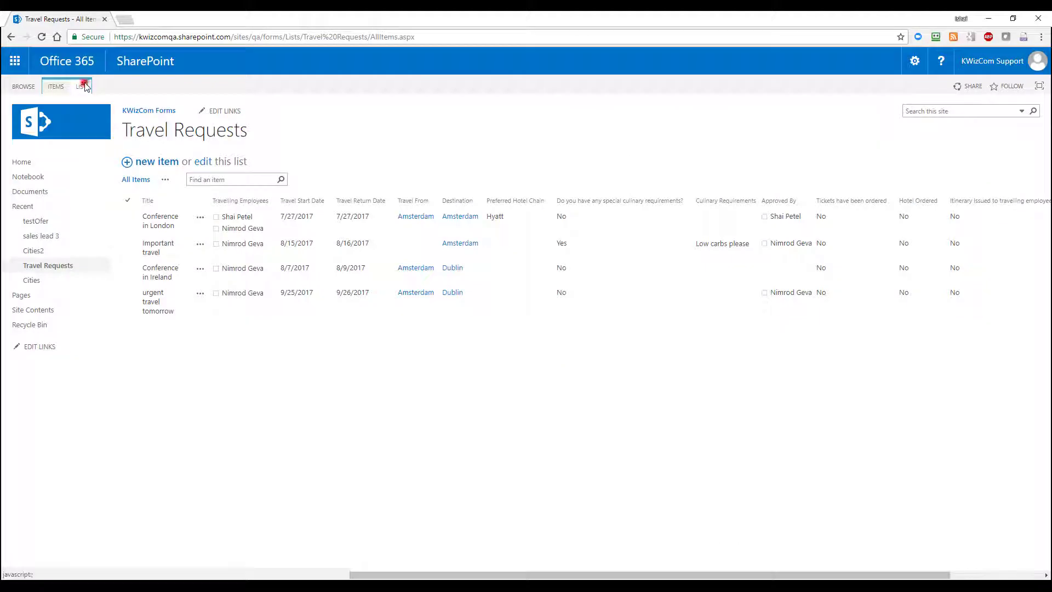
pyautogui.click(80, 86)
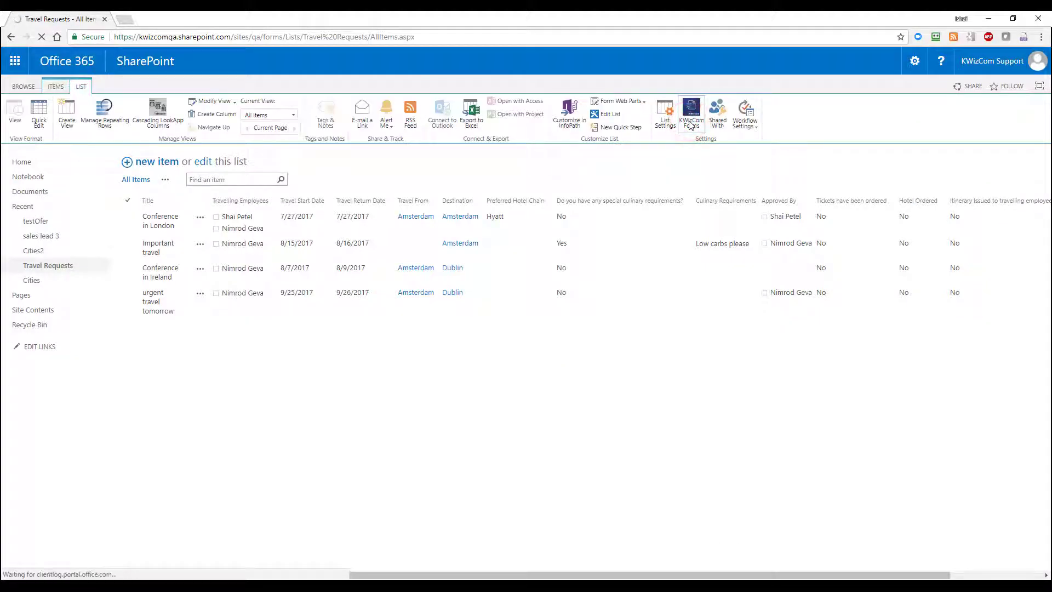
# Add a new Text Cell row at the end of the Request Details layout
pyautogui.click(690, 111)
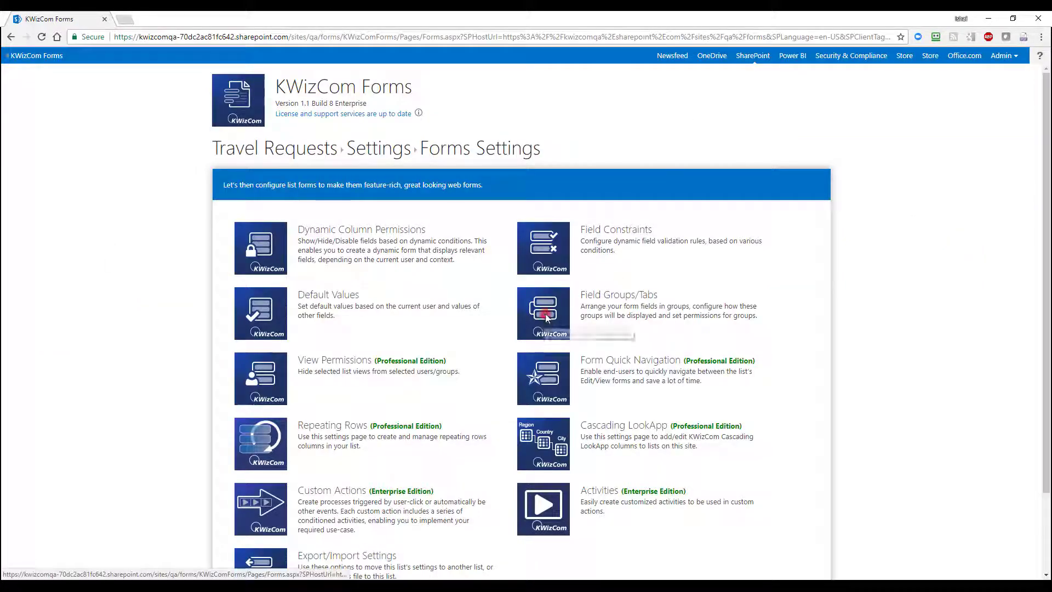
pyautogui.click(542, 313)
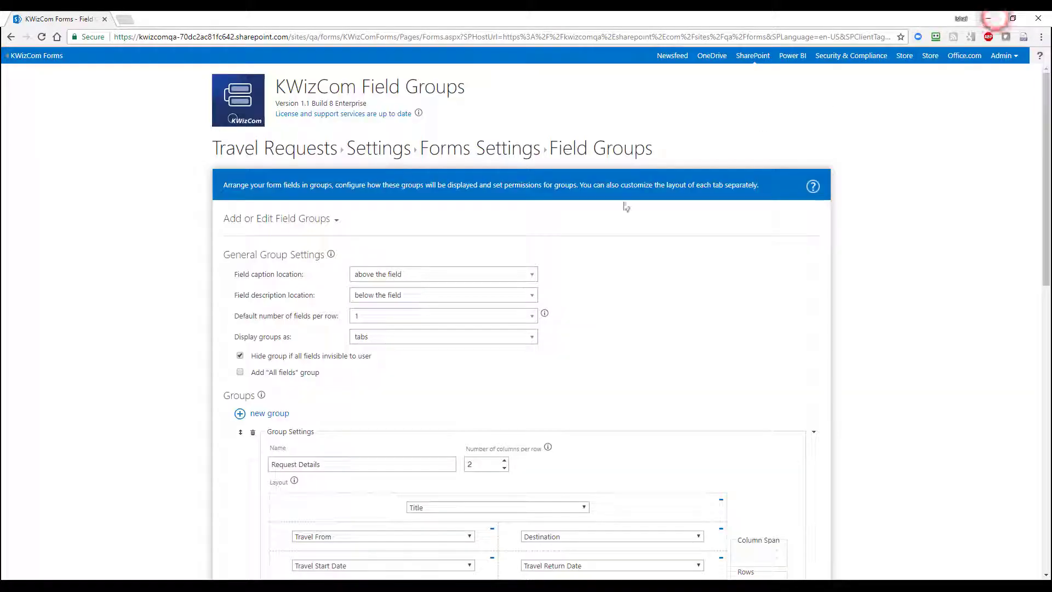
pyautogui.scroll(-3)
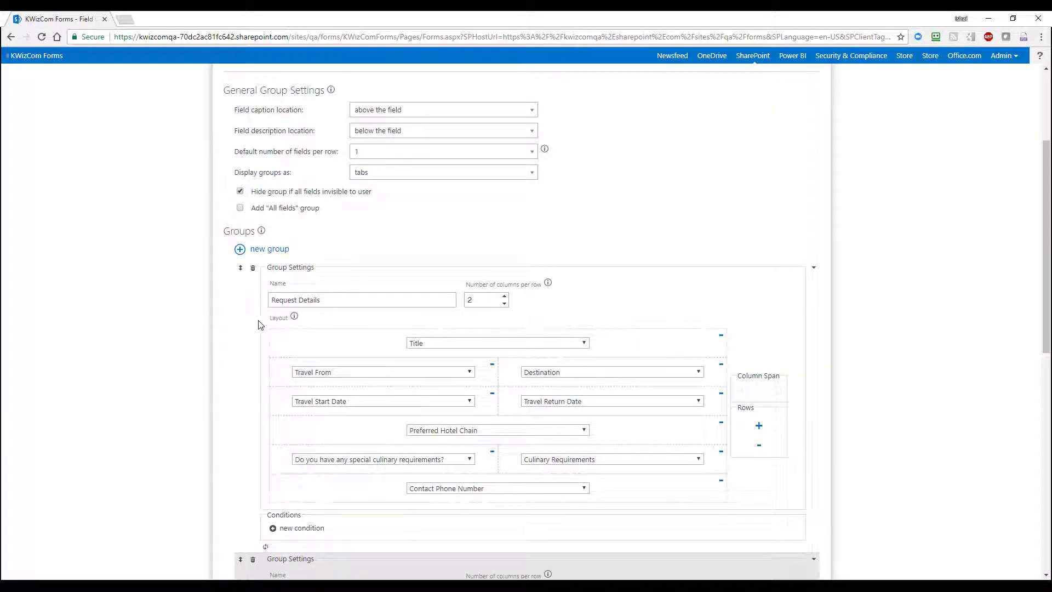
pyautogui.scroll(-3)
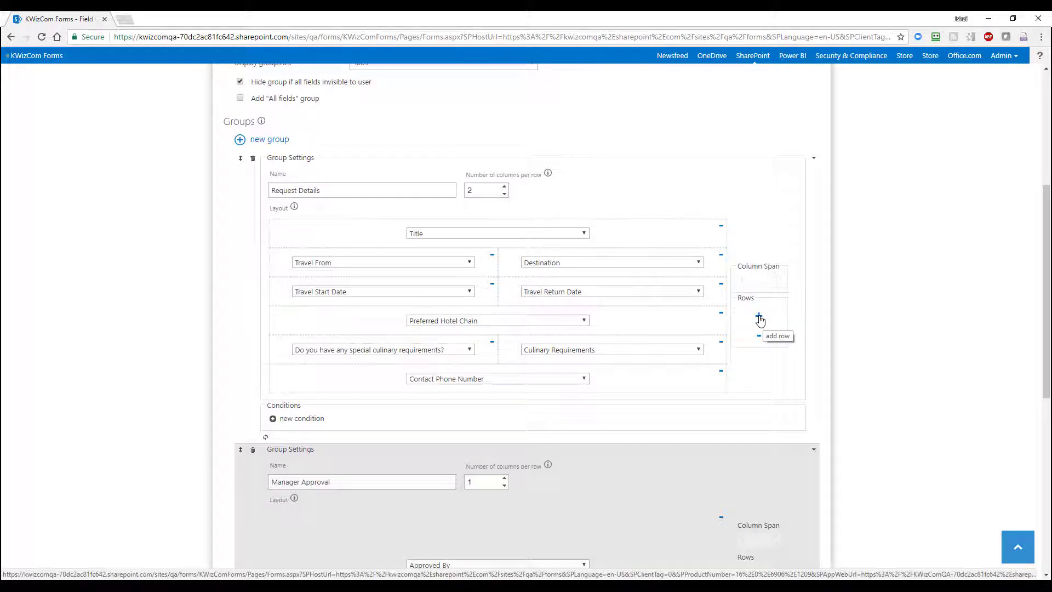
pyautogui.click(383, 408)
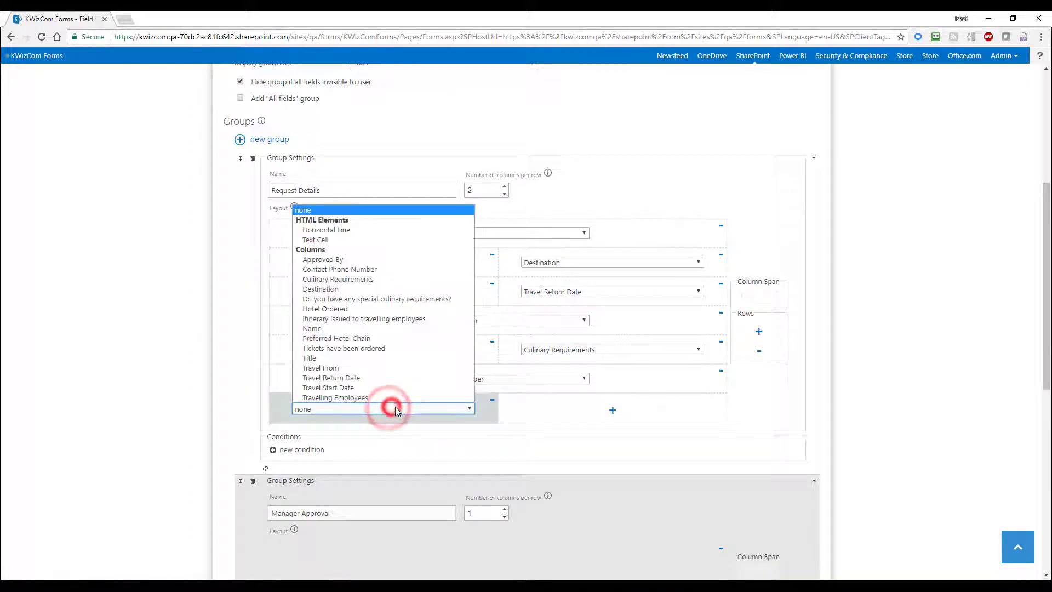
pyautogui.click(314, 240)
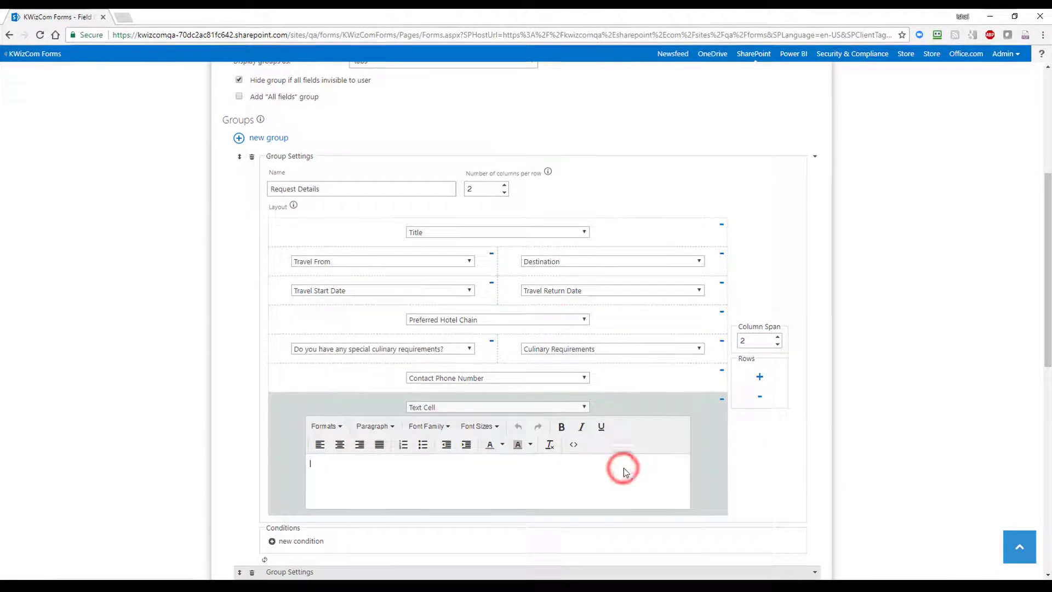
# Write the instructions 'Please fill in your travel request details... will process your request and get back to you'
pyautogui.write('Please fill in the')
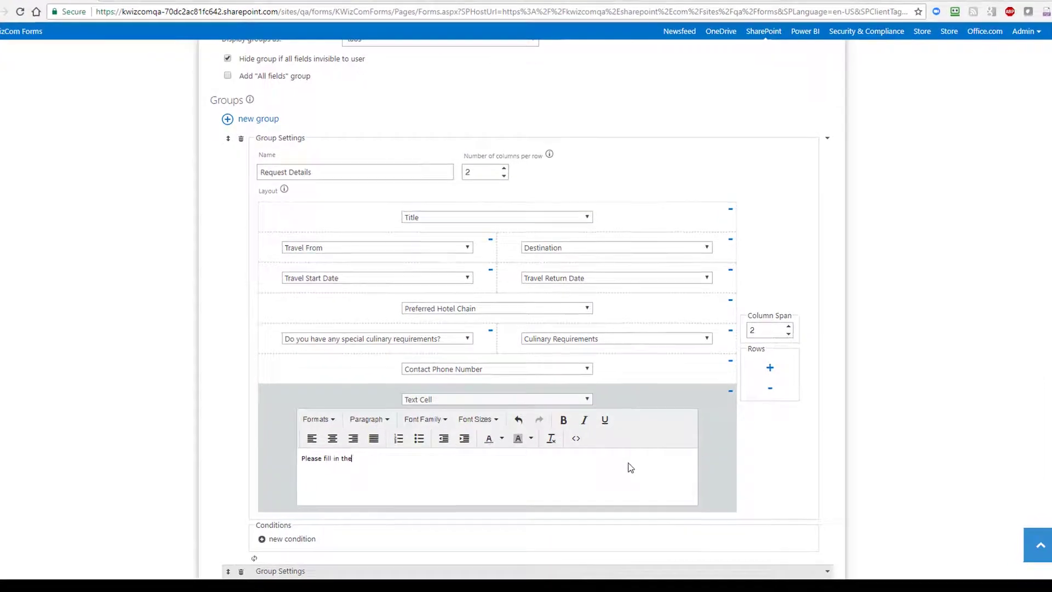
pyautogui.write('your tra')
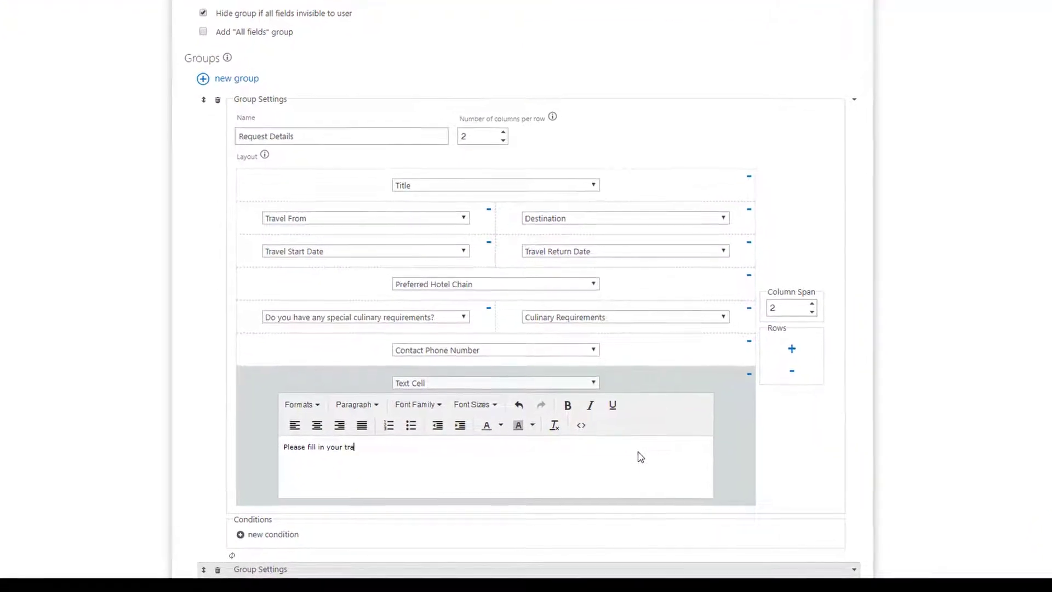
pyautogui.write('vel request details. Once filled, we')
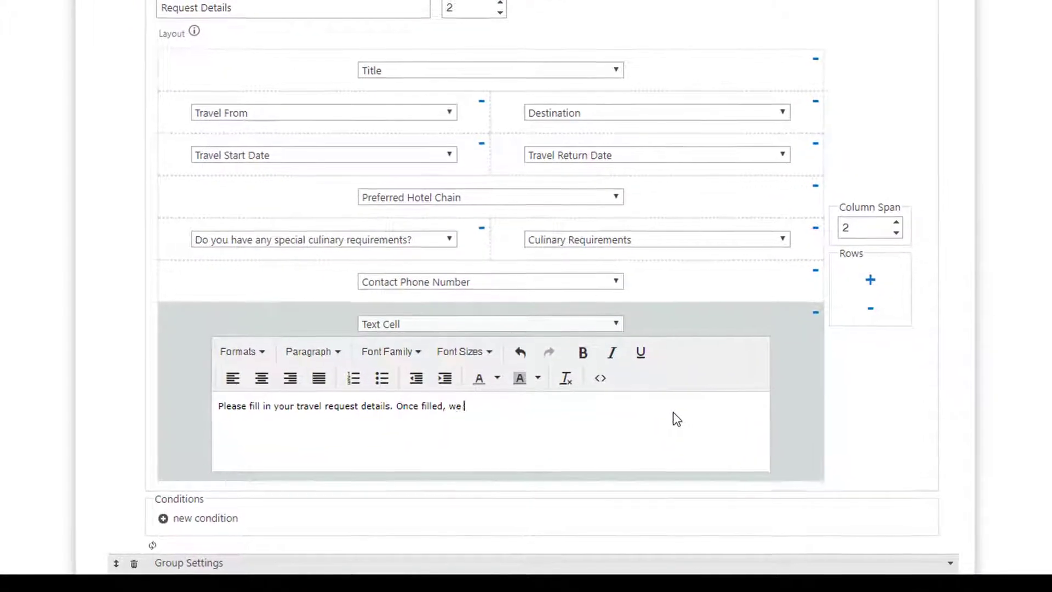
pyautogui.write("will process your request'")
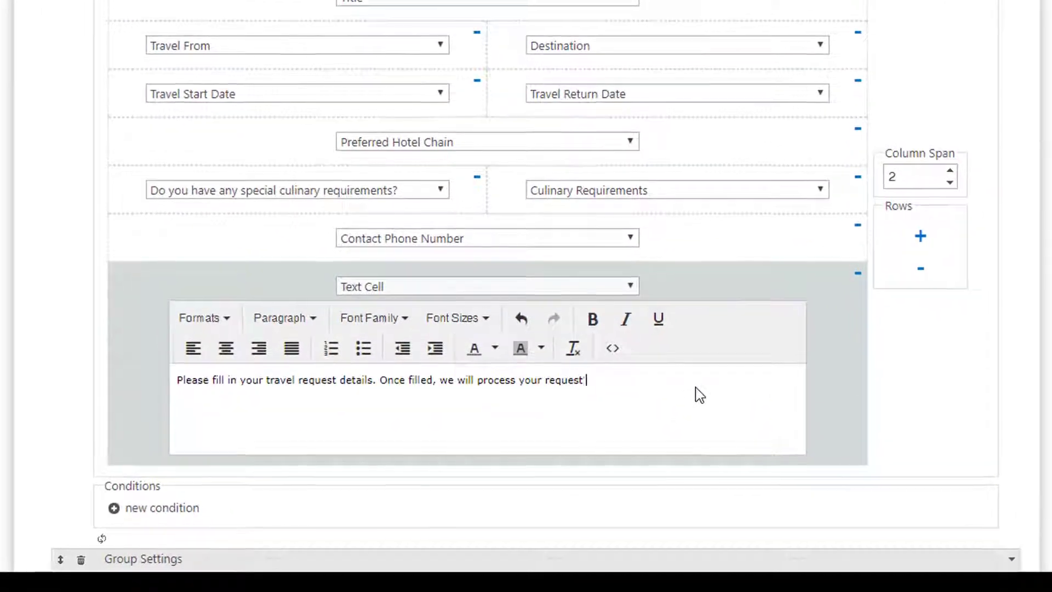
pyautogui.write('and get back to you wi')
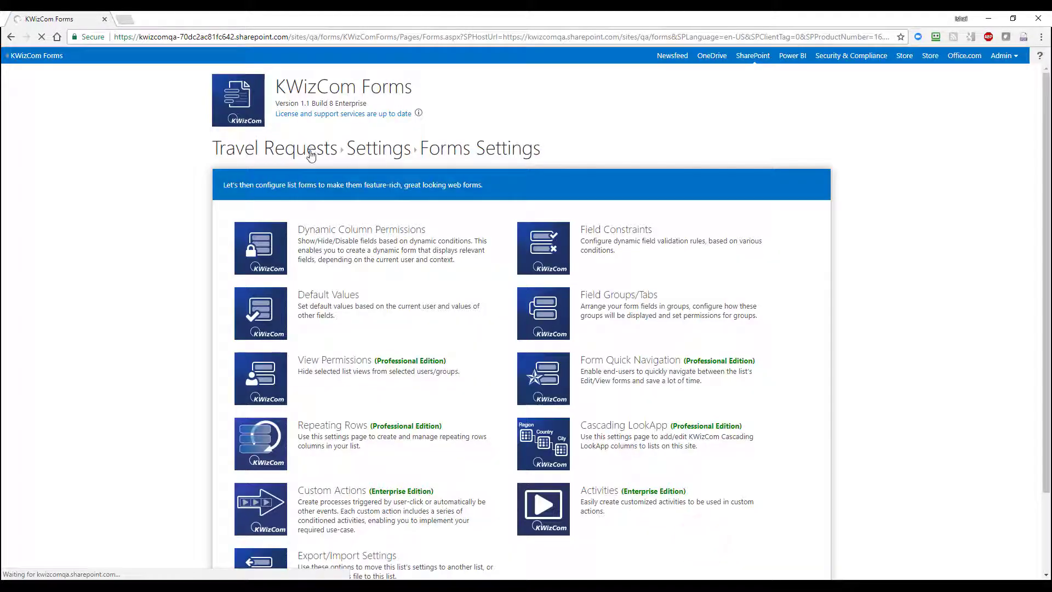
# Preview a new travel request showing the instruction paragraph, then cancel back to the list
pyautogui.click(274, 148)
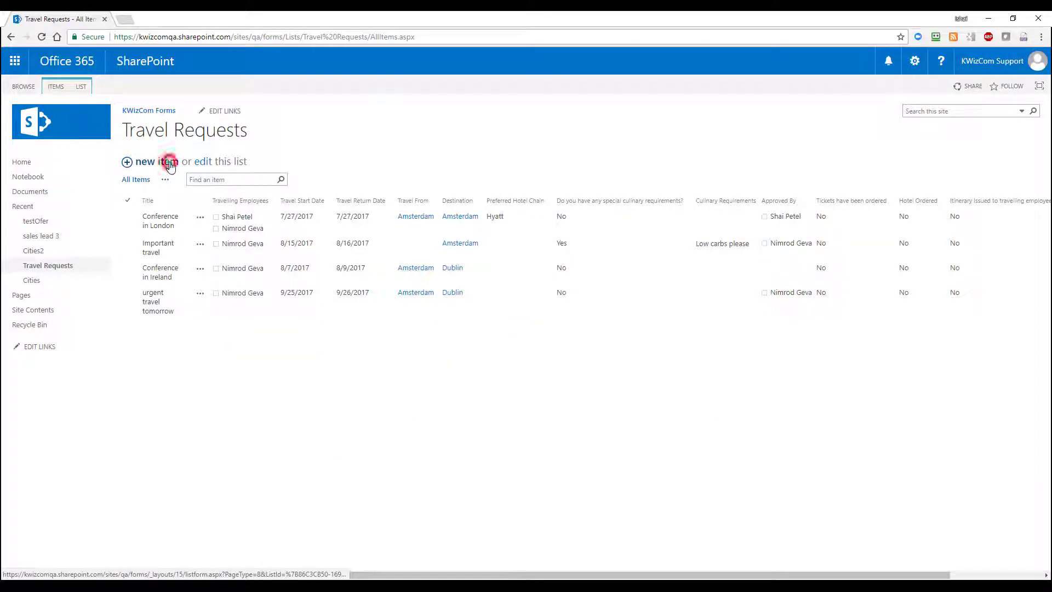
pyautogui.click(144, 161)
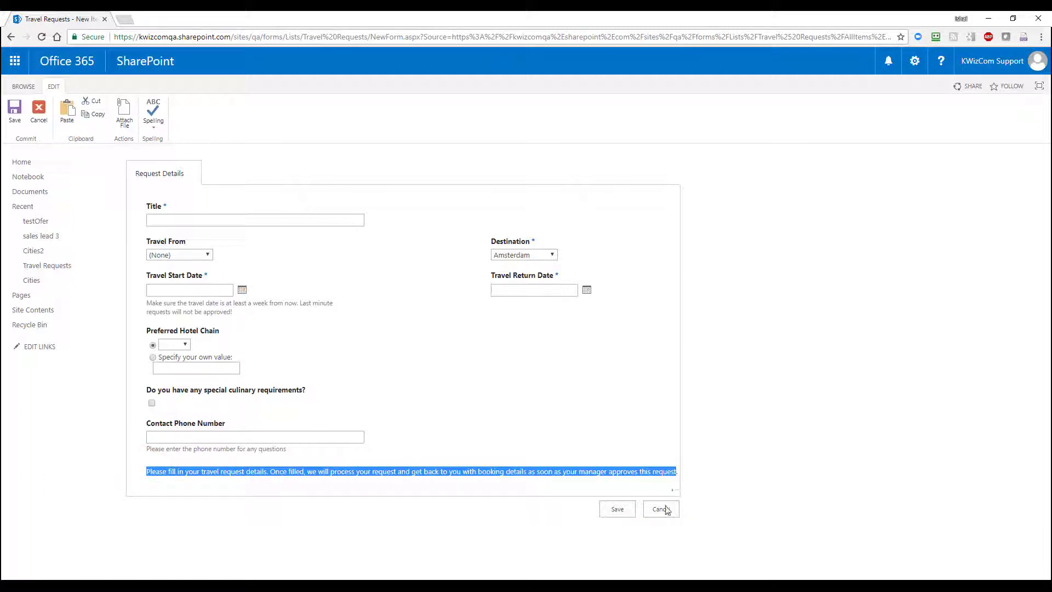
pyautogui.click(659, 509)
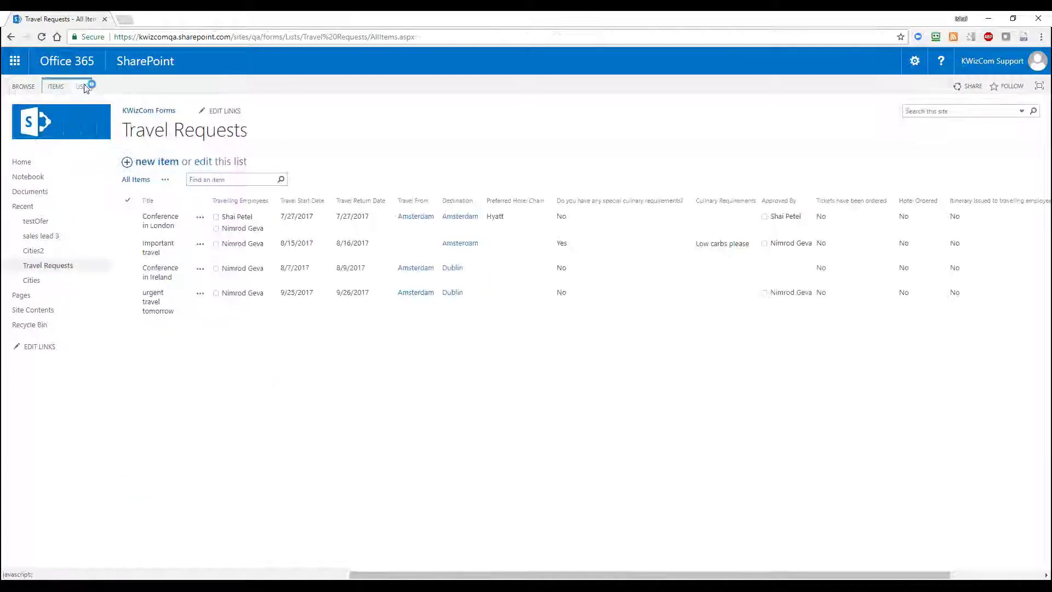
# Edit the Preferred Hotel Chain column from the list settings page
pyautogui.click(80, 86)
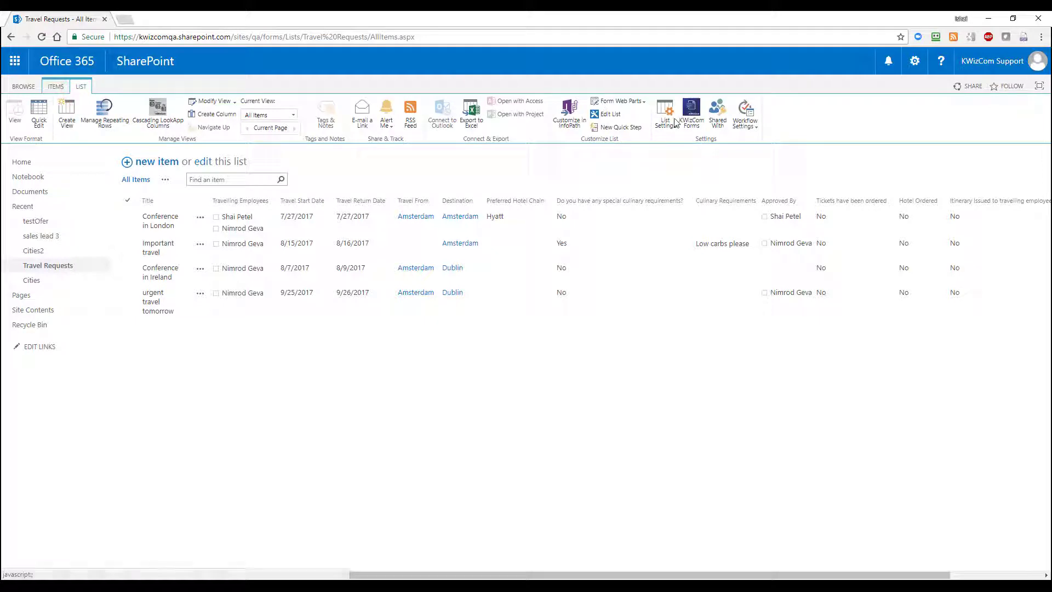
pyautogui.click(665, 110)
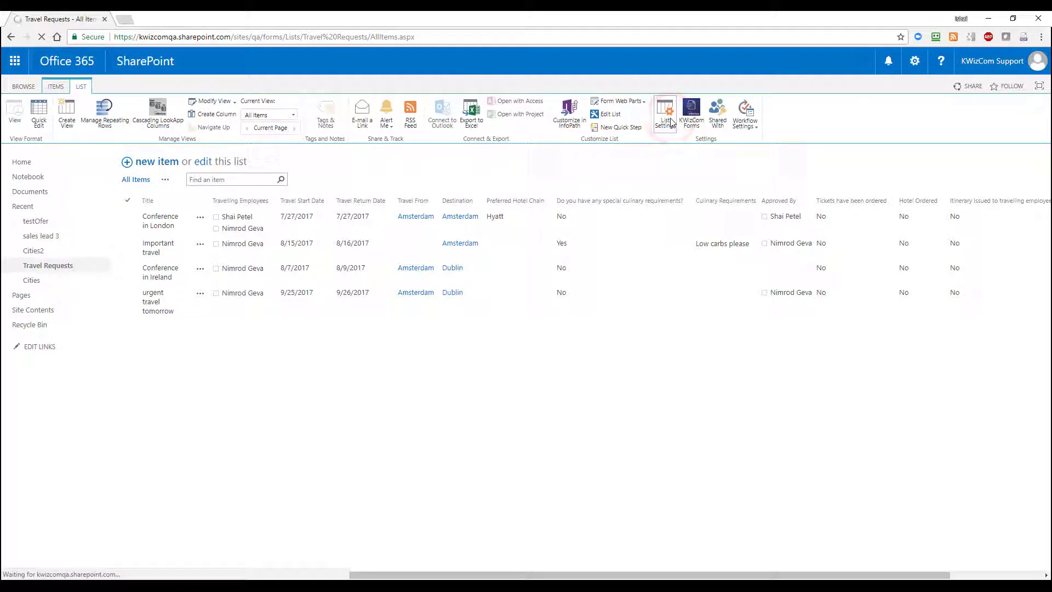
pyautogui.click(665, 111)
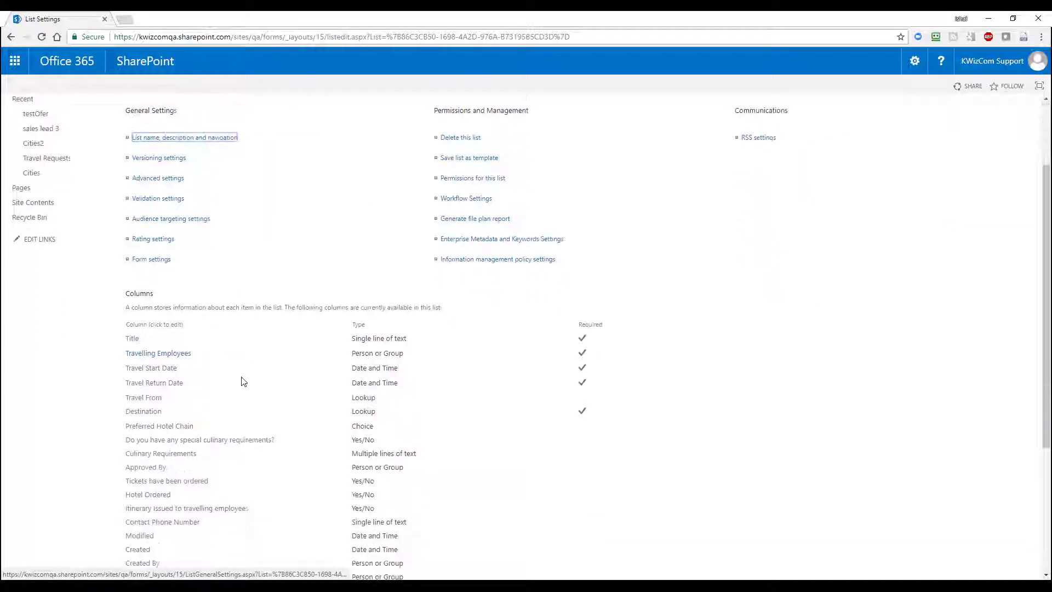
pyautogui.scroll(-3)
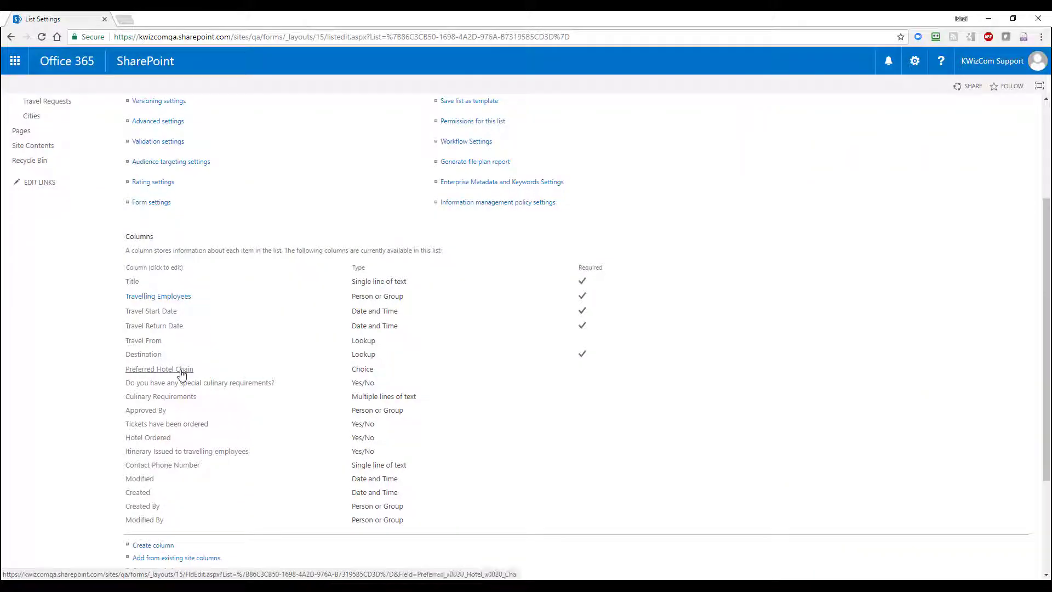
pyautogui.click(159, 369)
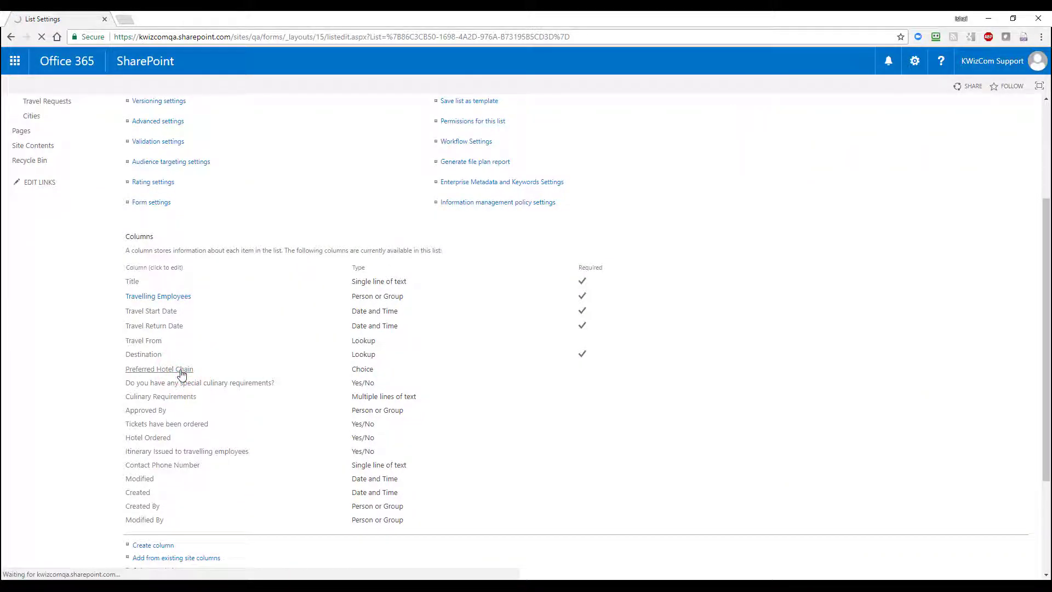
pyautogui.click(159, 369)
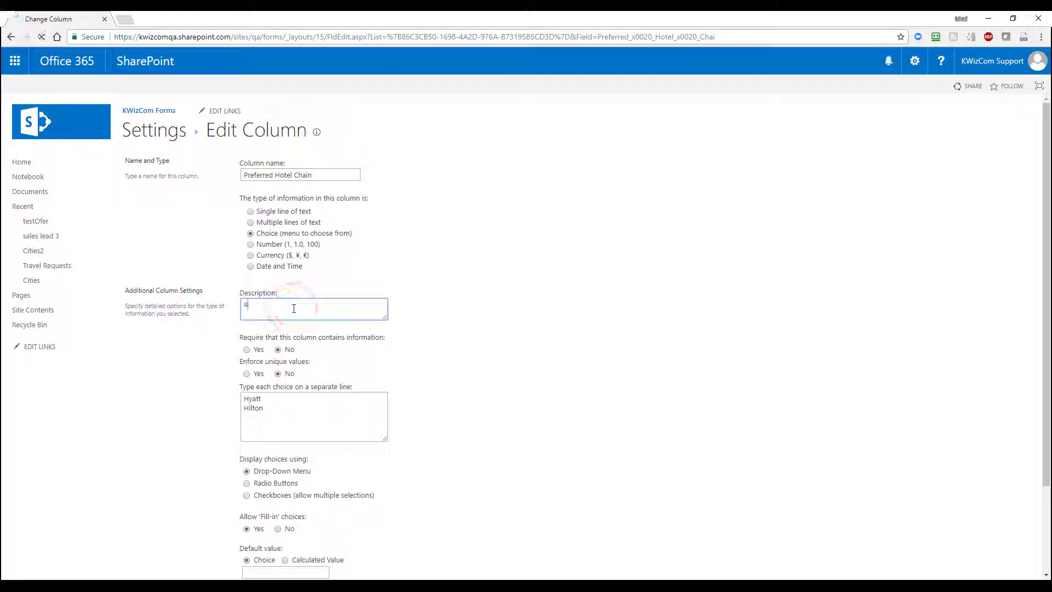
# Describe it 'Please specify which hotel chain you would prefer... cannot guarantee a booking' and save
pyautogui.write('Please specify which hotel chain you would prefer. If')
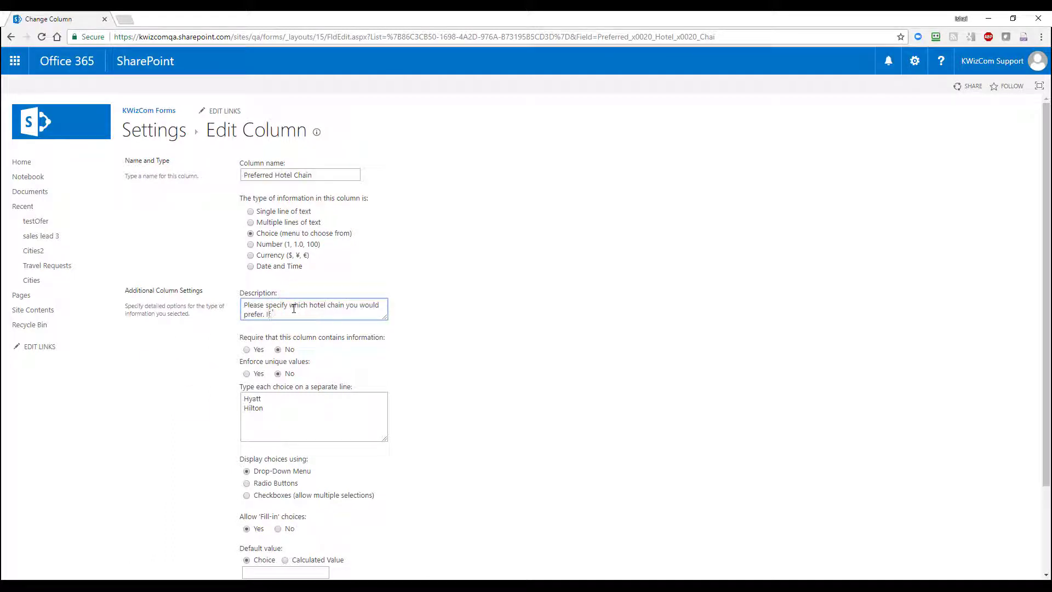
pyautogui.write('While we cannot guarantee a booking in that chain for the dates you')
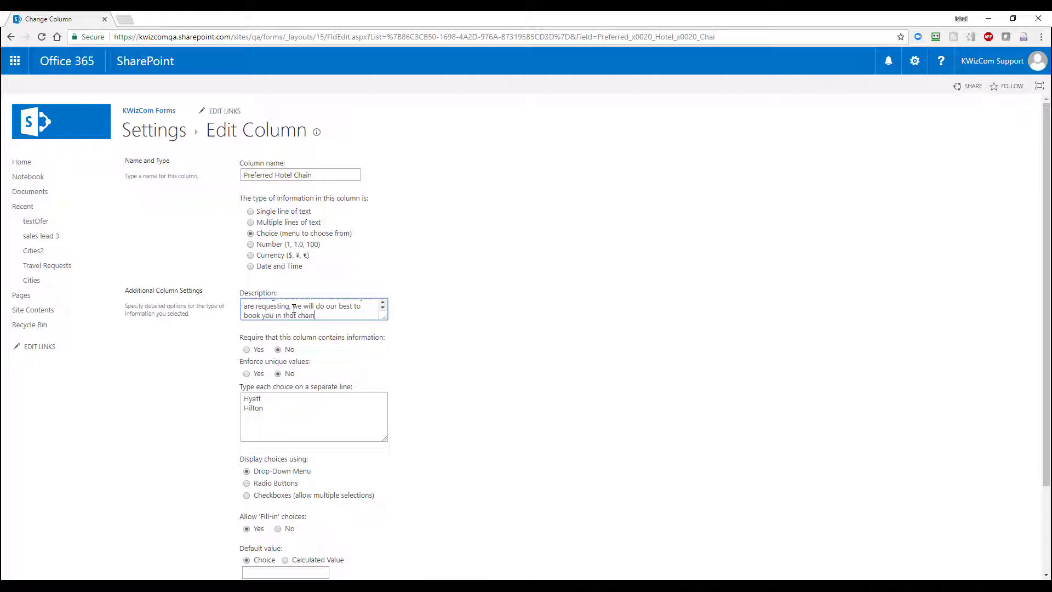
pyautogui.scroll(-3)
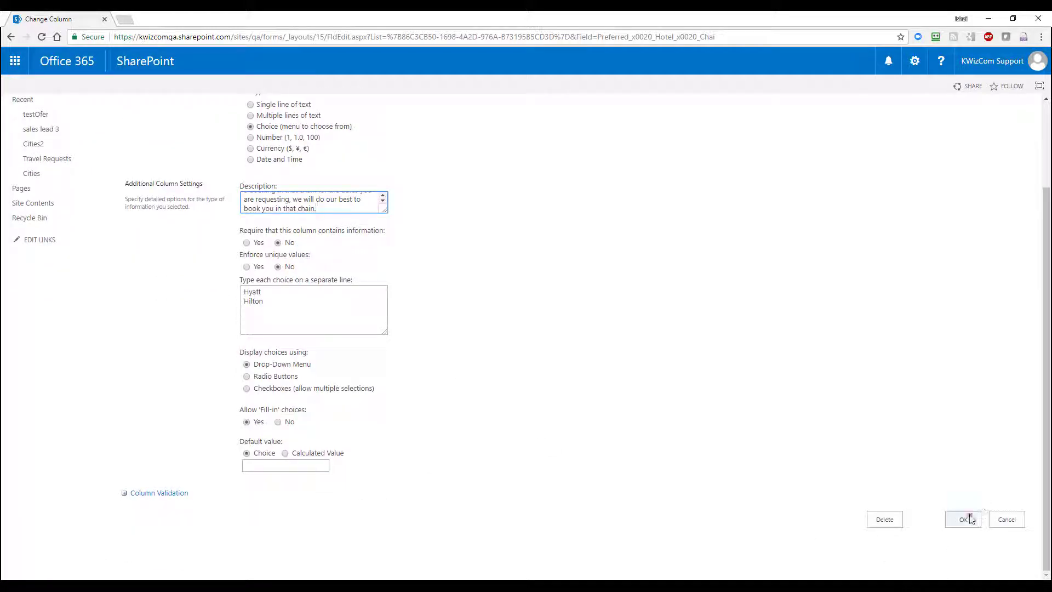
pyautogui.click(962, 519)
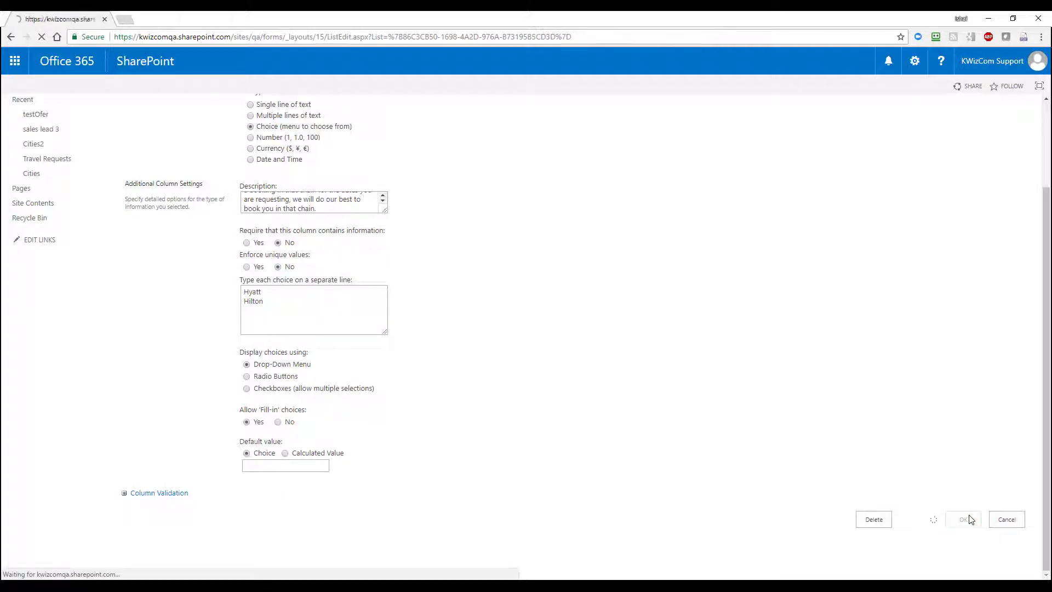
pyautogui.click(961, 518)
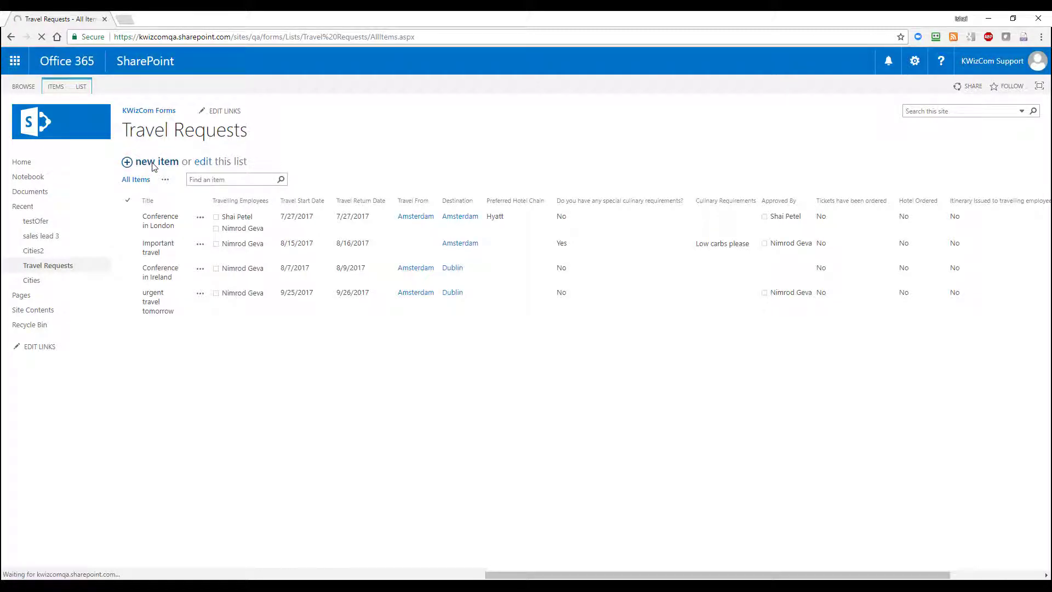
pyautogui.click(153, 161)
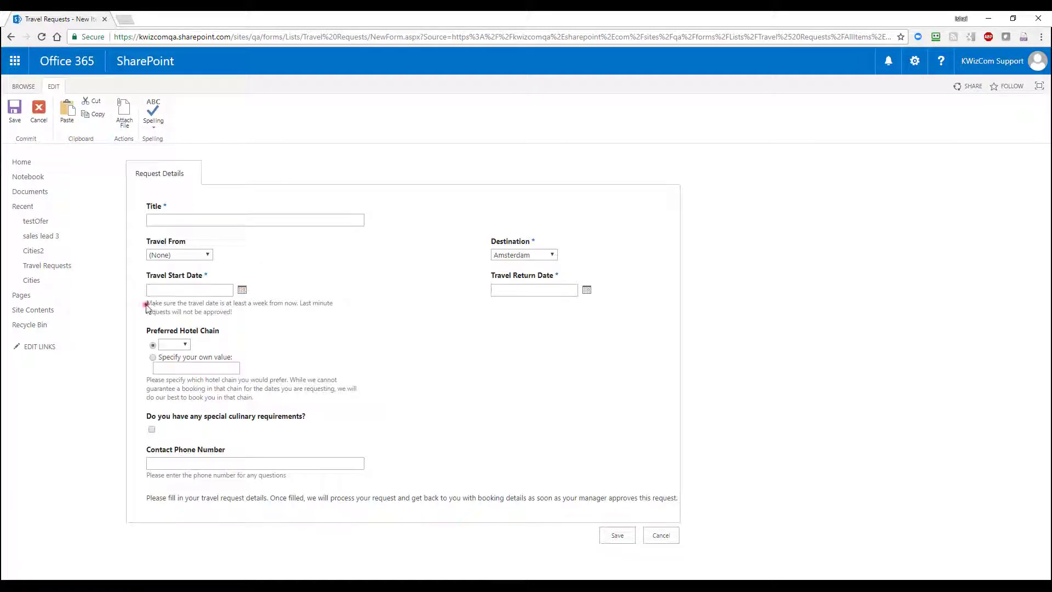
pyautogui.moveTo(146, 303); pyautogui.dragTo(233, 311)
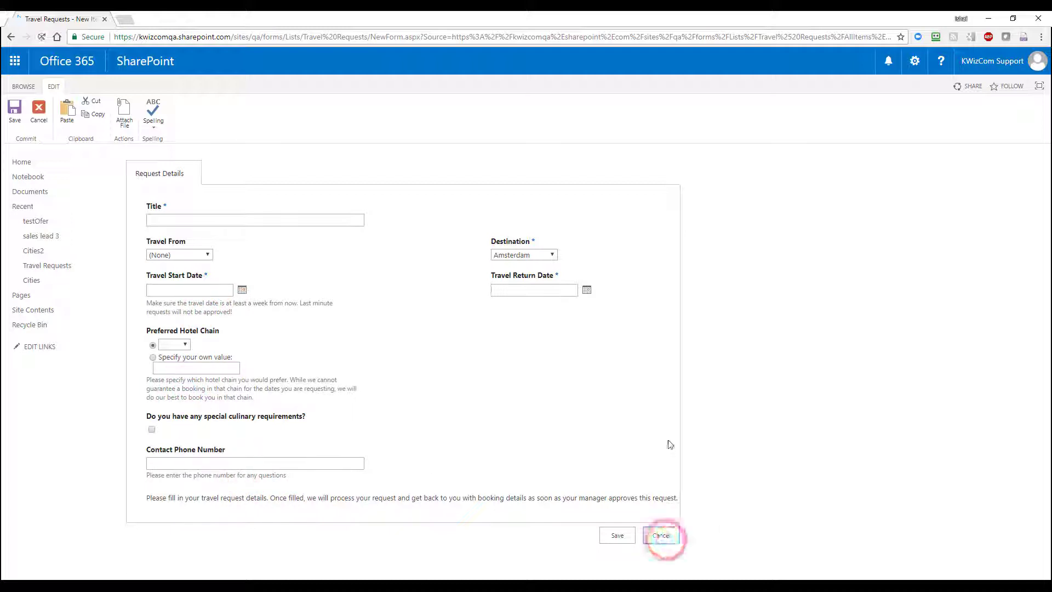
pyautogui.click(659, 534)
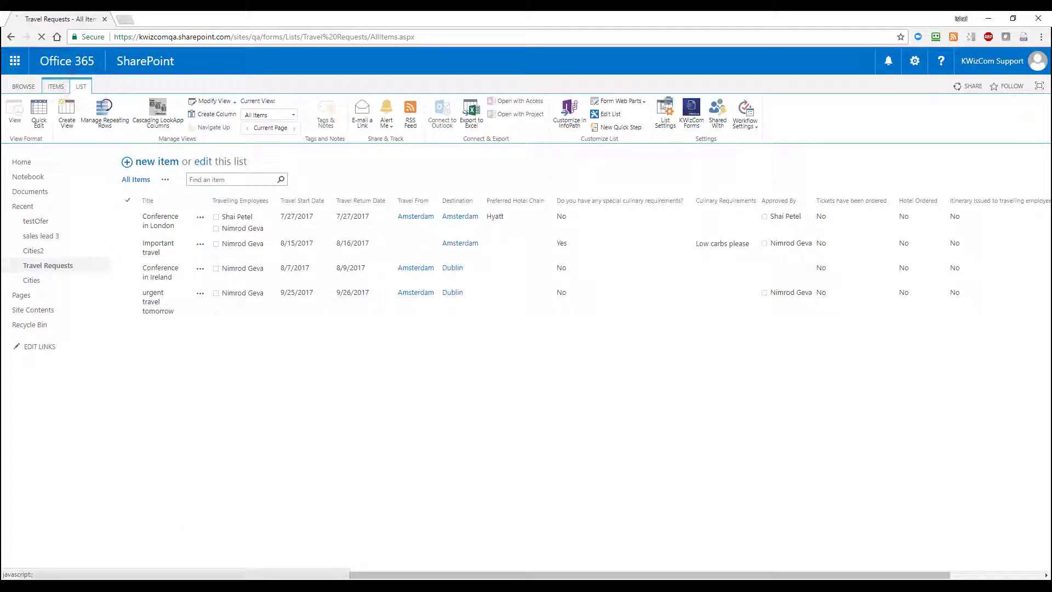
# Set Field description location to 'clicking the info icon' in Field Groups/Tabs and save
pyautogui.click(690, 113)
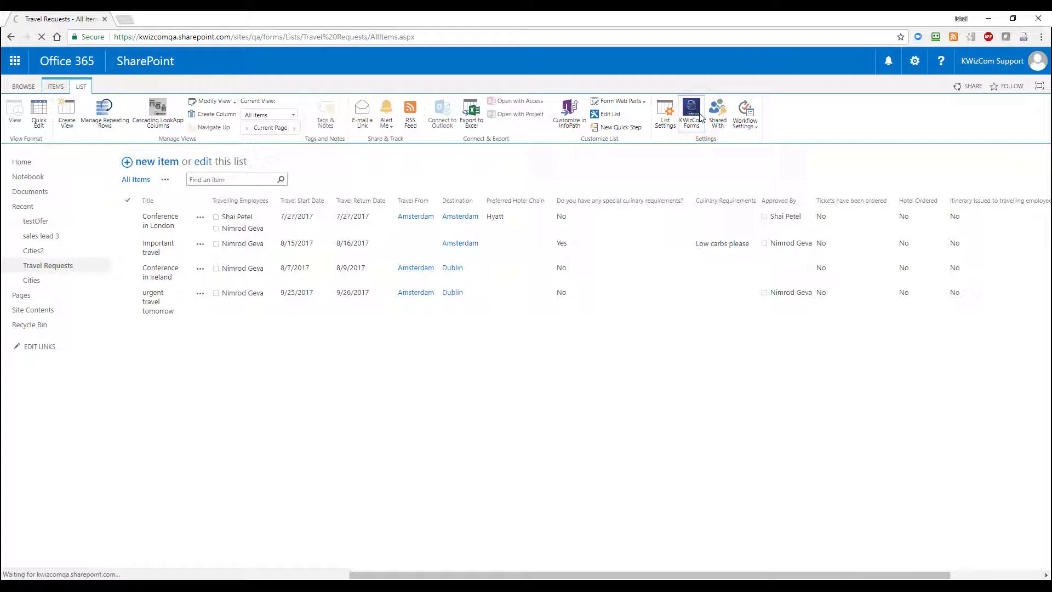
pyautogui.click(691, 110)
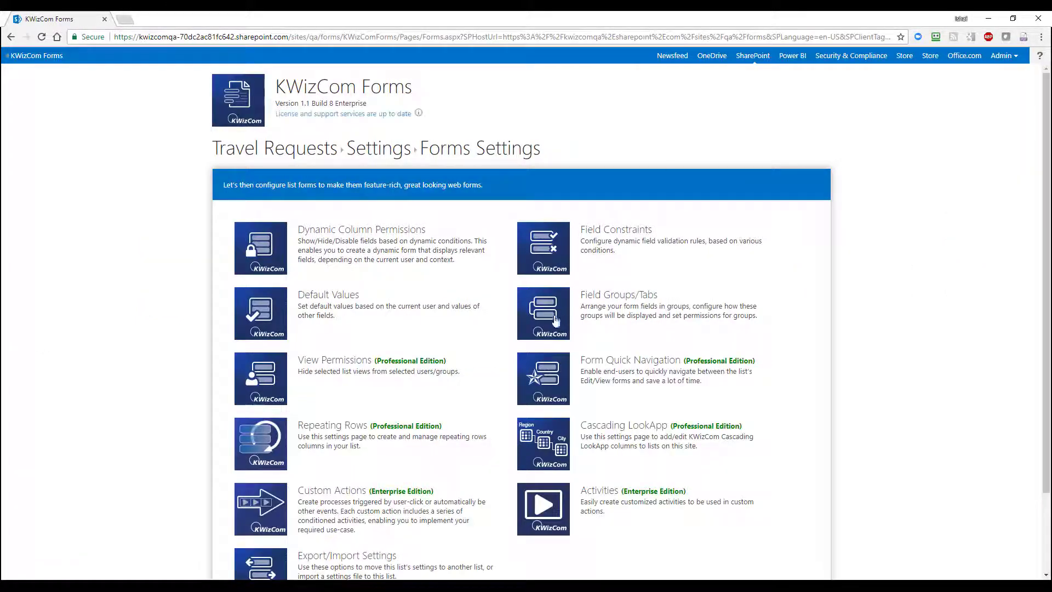
pyautogui.click(543, 313)
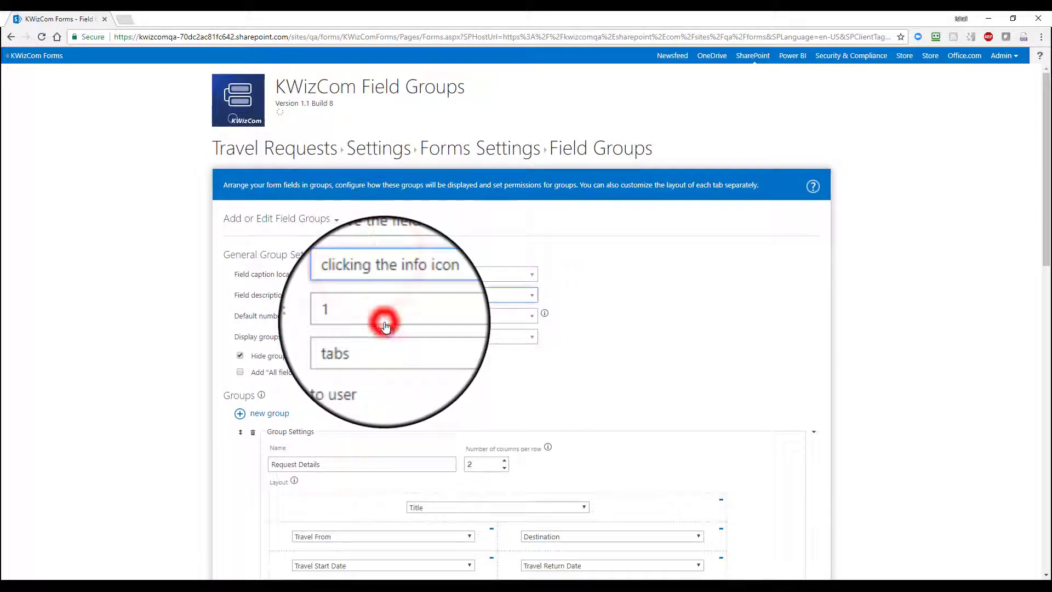
pyautogui.scroll(-3)
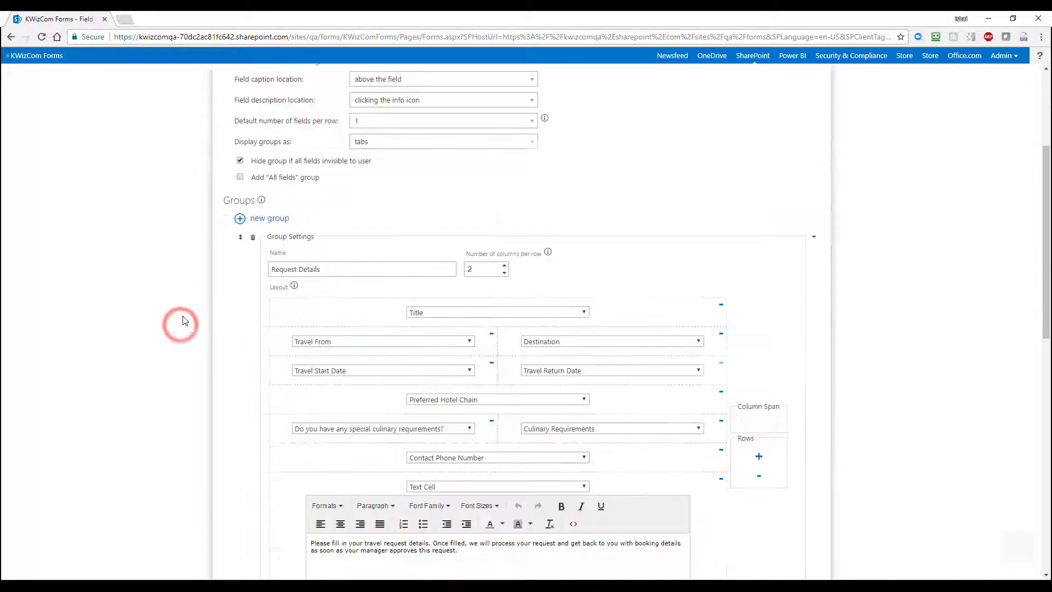
pyautogui.scroll(-3)
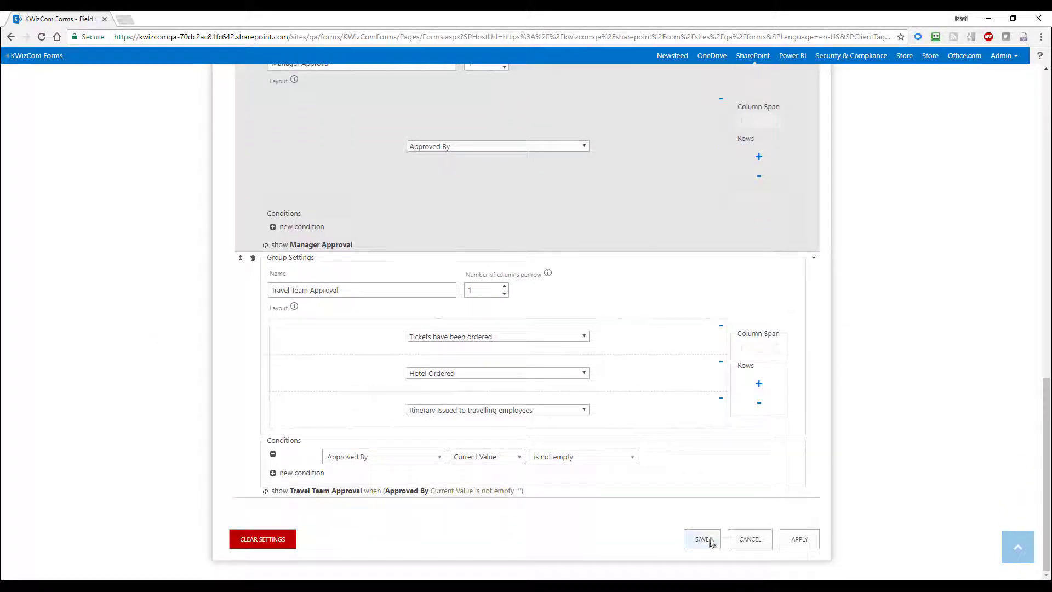
pyautogui.click(701, 539)
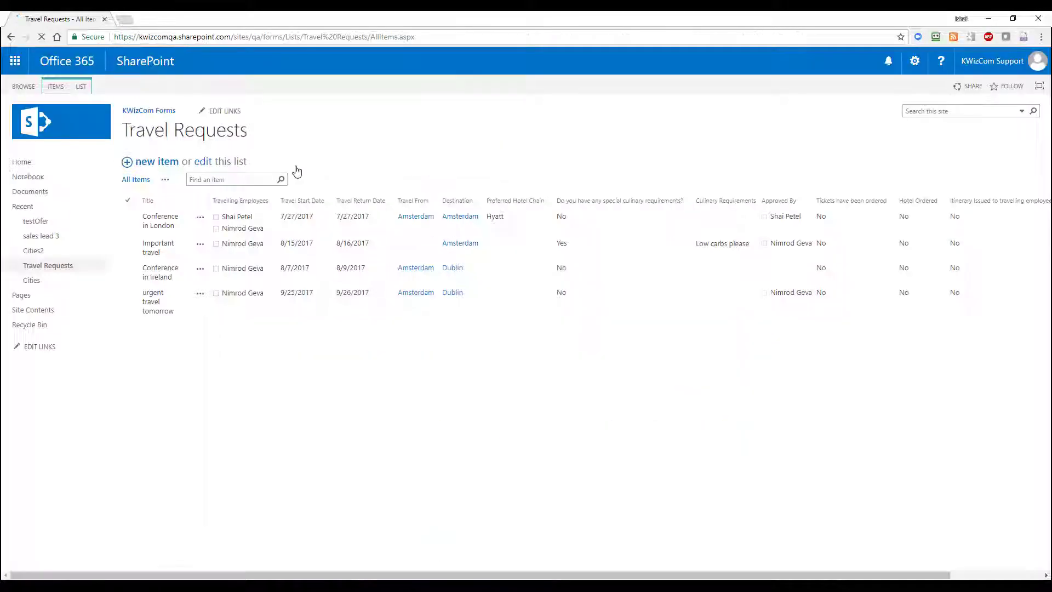
pyautogui.click(156, 161)
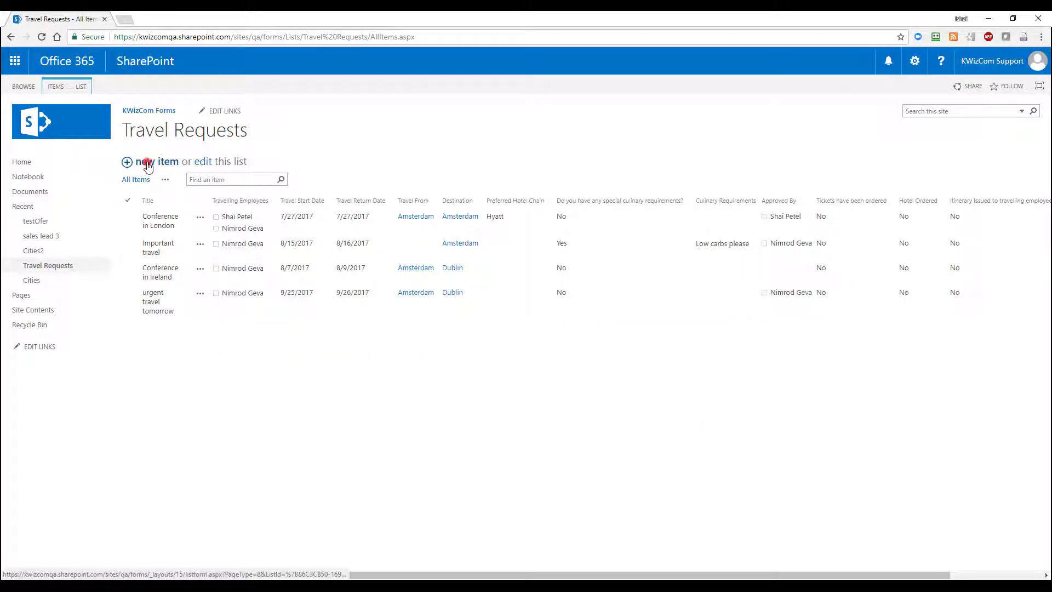
pyautogui.click(160, 161)
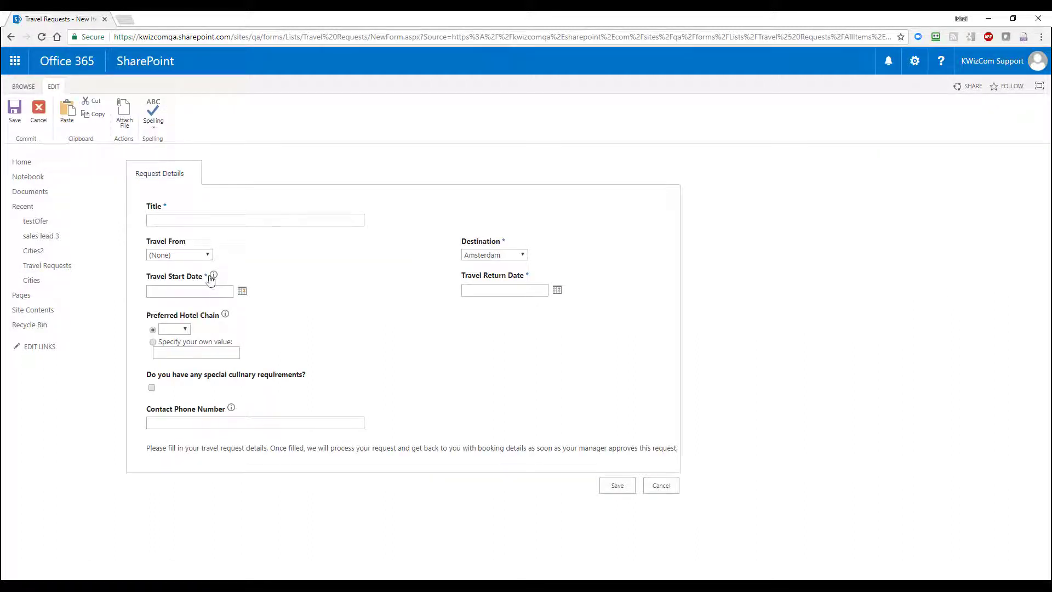
pyautogui.click(226, 314)
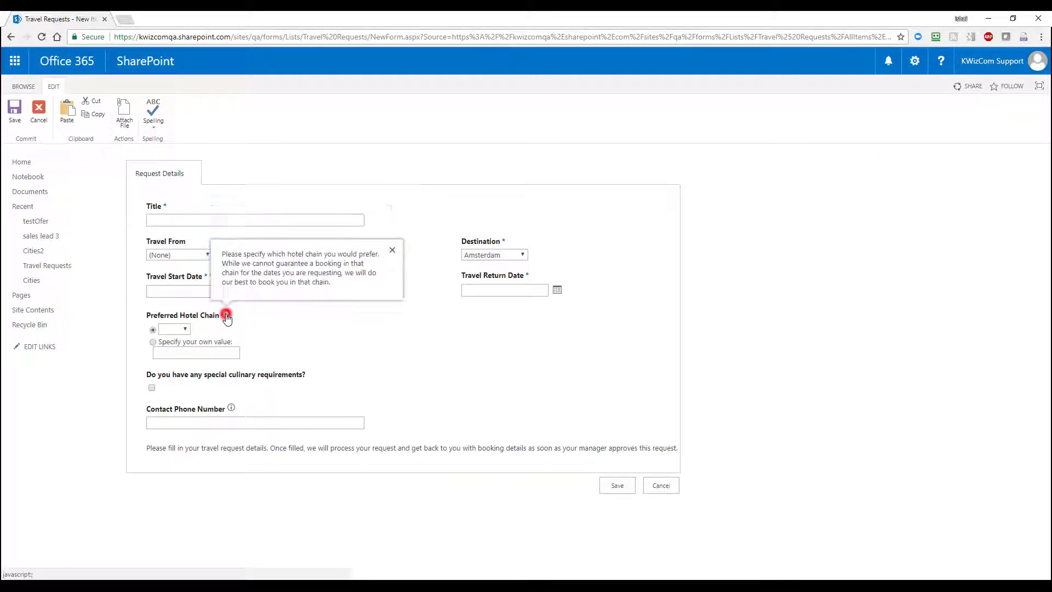
pyautogui.click(232, 409)
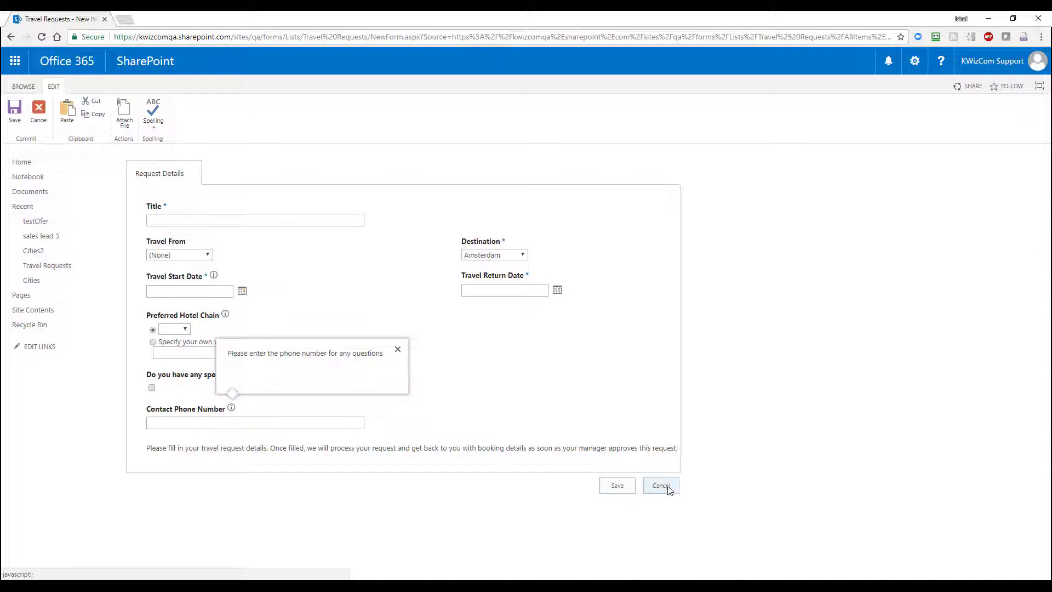
pyautogui.click(660, 486)
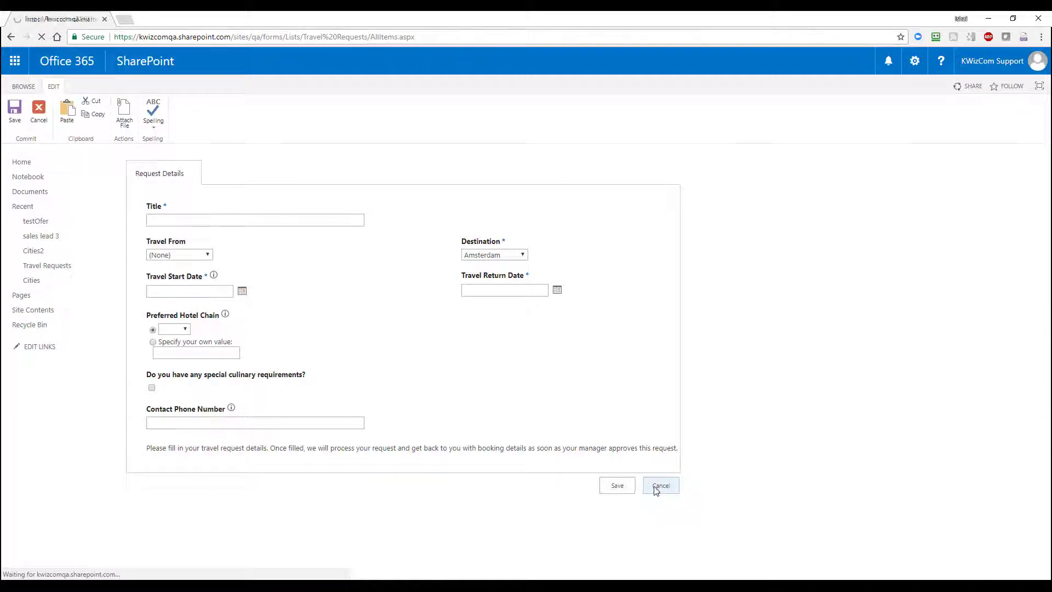
pyautogui.click(660, 485)
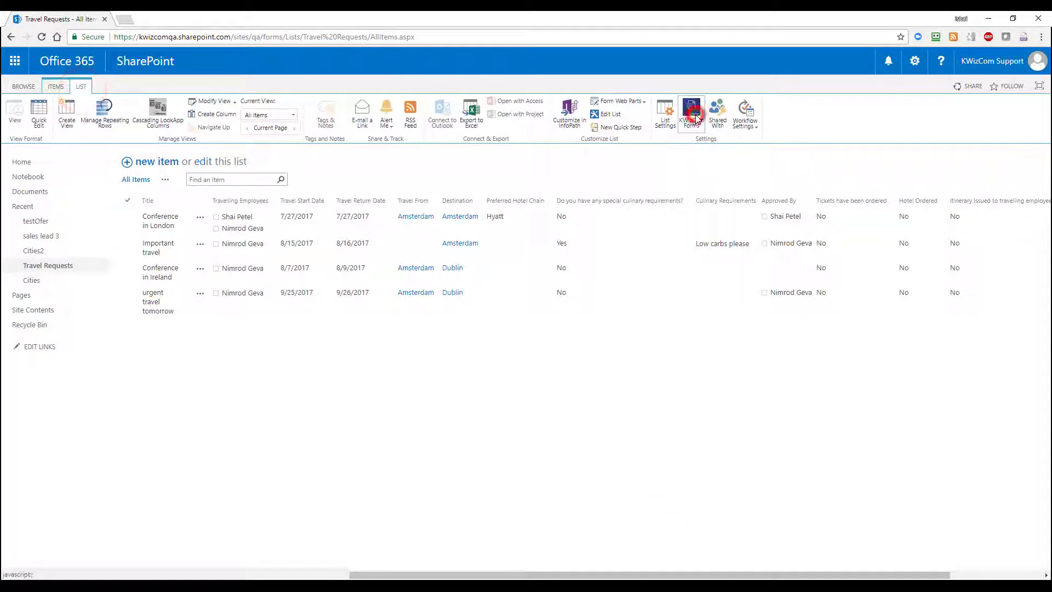
# Add a Horizontal Line row beneath Preferred Hotel Chain in Field Groups/Tabs and save
pyautogui.click(691, 113)
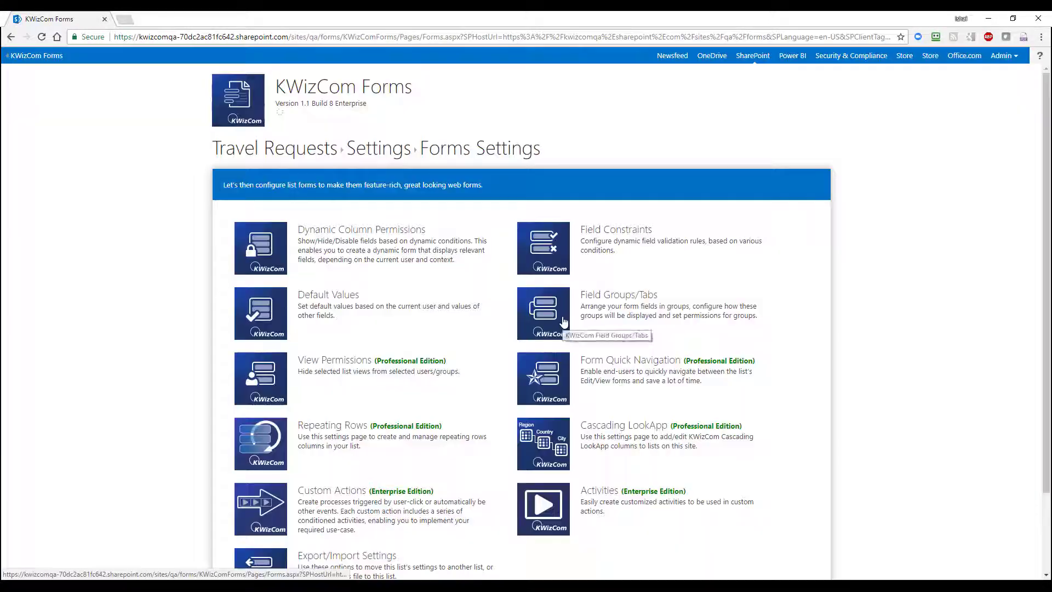
pyautogui.click(542, 312)
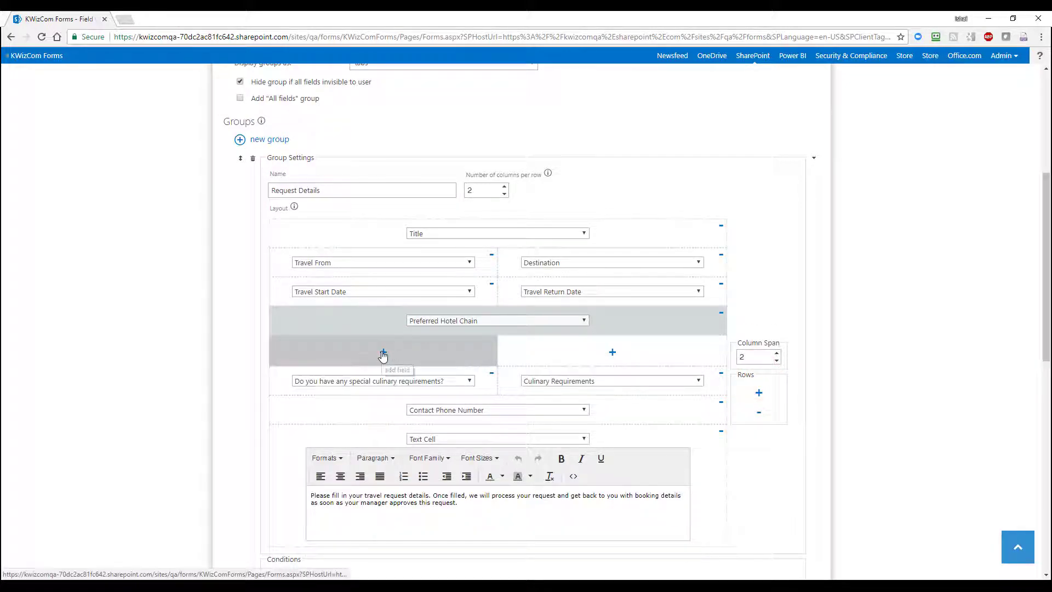
pyautogui.click(383, 351)
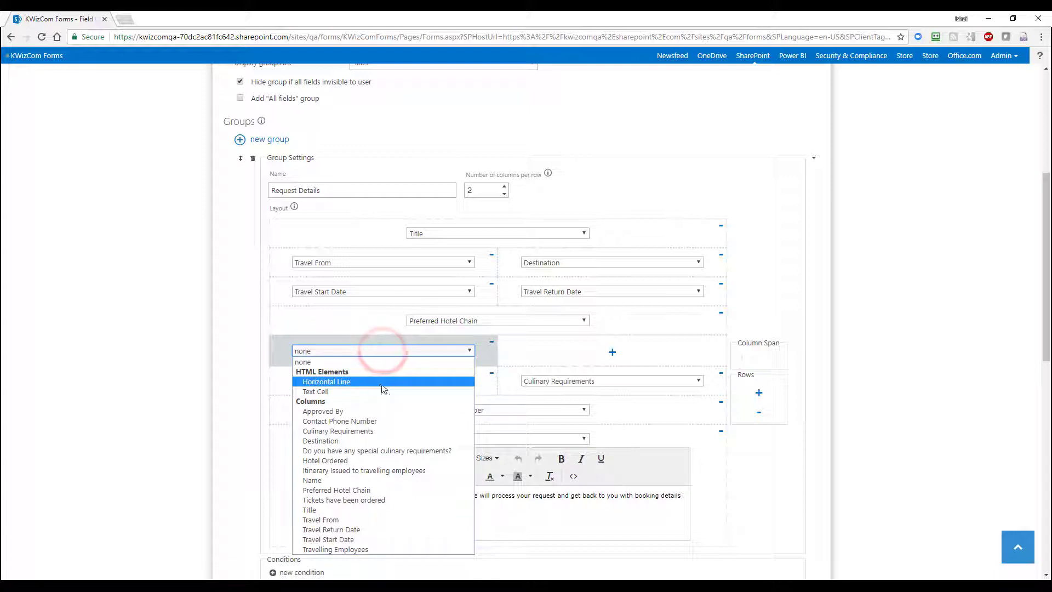
pyautogui.click(326, 381)
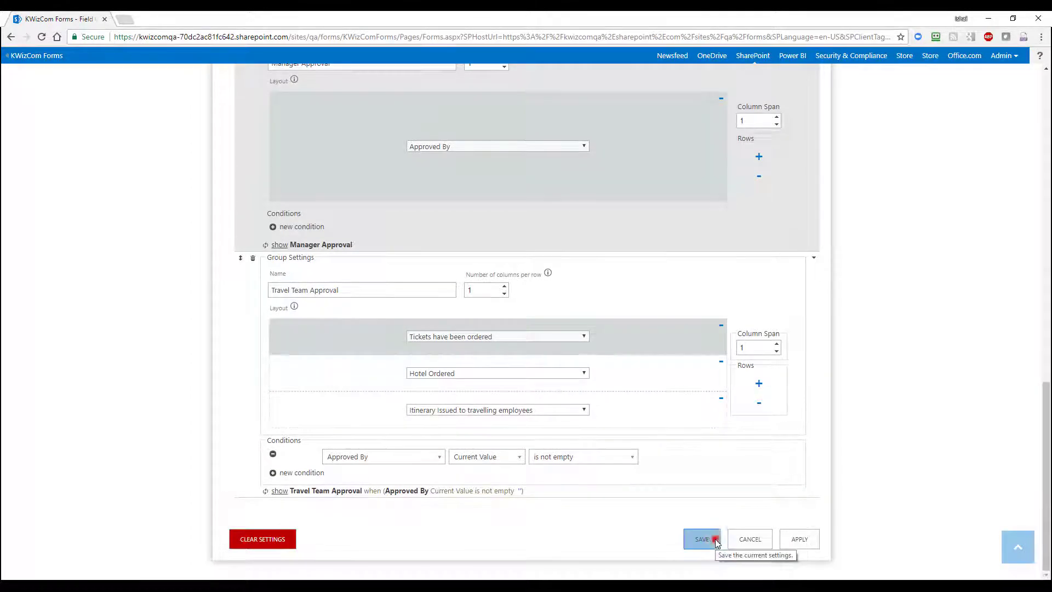
pyautogui.click(701, 540)
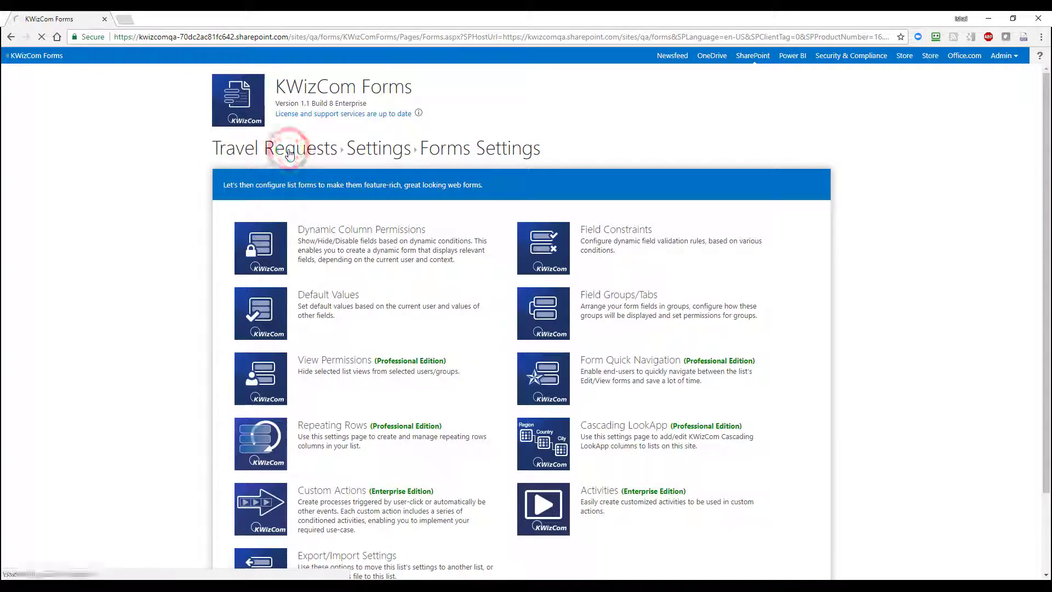
# Start a new travel request showing the separator line above the culinary question
pyautogui.click(274, 148)
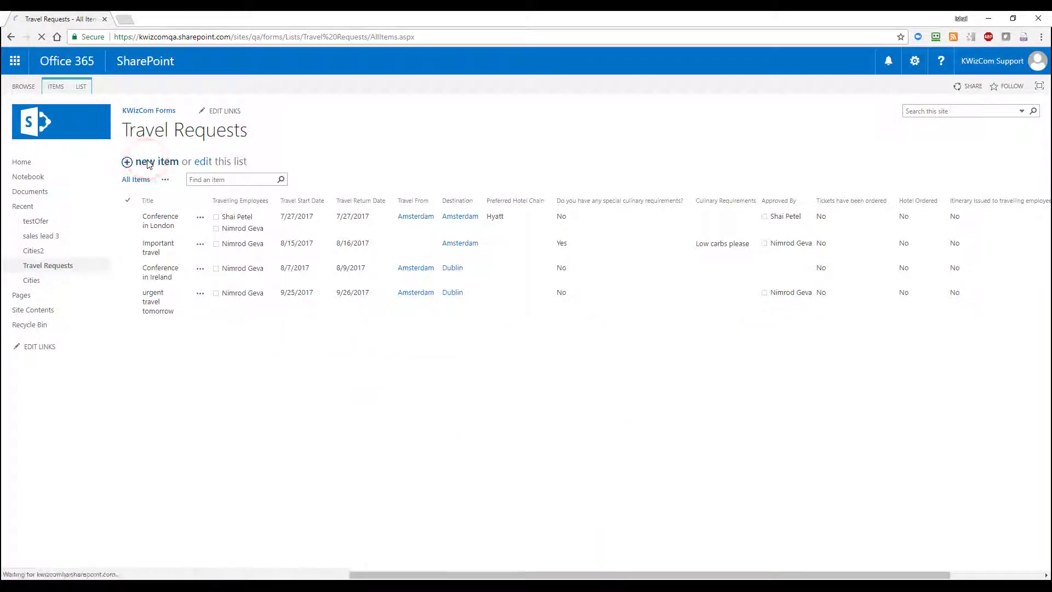
pyautogui.click(156, 161)
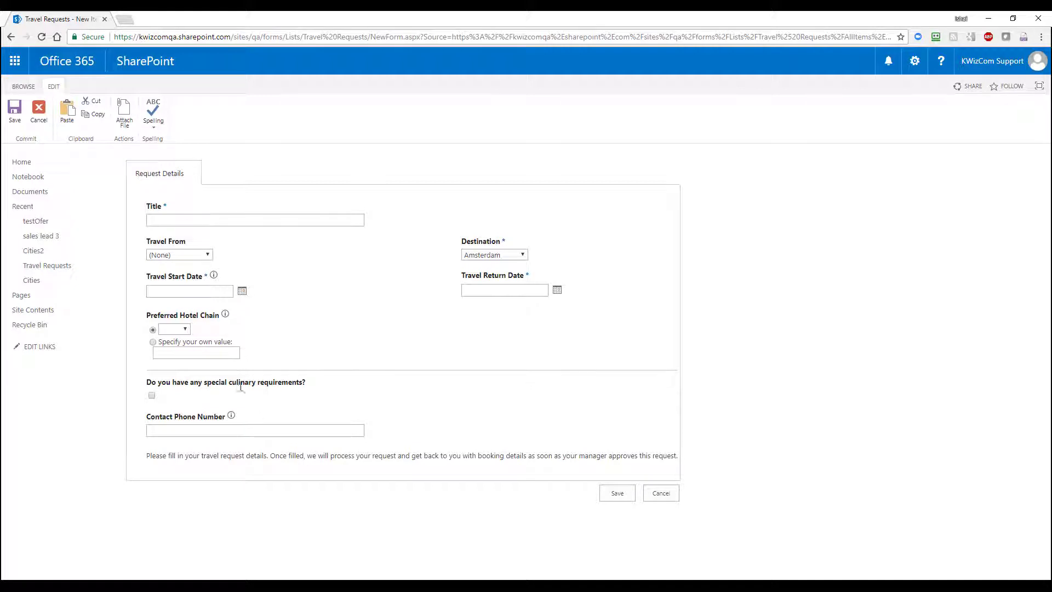
pyautogui.moveTo(256, 377)
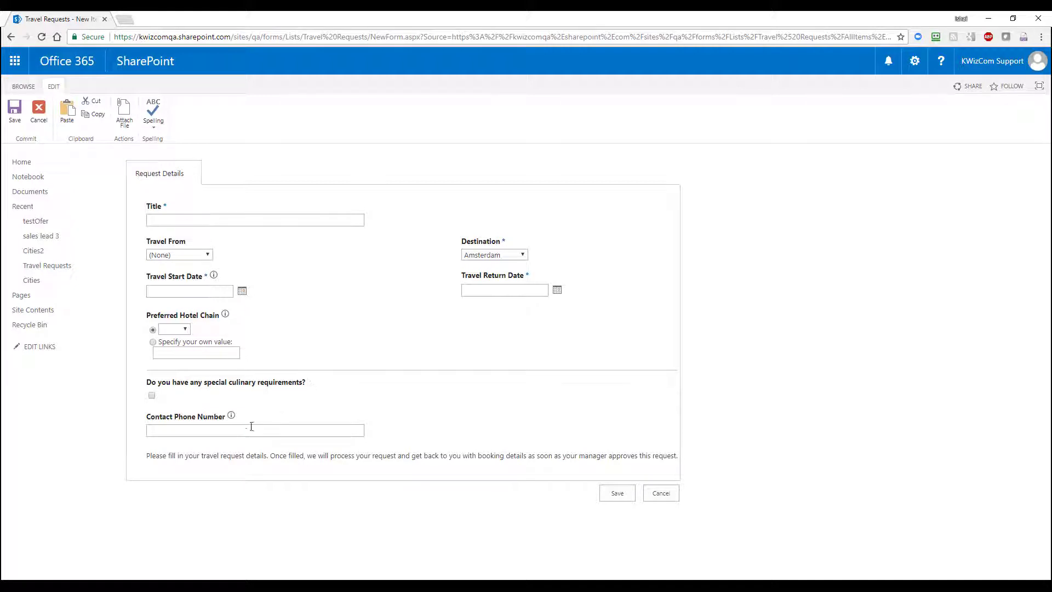
pyautogui.click(227, 411)
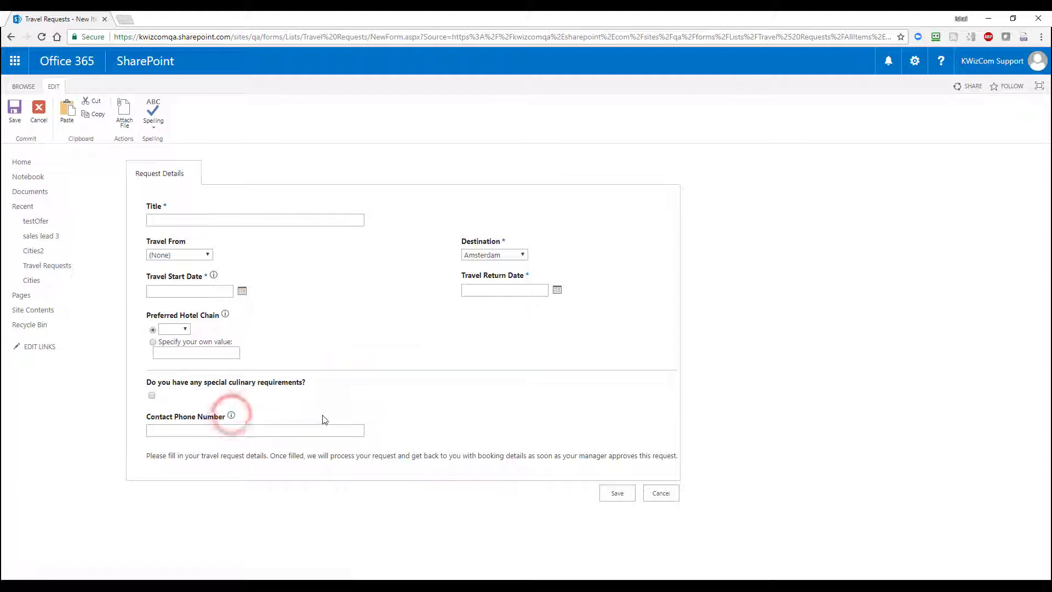